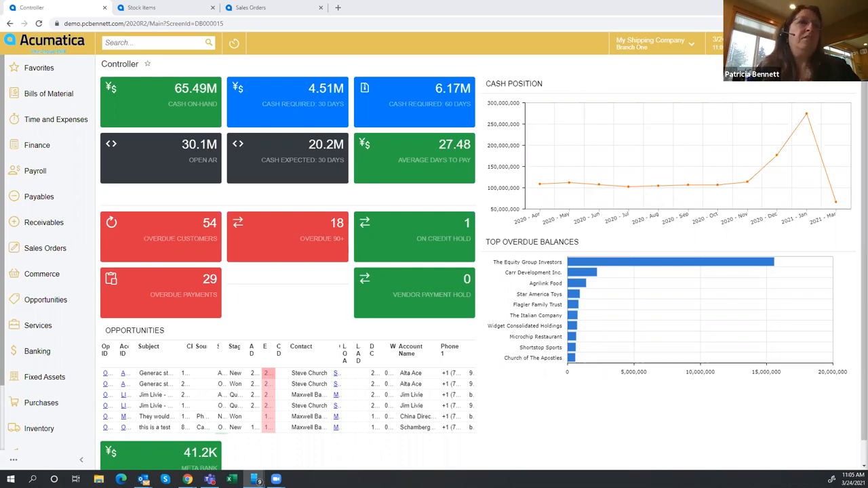
{"action": "mouse_move", "coordinate": [30, 403]}
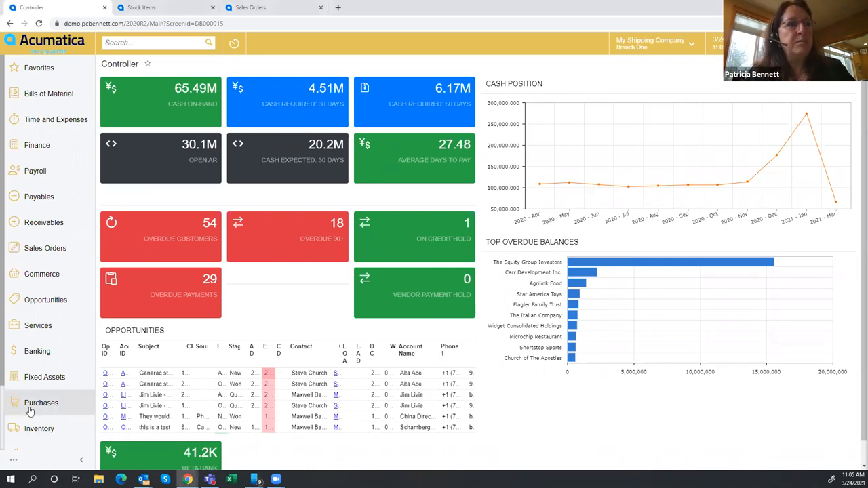
- Open the Purchases workspace and use Show All to list every purchasing screen
{"action": "left_click", "coordinate": [41, 402]}
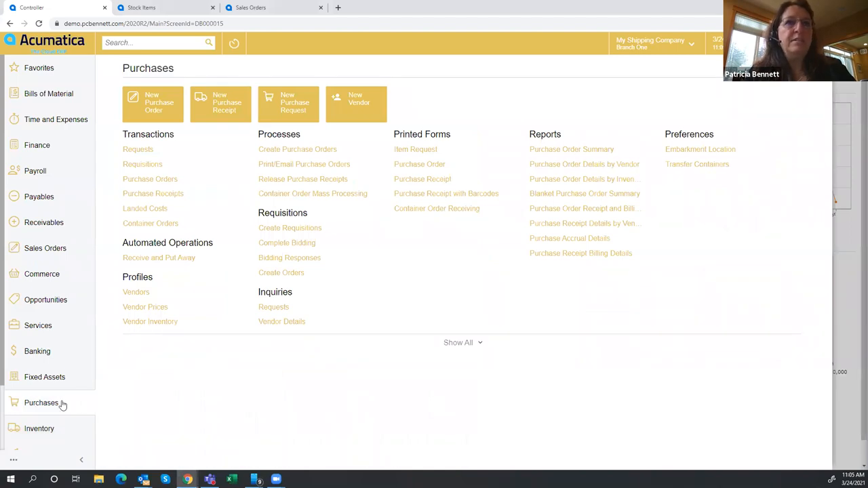
{"action": "left_click", "coordinate": [457, 342]}
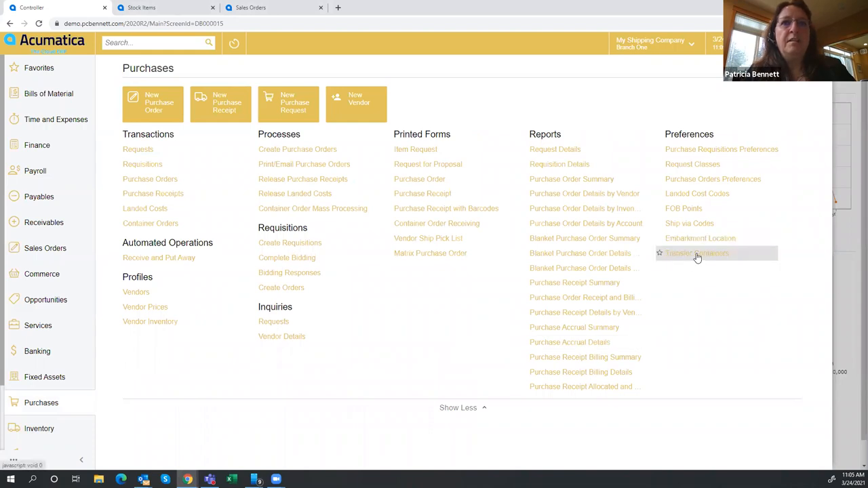
- Load transfer container ABC123 and check its Container Type options without changing them
{"action": "left_click", "coordinate": [697, 253]}
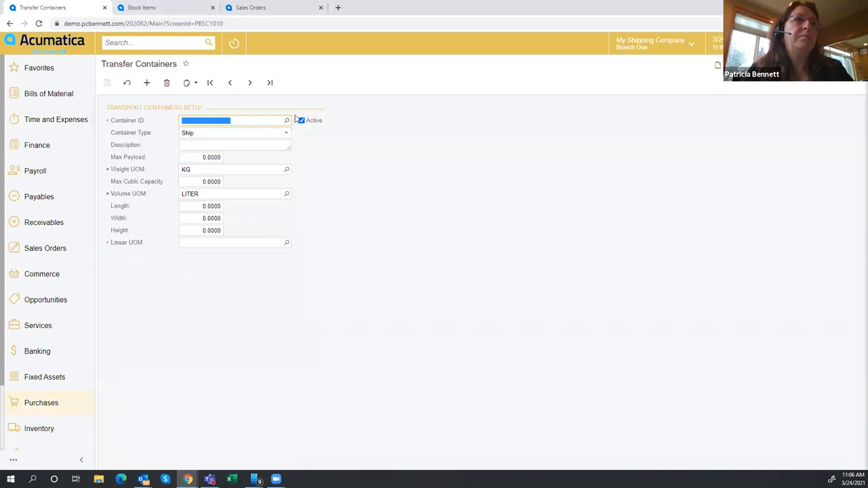
{"action": "left_click", "coordinate": [286, 120]}
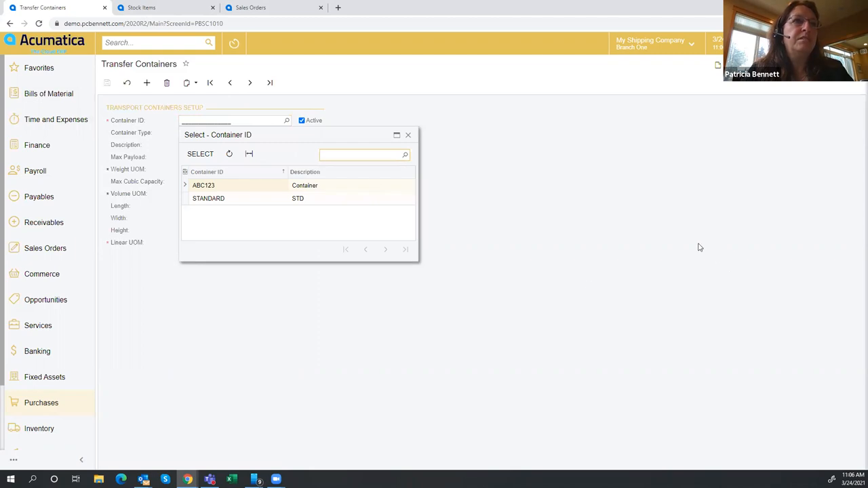
{"action": "left_click", "coordinate": [204, 186]}
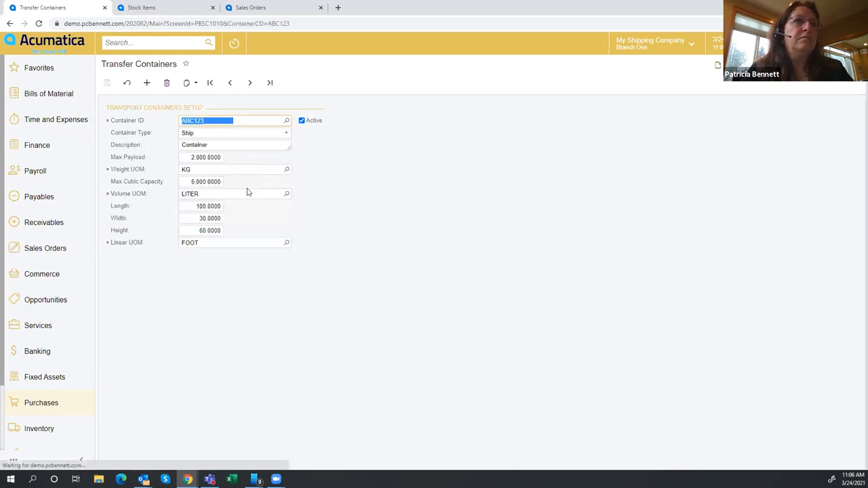
{"action": "mouse_move", "coordinate": [668, 236]}
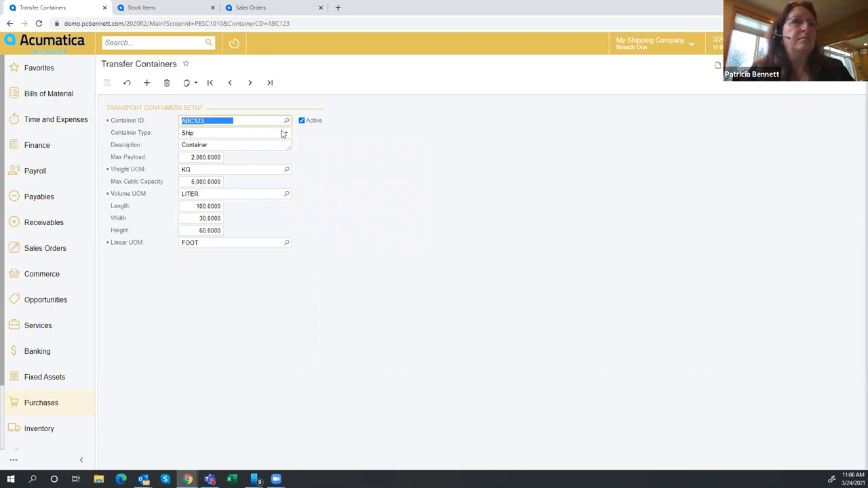
{"action": "left_click", "coordinate": [286, 133]}
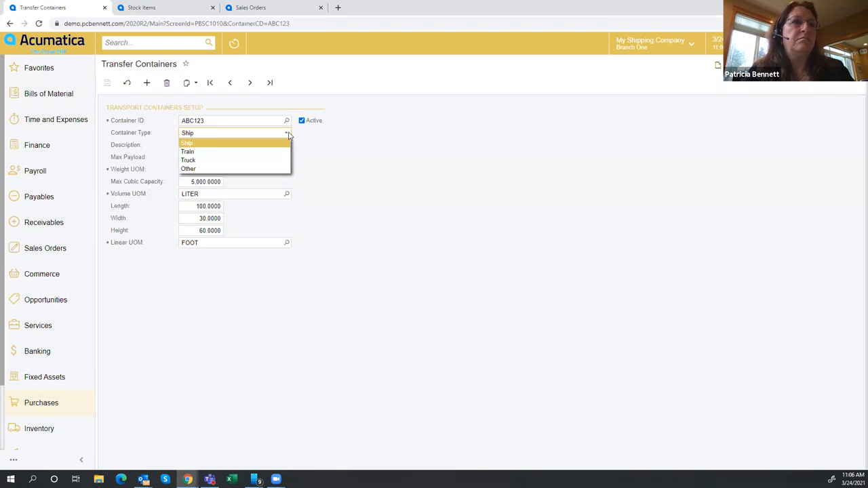
{"action": "mouse_move", "coordinate": [448, 163]}
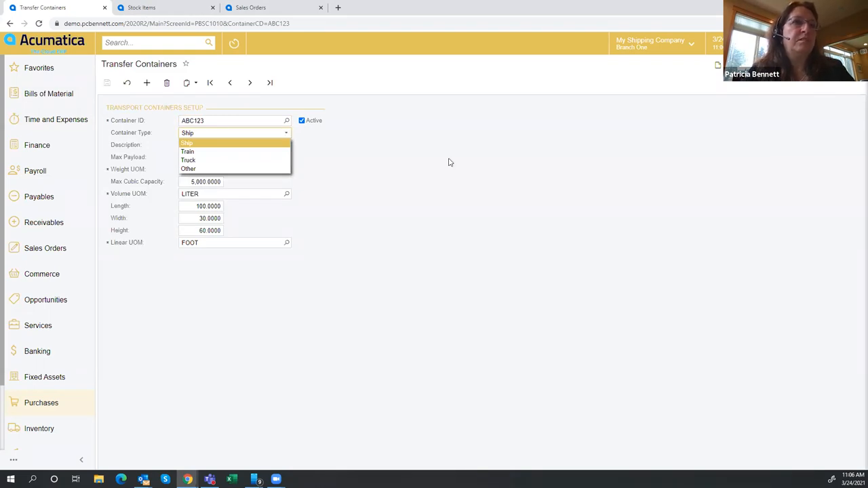
{"action": "left_click", "coordinate": [187, 143]}
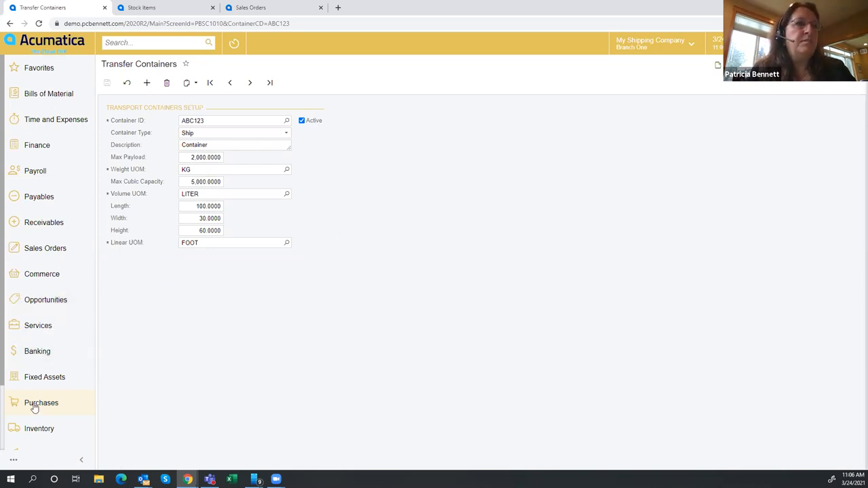
- Open Embarkment Location, load Shanghai (SHG) and keep its type as Embarkment
{"action": "left_click", "coordinate": [41, 403]}
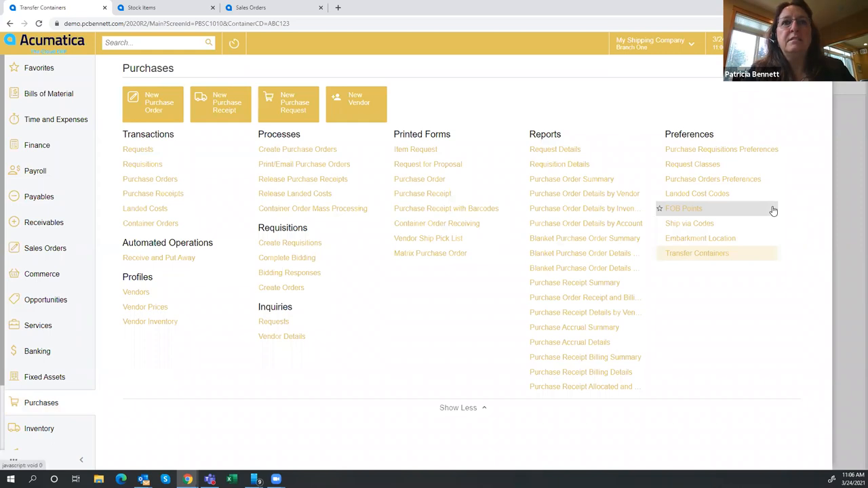
{"action": "mouse_move", "coordinate": [700, 238]}
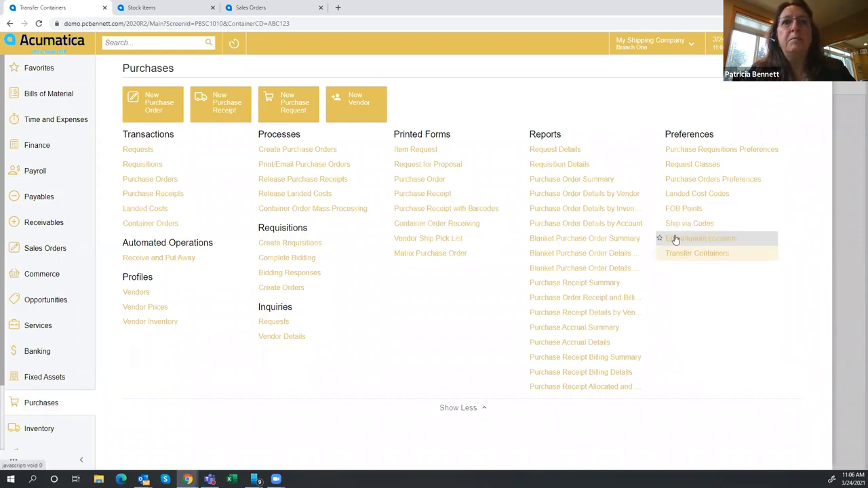
{"action": "left_click", "coordinate": [702, 239]}
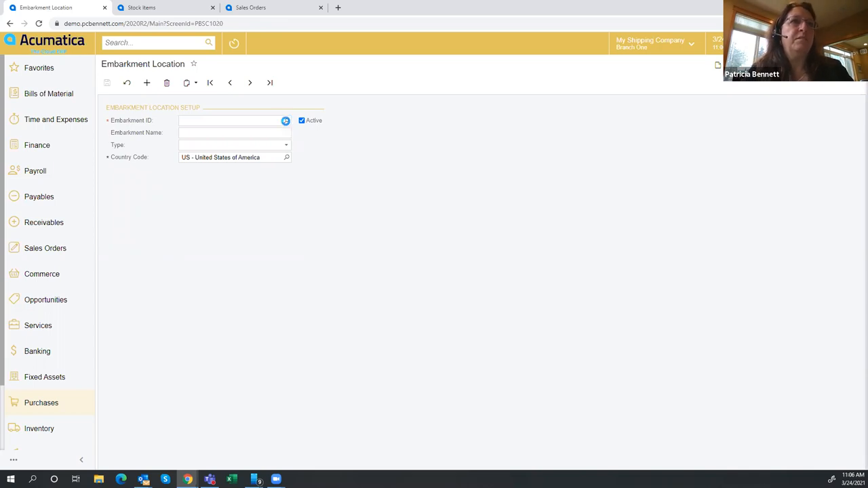
{"action": "left_click", "coordinate": [286, 121]}
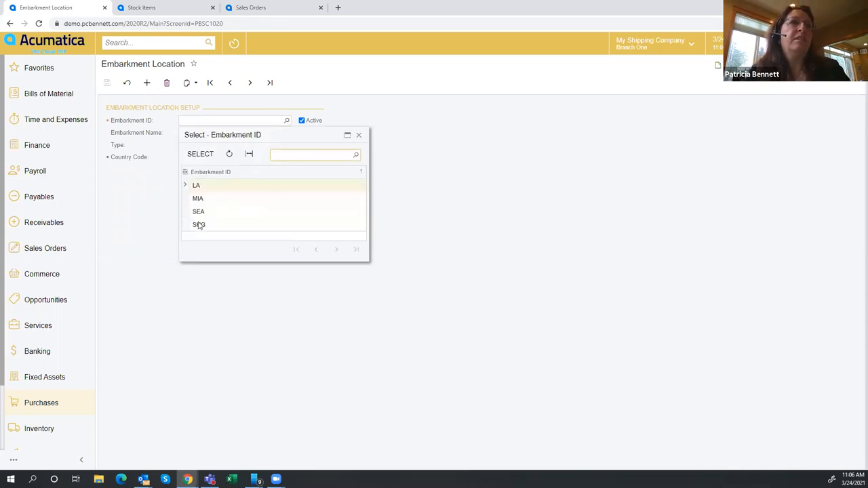
{"action": "left_click", "coordinate": [198, 225]}
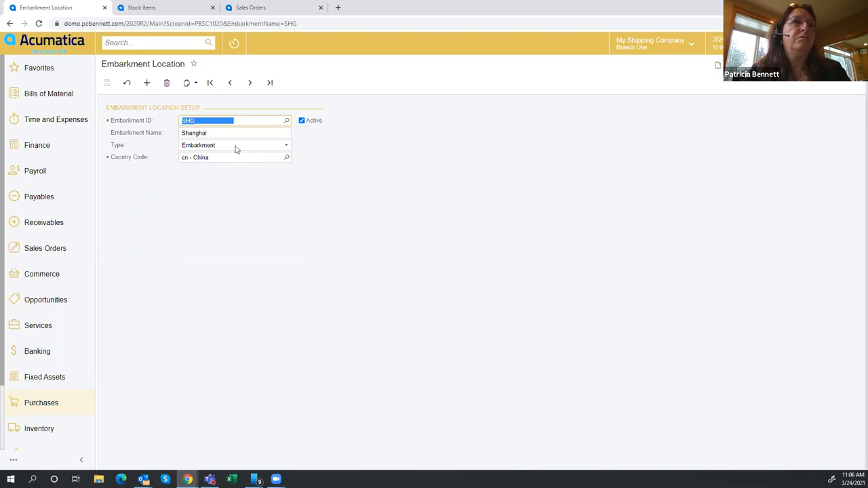
{"action": "mouse_move", "coordinate": [178, 132]}
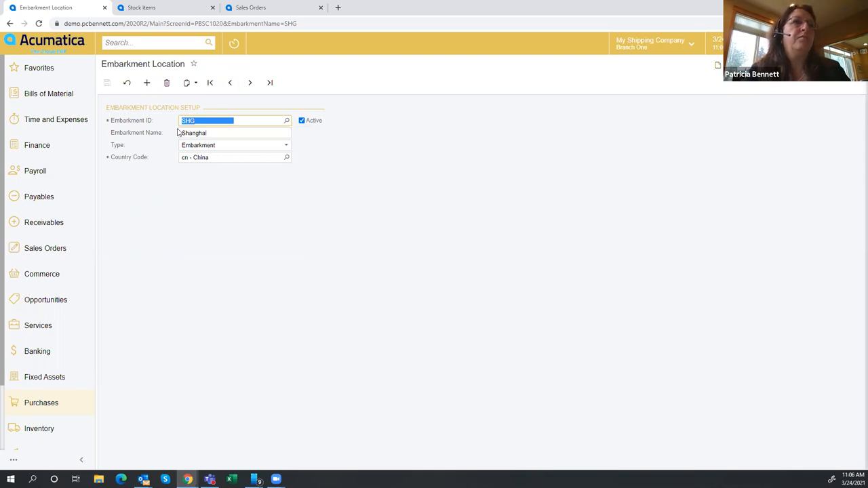
{"action": "left_click", "coordinate": [286, 145]}
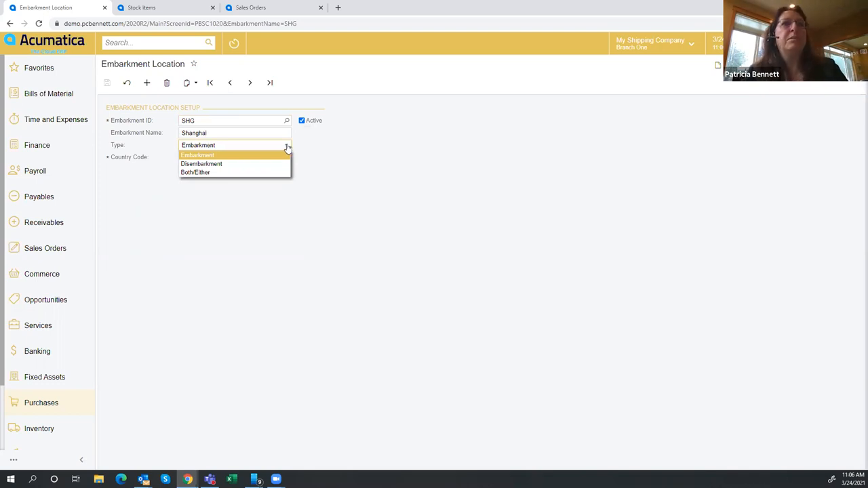
{"action": "mouse_move", "coordinate": [287, 152]}
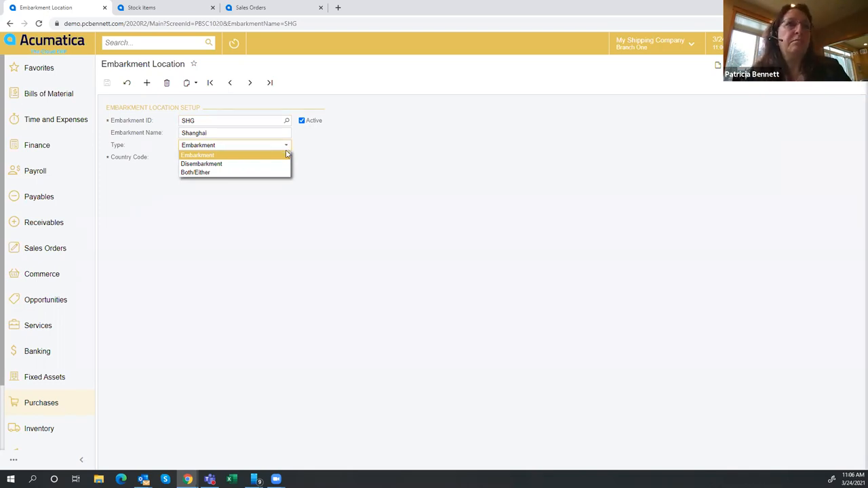
{"action": "left_click", "coordinate": [198, 154]}
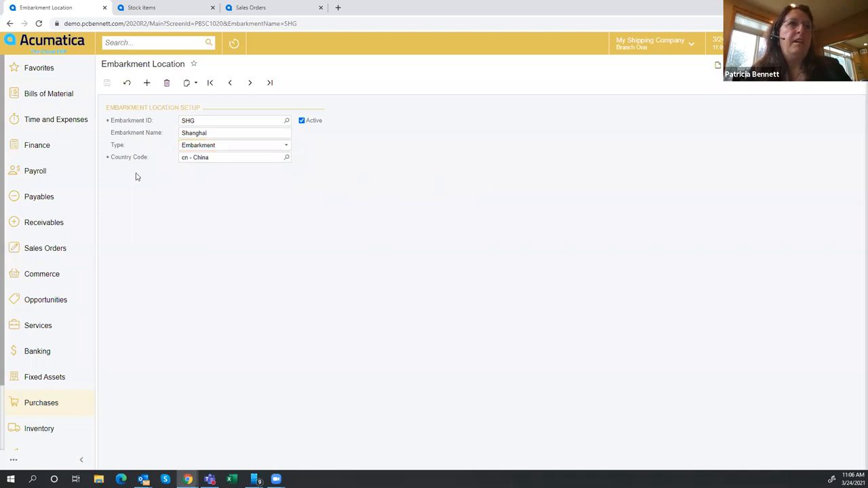
{"action": "mouse_move", "coordinate": [255, 103]}
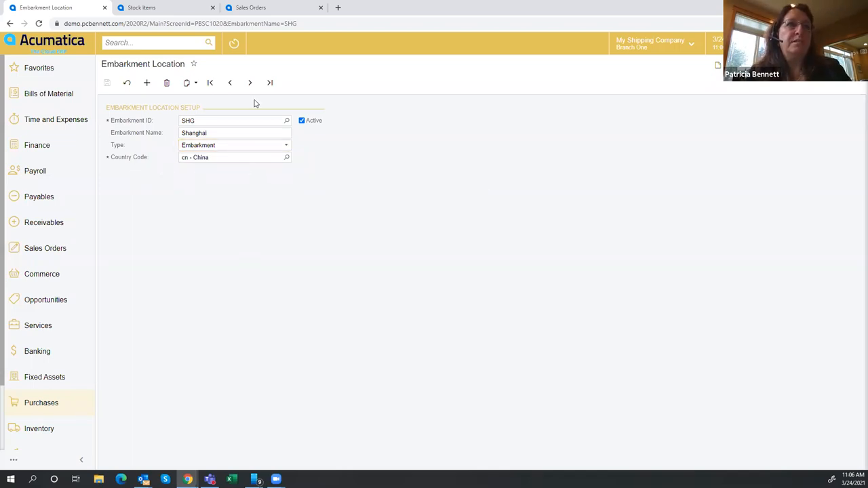
- Browse the location records Los Angeles, Miami and finally Seattle (SEA)
{"action": "left_click", "coordinate": [230, 82]}
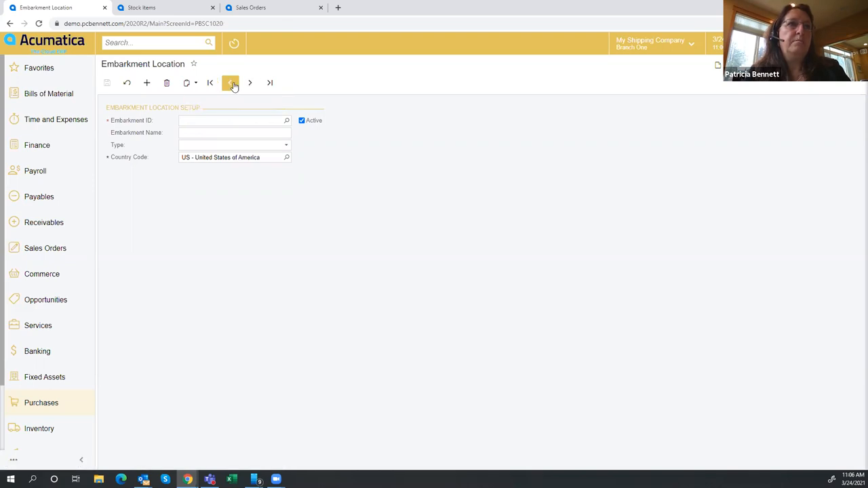
{"action": "left_click", "coordinate": [230, 82]}
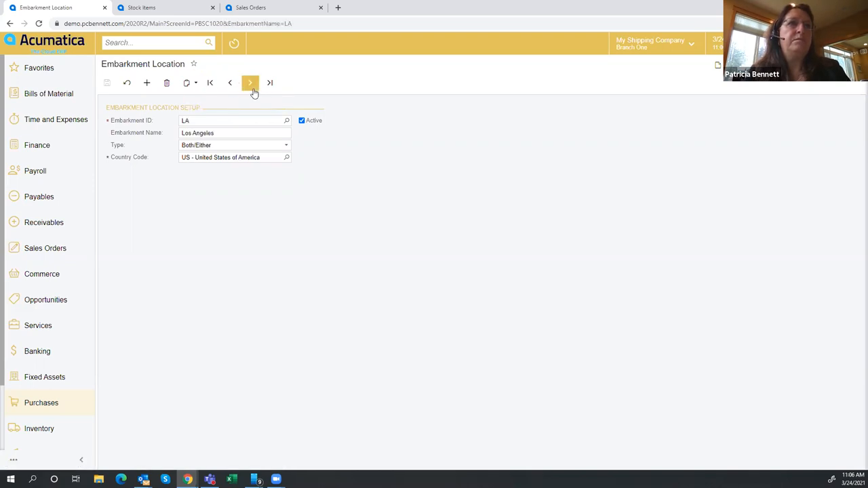
{"action": "left_click", "coordinate": [250, 82]}
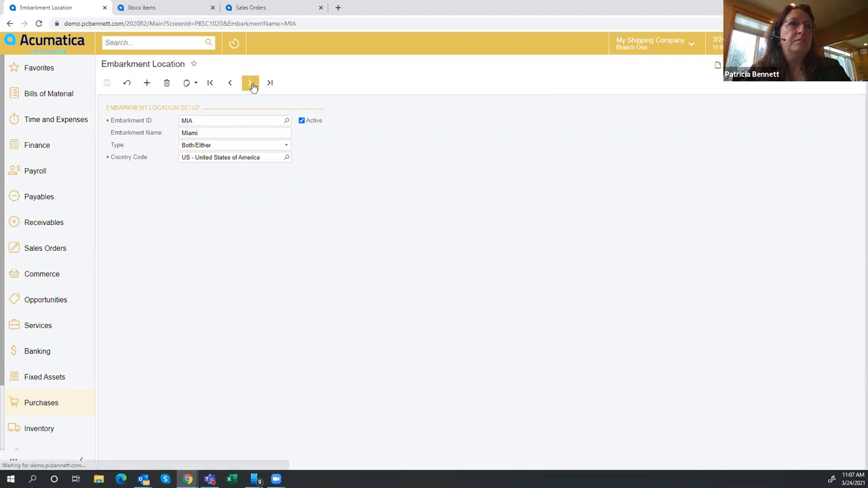
{"action": "left_click", "coordinate": [250, 83]}
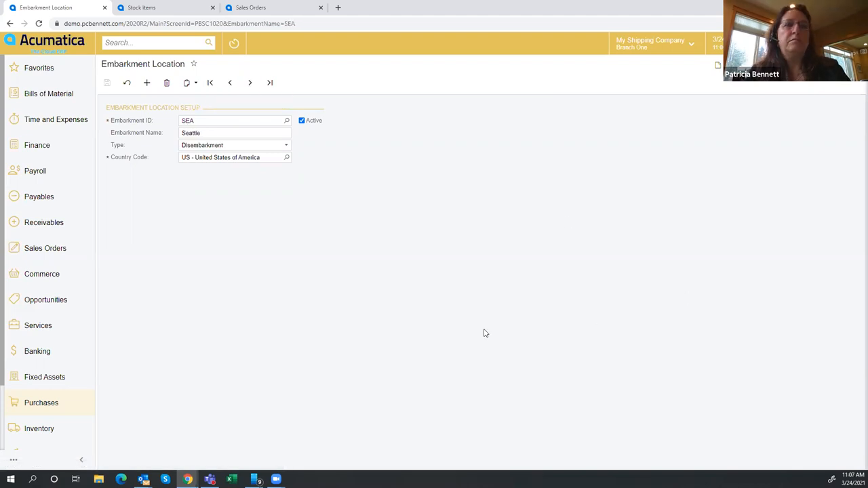
{"action": "mouse_move", "coordinate": [98, 405]}
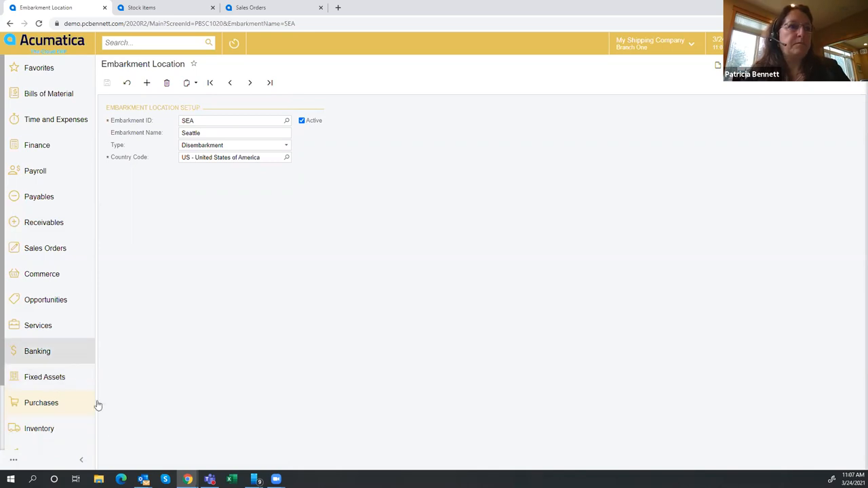
- Review the Container Attributes on Purchase Orders Preferences, then return to the Purchases screen list
{"action": "left_click", "coordinate": [41, 403]}
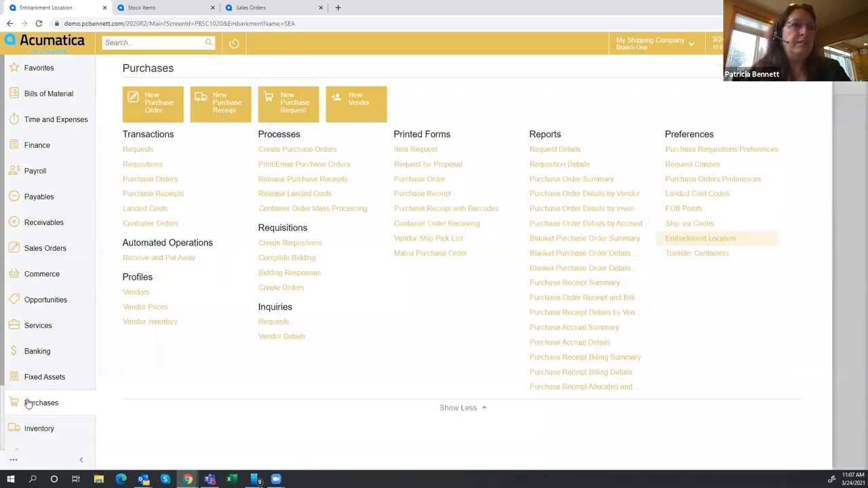
{"action": "mouse_move", "coordinate": [692, 164]}
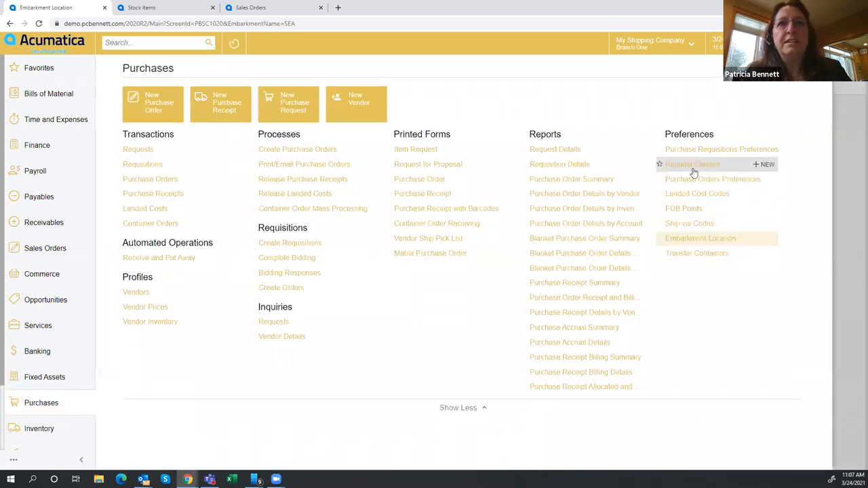
{"action": "mouse_move", "coordinate": [706, 179]}
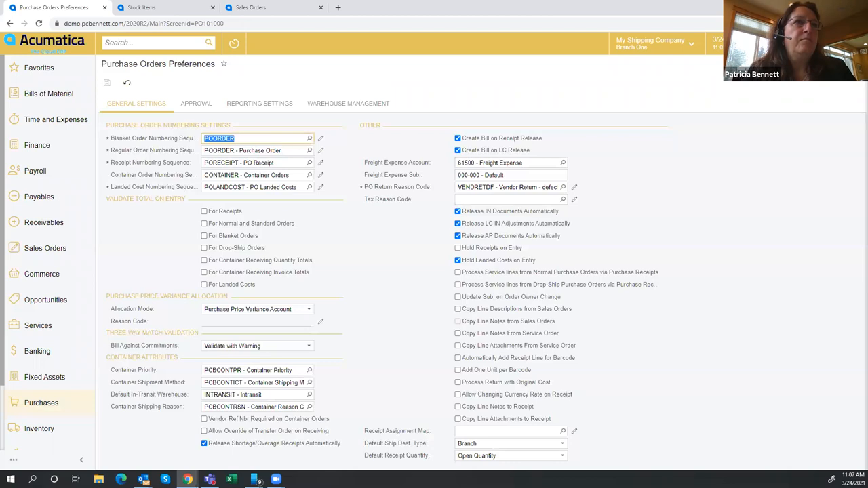
{"action": "mouse_move", "coordinate": [396, 299]}
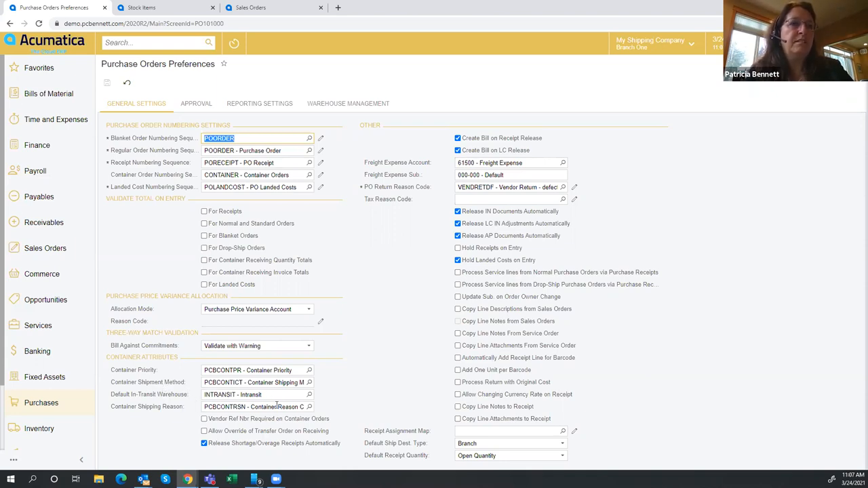
{"action": "mouse_move", "coordinate": [256, 407]}
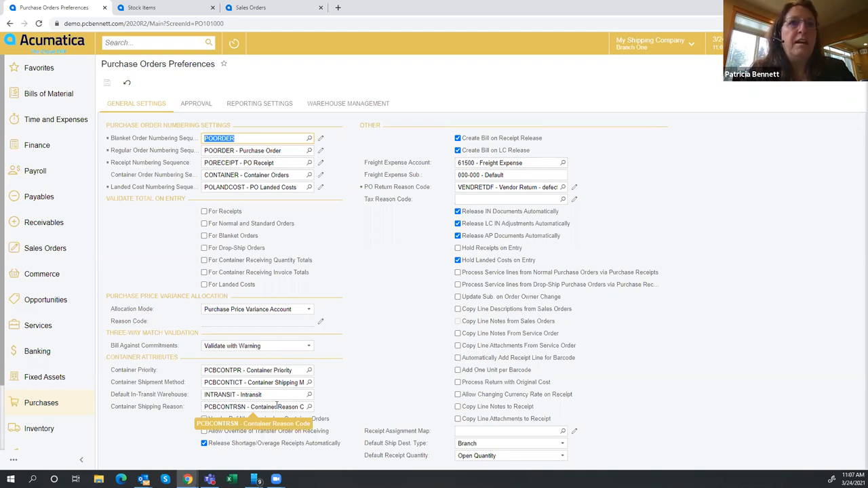
{"action": "mouse_move", "coordinate": [369, 398]}
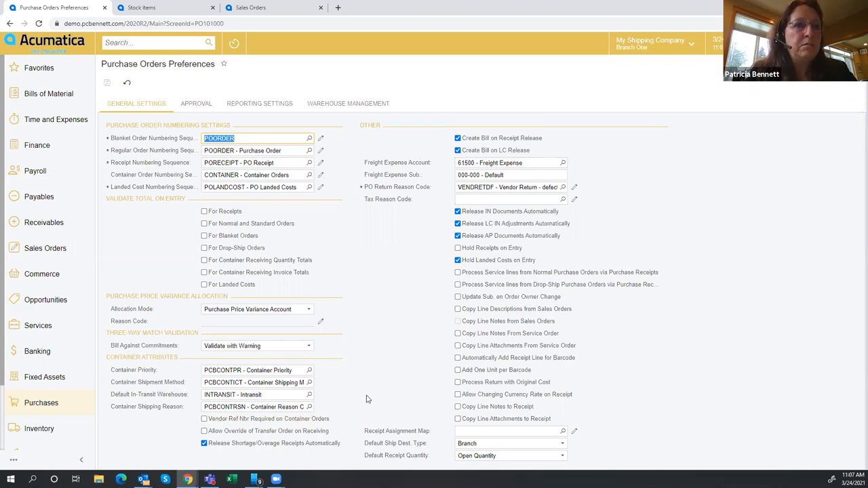
{"action": "mouse_move", "coordinate": [259, 161]}
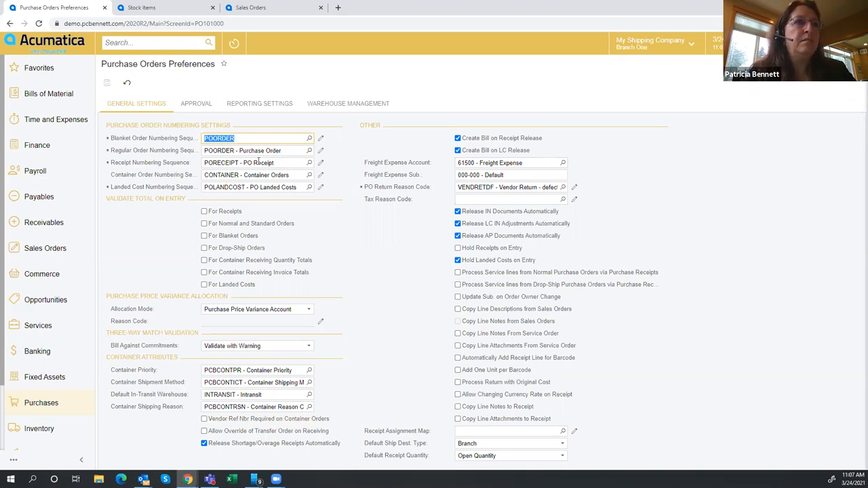
{"action": "mouse_move", "coordinate": [212, 205]}
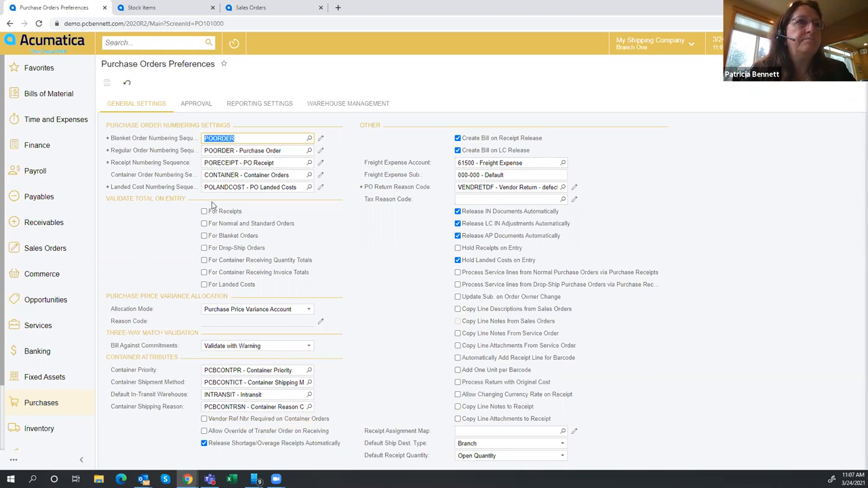
{"action": "mouse_move", "coordinate": [402, 313]}
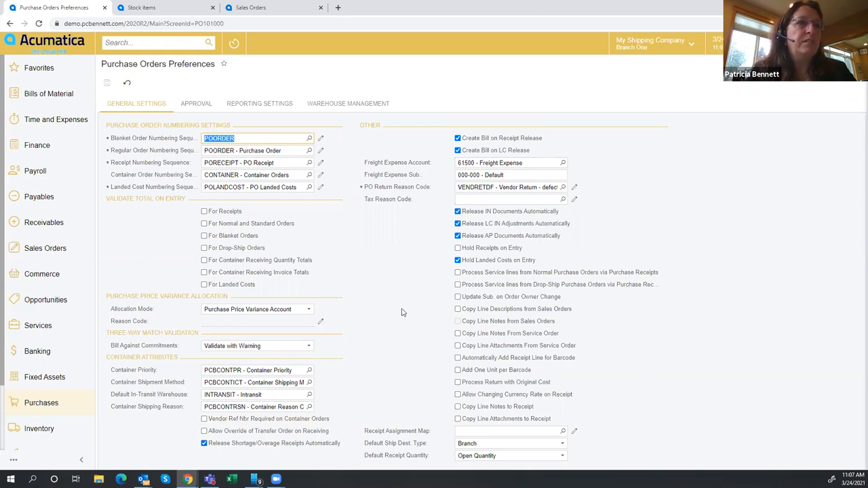
{"action": "mouse_move", "coordinate": [390, 308]}
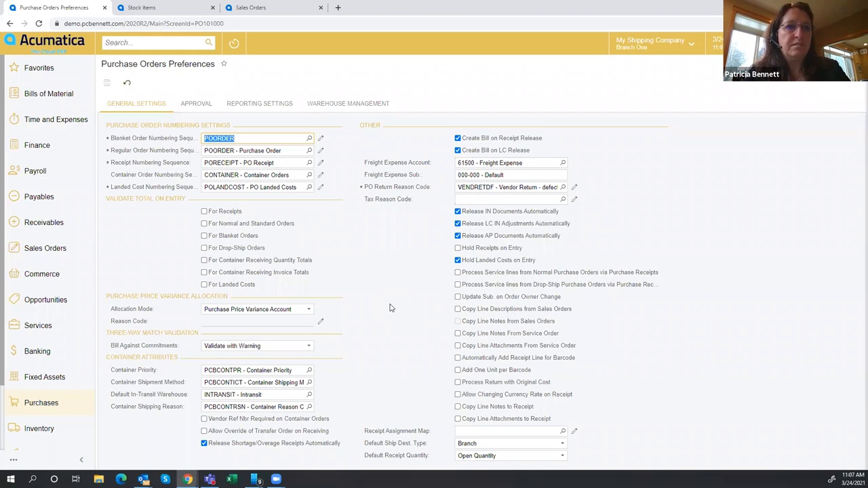
{"action": "mouse_move", "coordinate": [122, 418]}
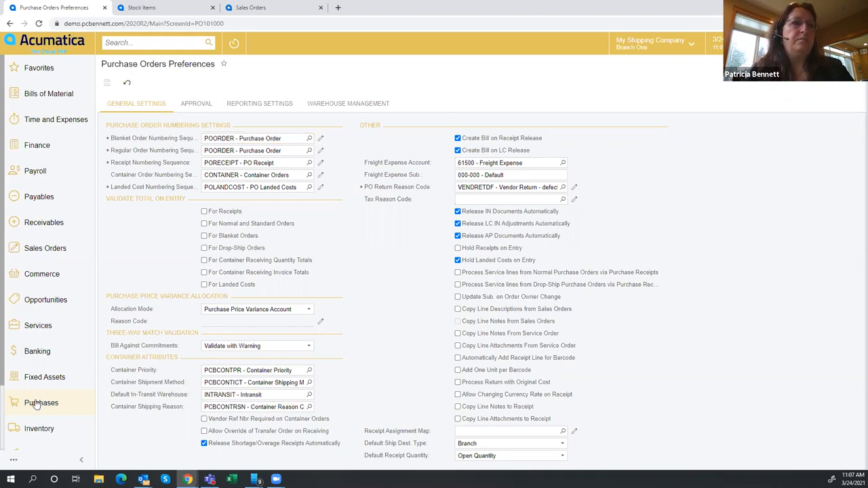
{"action": "left_click", "coordinate": [41, 403]}
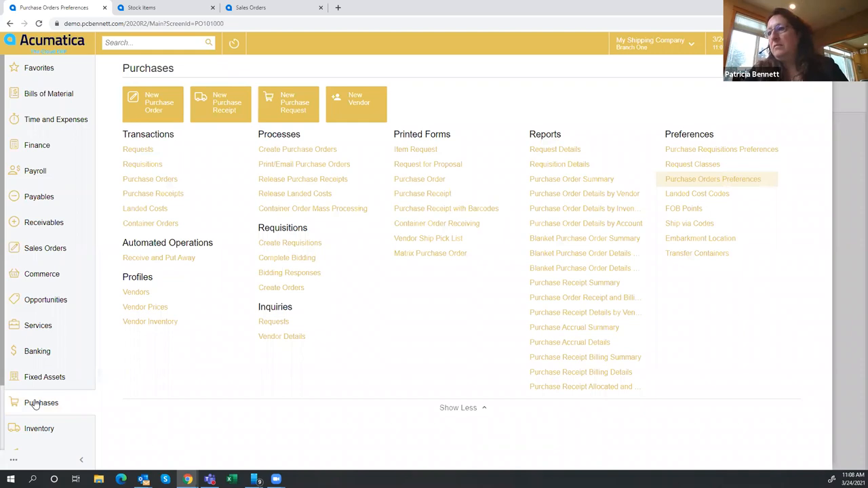
{"action": "mouse_move", "coordinate": [167, 401]}
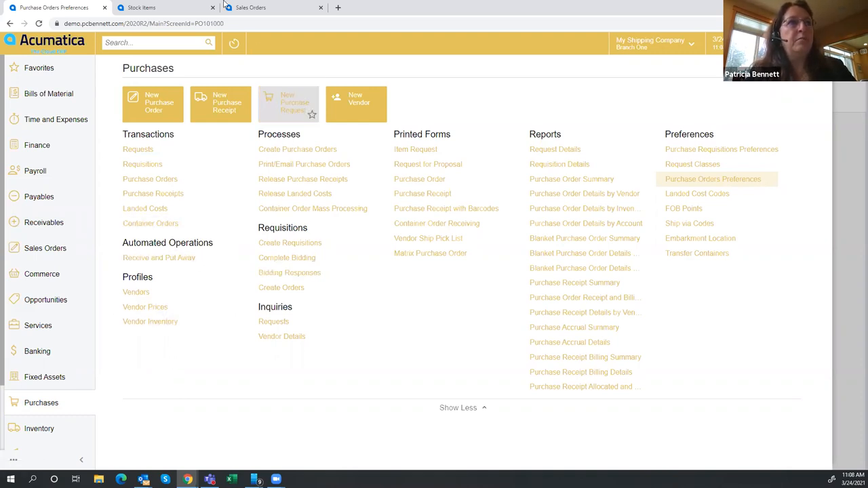
- Open stock item AALEGO500 and view its Warehouse Details: WHOLESALE 40, RETAIL 1, INTRANSIT 0
{"action": "left_click", "coordinate": [166, 8]}
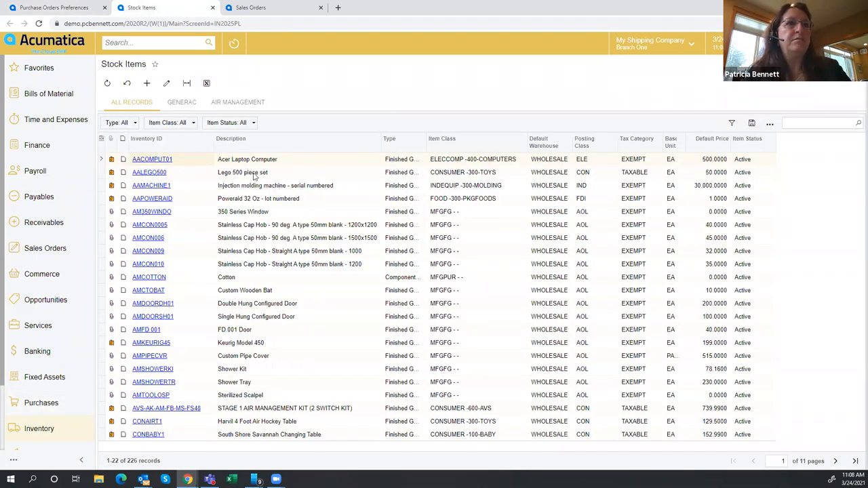
{"action": "left_click", "coordinate": [149, 172]}
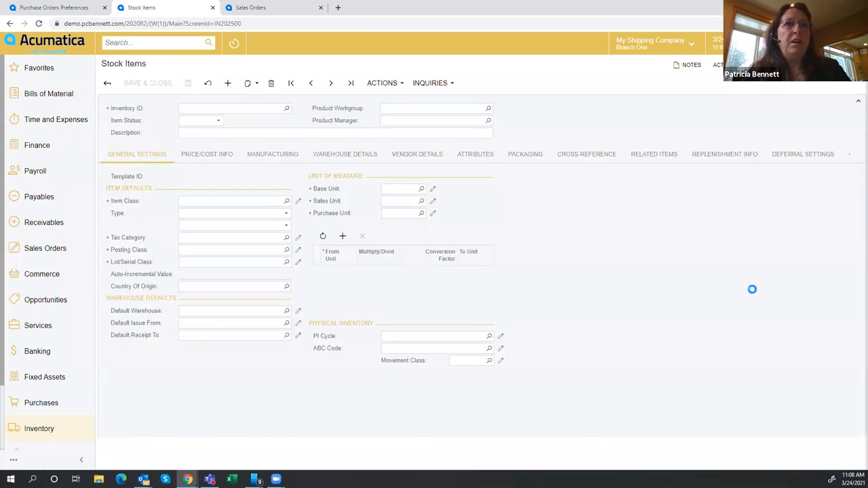
{"action": "left_click", "coordinate": [227, 83]}
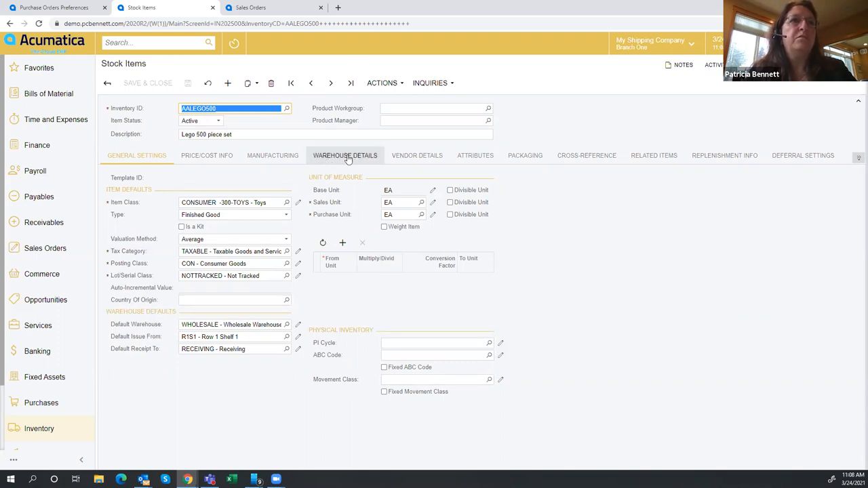
{"action": "left_click", "coordinate": [344, 155]}
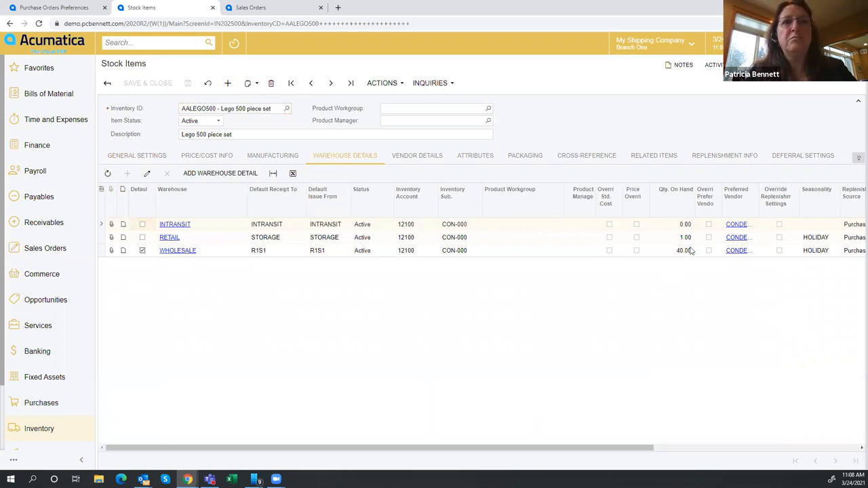
{"action": "mouse_move", "coordinate": [568, 244]}
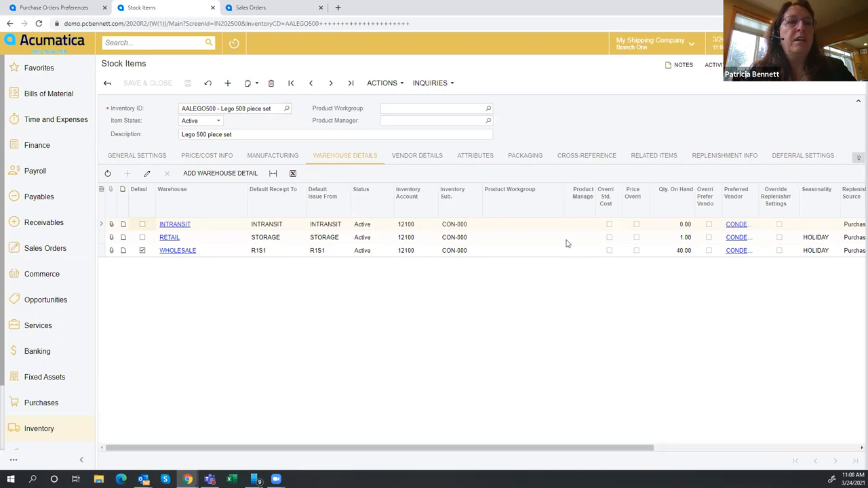
{"action": "mouse_move", "coordinate": [695, 225]}
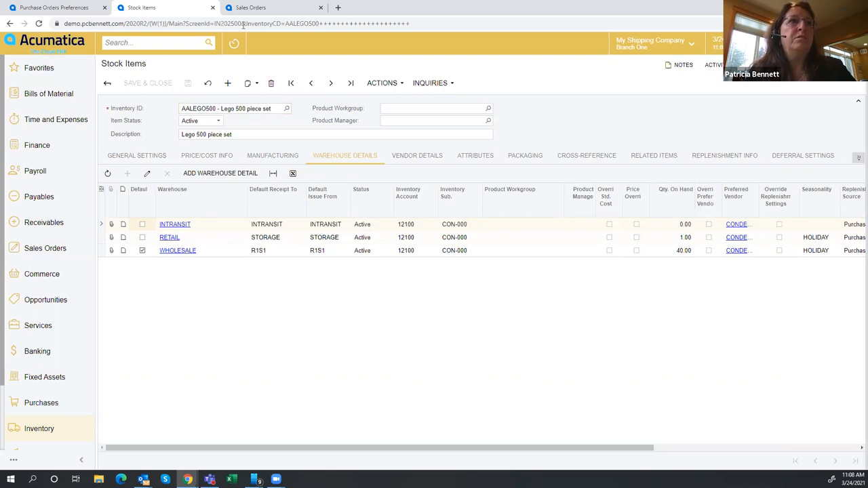
{"action": "mouse_move", "coordinate": [97, 292]}
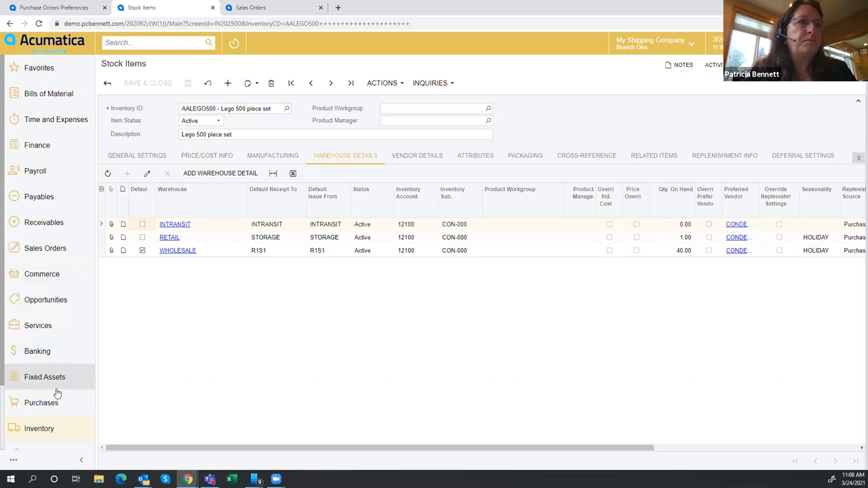
- Go to the Purchase Orders list from Purchases and add a new record
{"action": "left_click", "coordinate": [41, 402]}
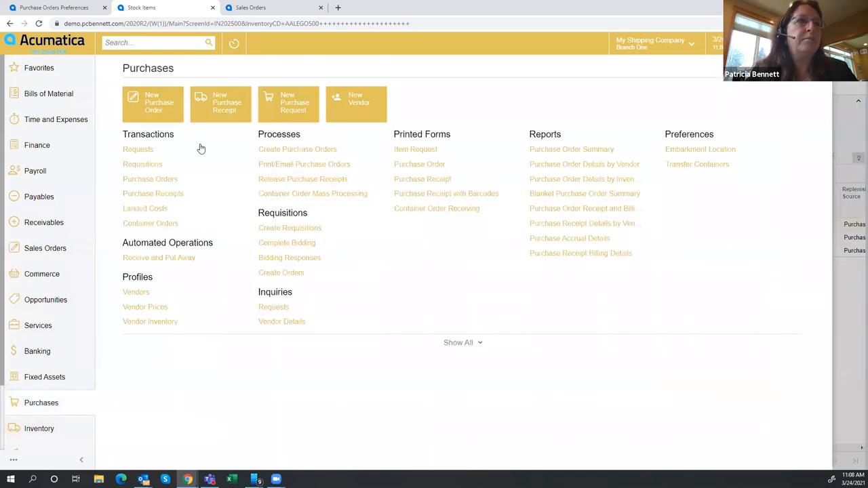
{"action": "mouse_move", "coordinate": [150, 179]}
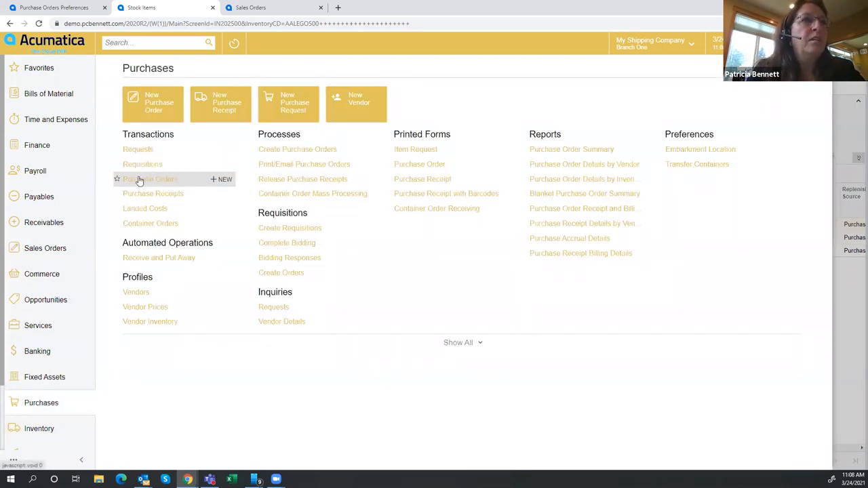
{"action": "left_click", "coordinate": [150, 178]}
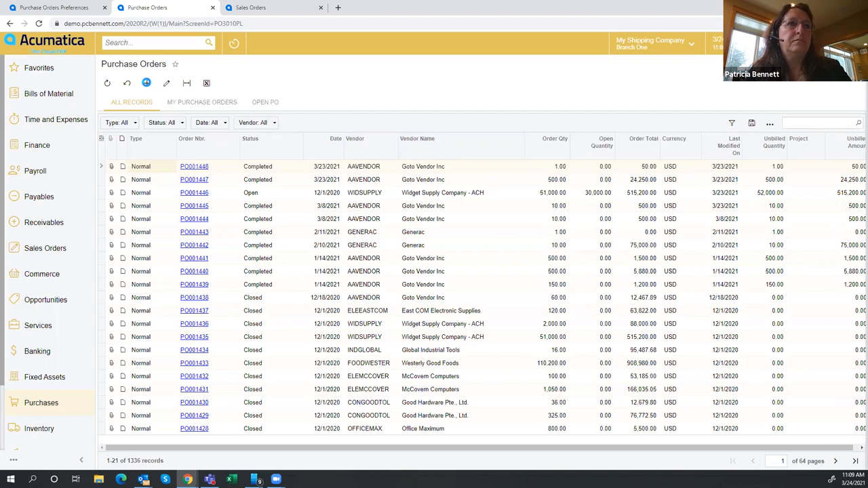
{"action": "left_click", "coordinate": [146, 83]}
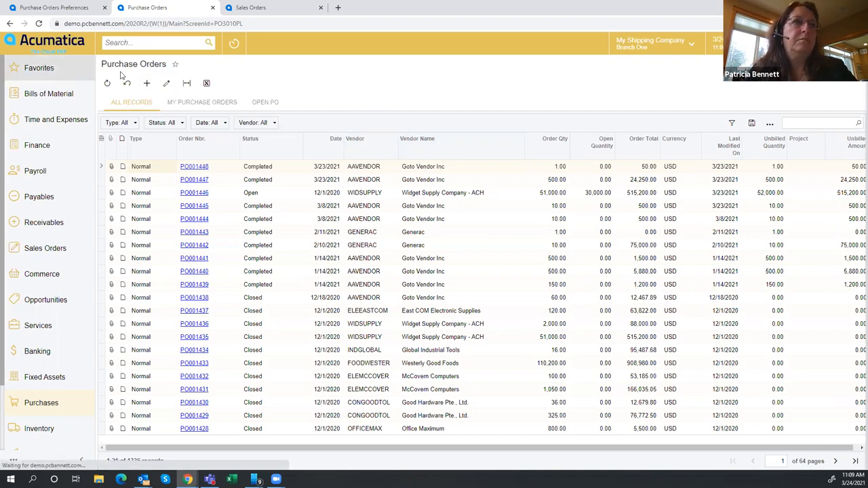
{"action": "left_click", "coordinate": [146, 83]}
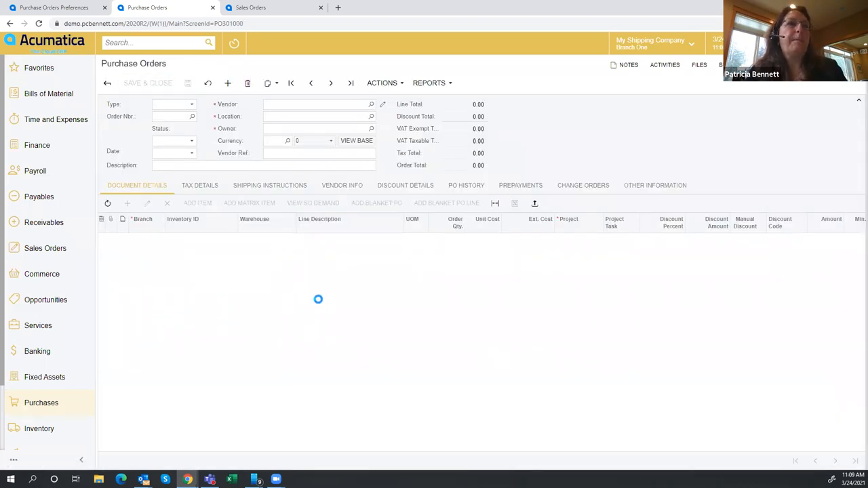
- Set the purchase order's vendor to Goto Vendor Inc (AAVENDOR)
{"action": "left_click", "coordinate": [228, 83]}
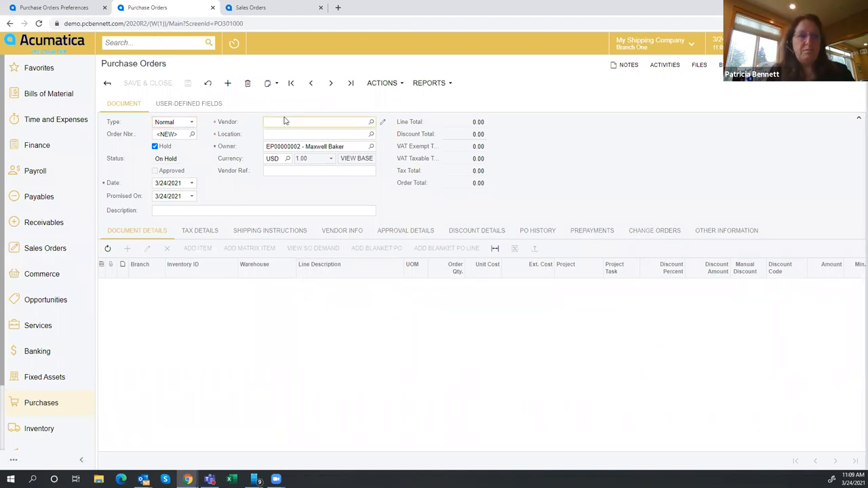
{"action": "type", "text": "aa"}
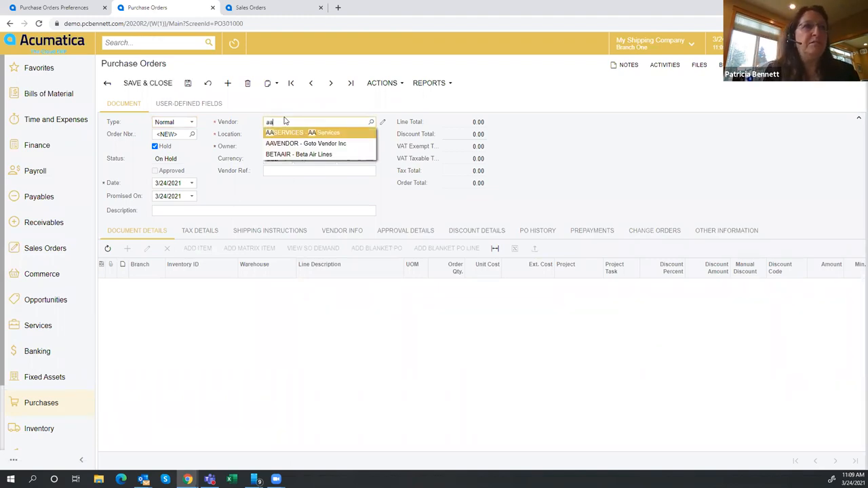
{"action": "left_click", "coordinate": [306, 143]}
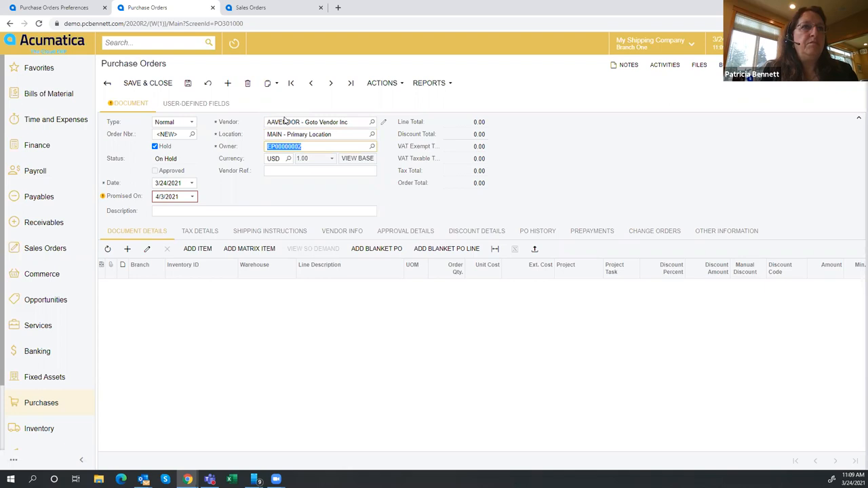
{"action": "left_click", "coordinate": [319, 171]}
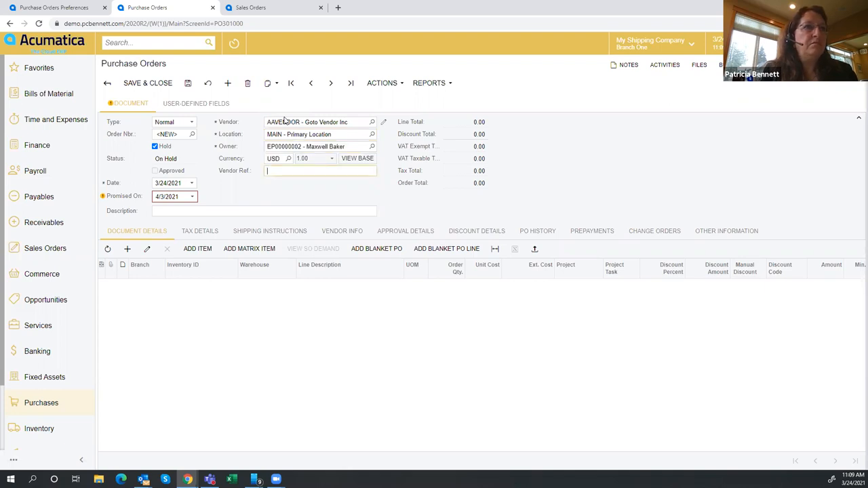
- Add a Lego 500 piece set line from WHOLESALE with order quantity 1,000
{"action": "left_click", "coordinate": [197, 248]}
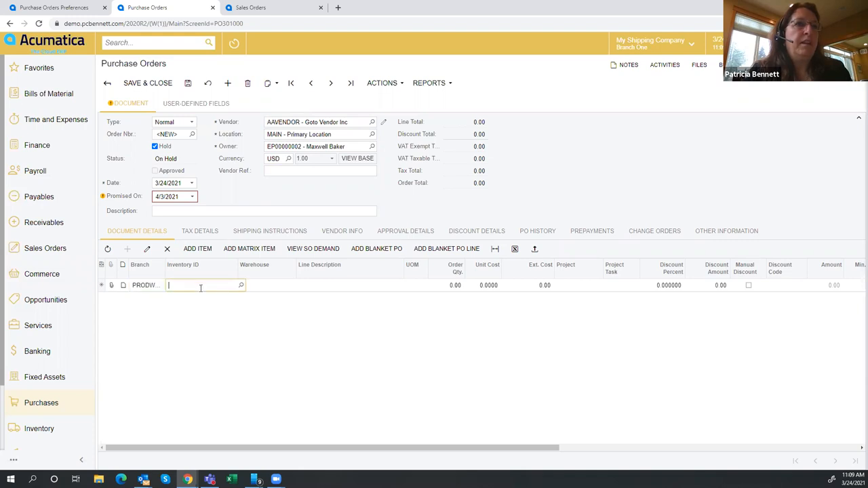
{"action": "type", "text": "lego"}
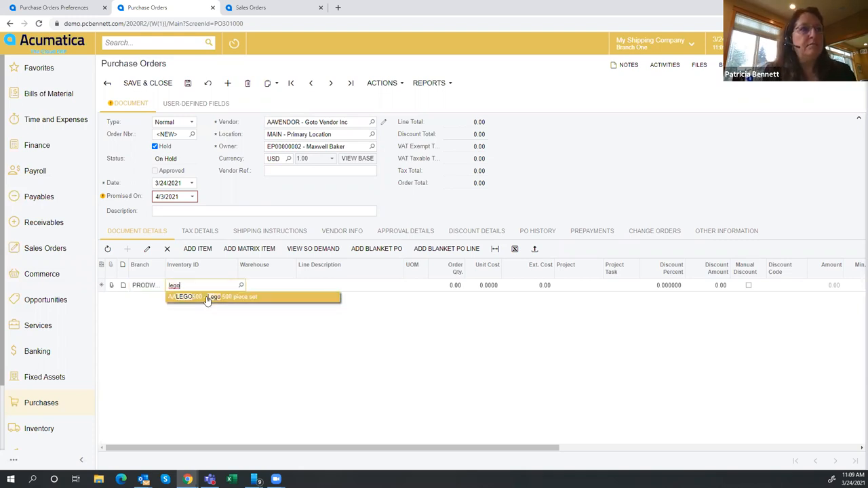
{"action": "left_click", "coordinate": [208, 297]}
{"action": "type", "text": "w"}
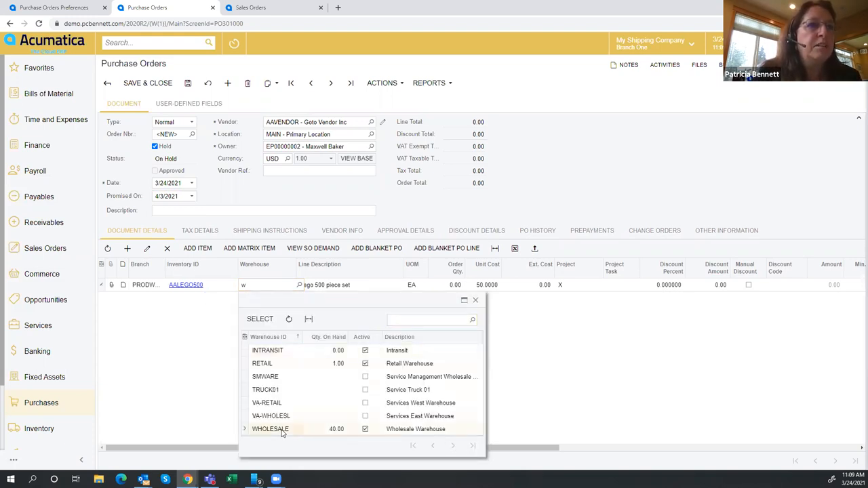
{"action": "left_click", "coordinate": [270, 429]}
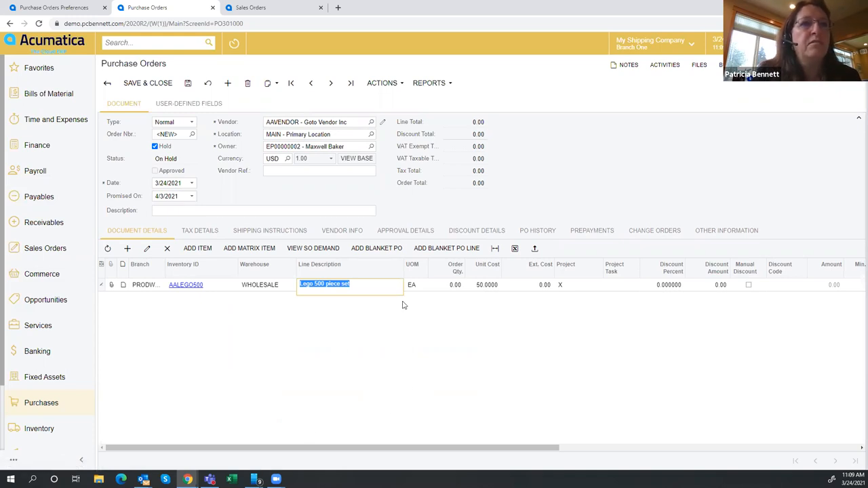
{"action": "left_click", "coordinate": [455, 284]}
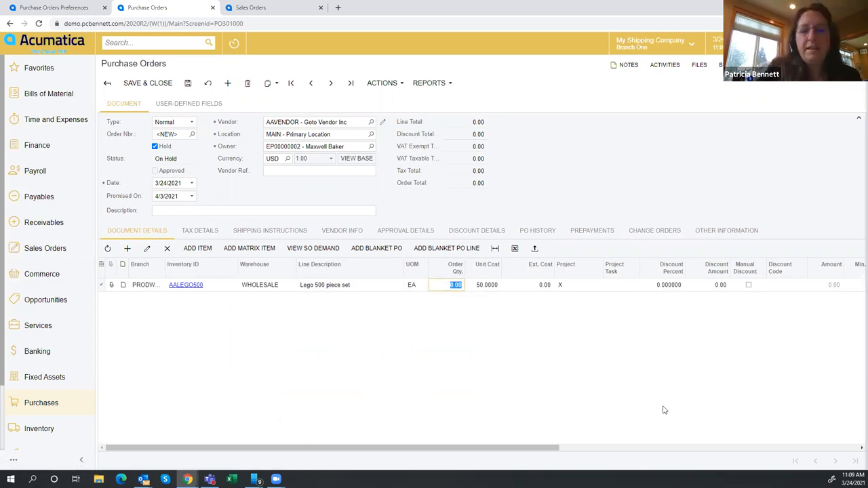
{"action": "type", "text": "1000"}
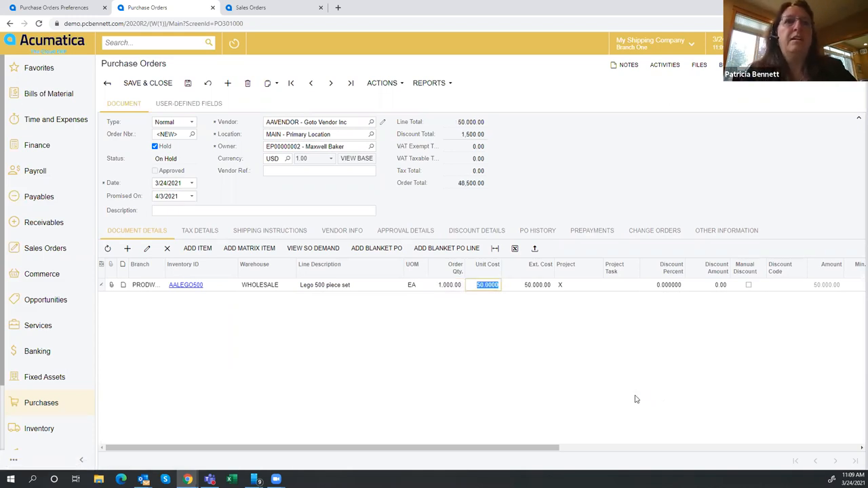
{"action": "mouse_move", "coordinate": [455, 362]}
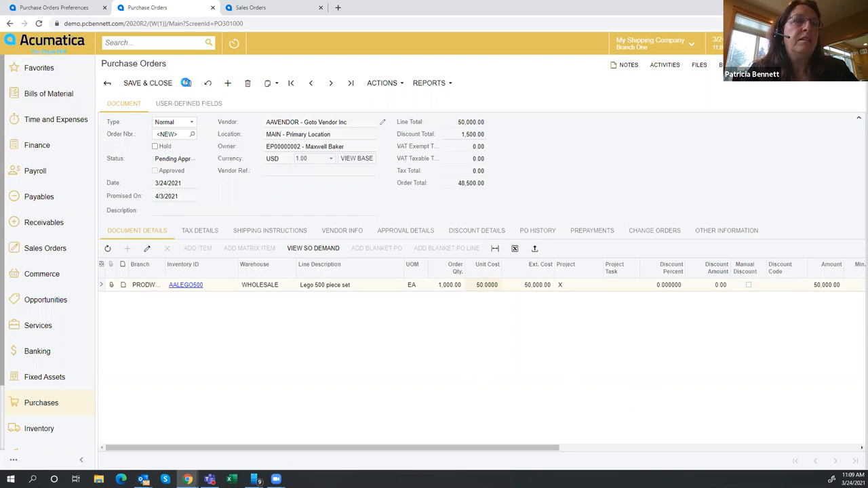
- Save PO001449, approve it via Actions so it becomes Open, and return to Purchases
{"action": "left_click", "coordinate": [147, 83]}
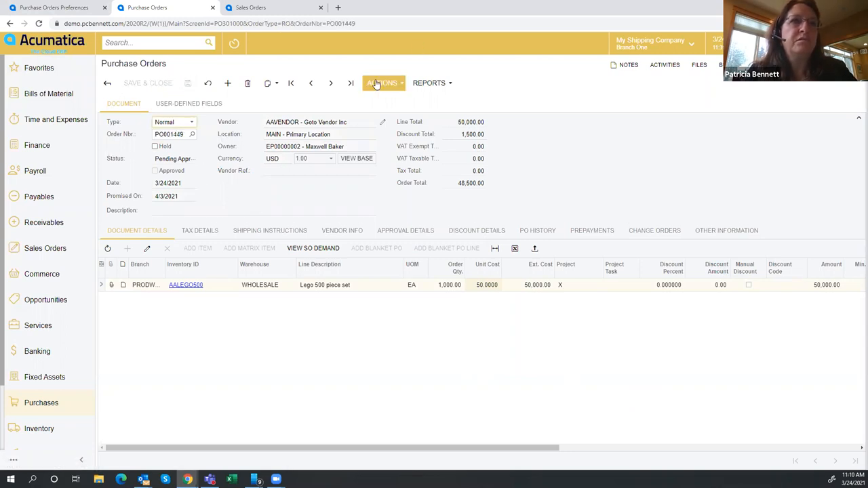
{"action": "left_click", "coordinate": [382, 83]}
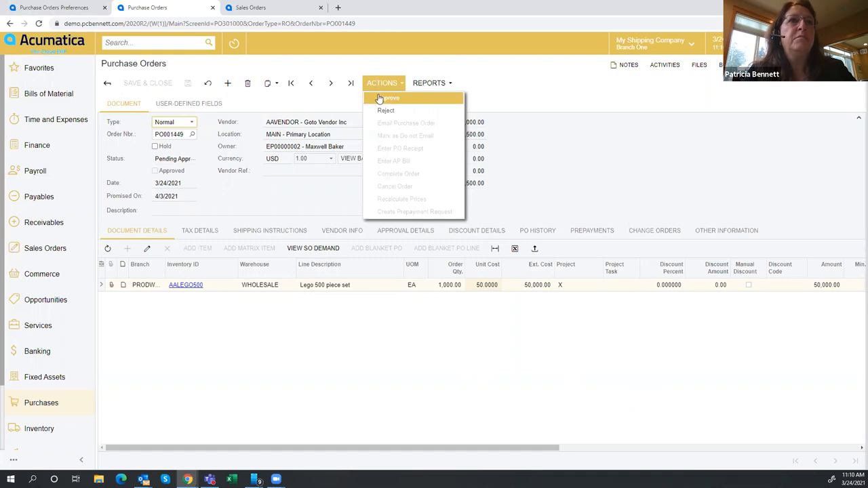
{"action": "left_click", "coordinate": [382, 83]}
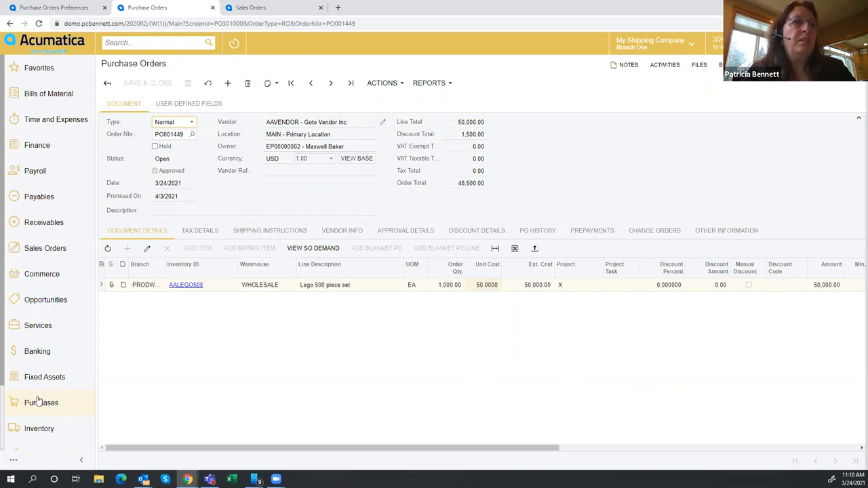
{"action": "left_click", "coordinate": [41, 402]}
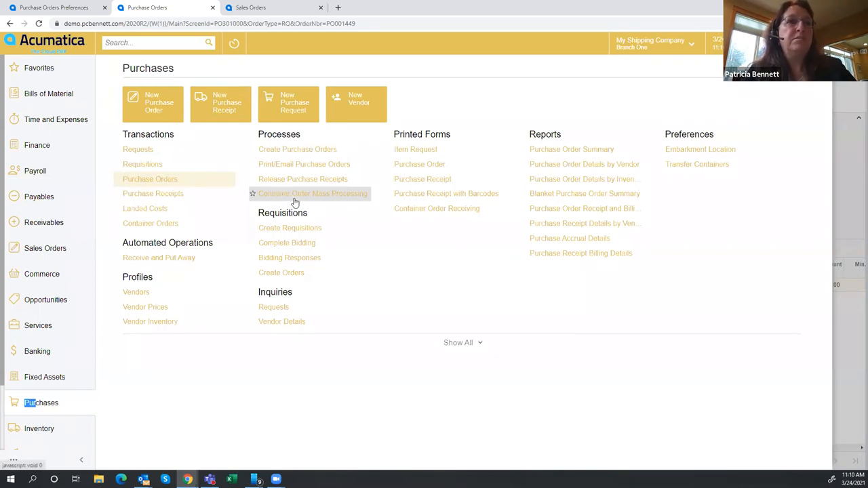
{"action": "mouse_move", "coordinate": [303, 203]}
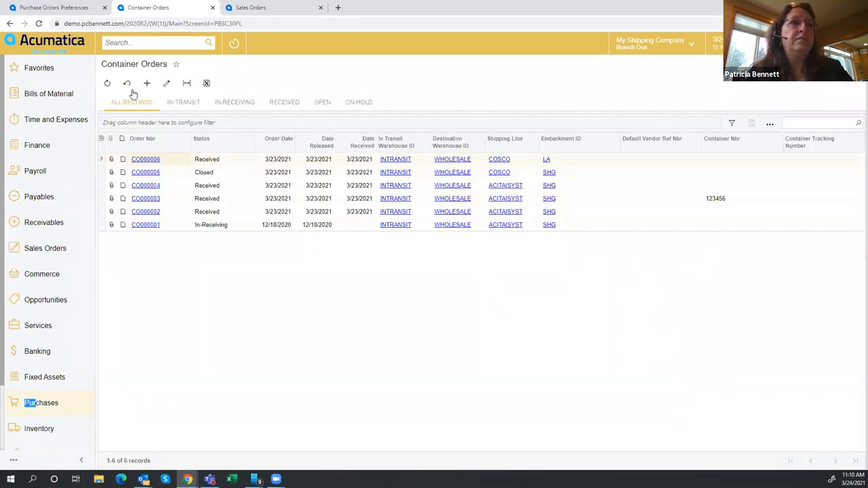
- Add a new record on the Container Orders list
{"action": "left_click", "coordinate": [147, 83]}
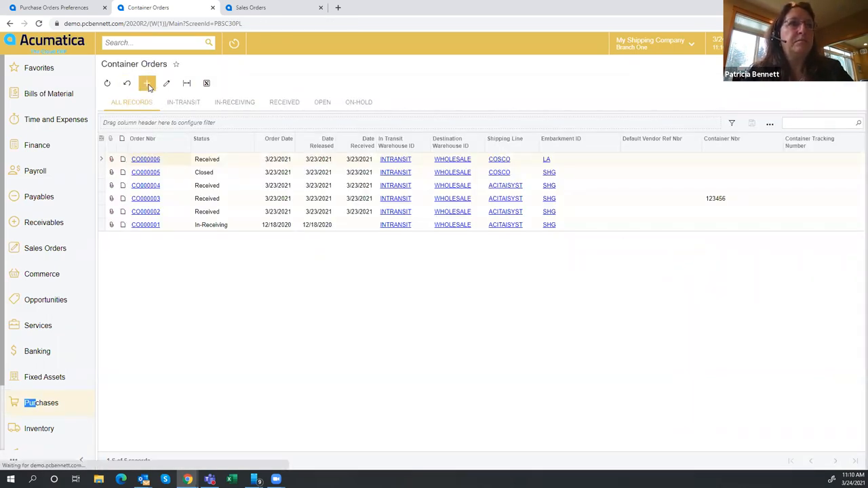
{"action": "left_click", "coordinate": [147, 82]}
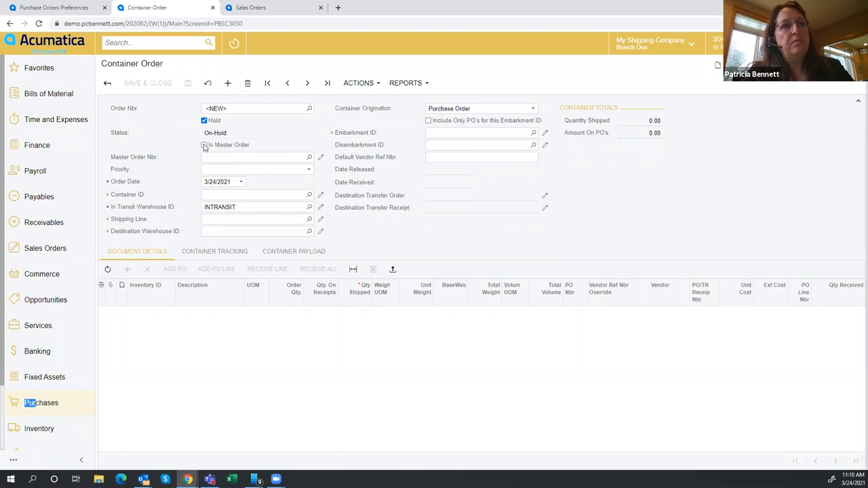
{"action": "mouse_move", "coordinate": [150, 129]}
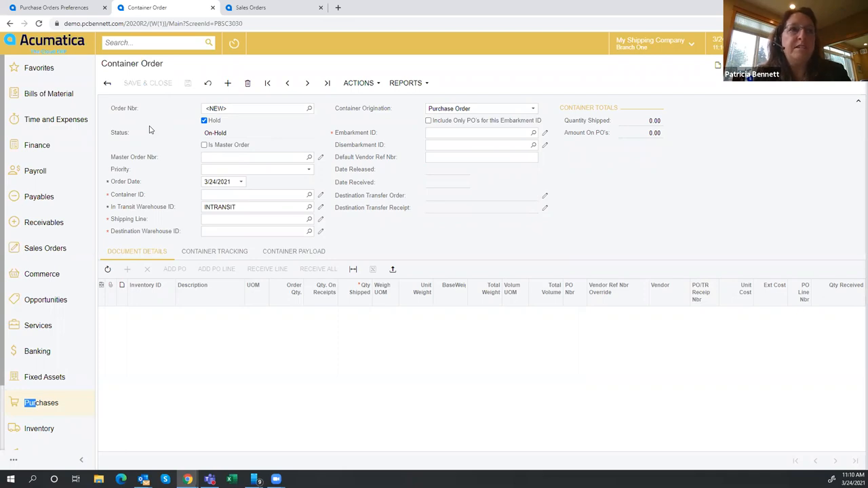
{"action": "mouse_move", "coordinate": [175, 139]}
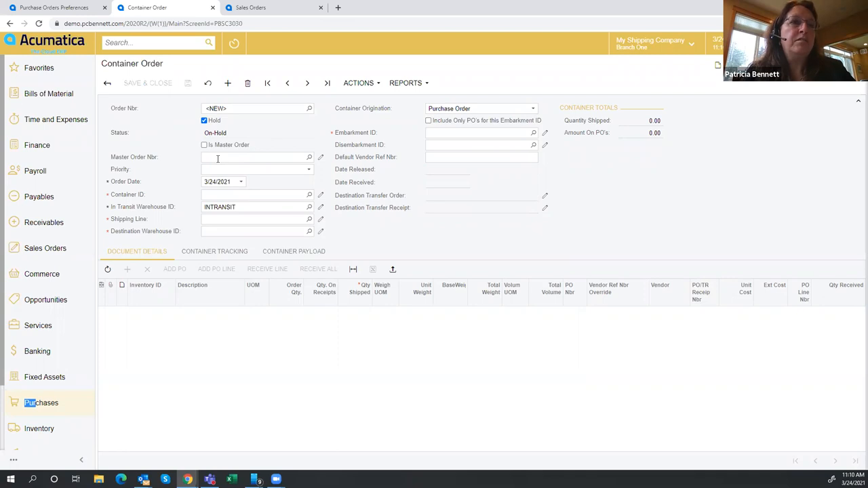
{"action": "mouse_move", "coordinate": [414, 455]}
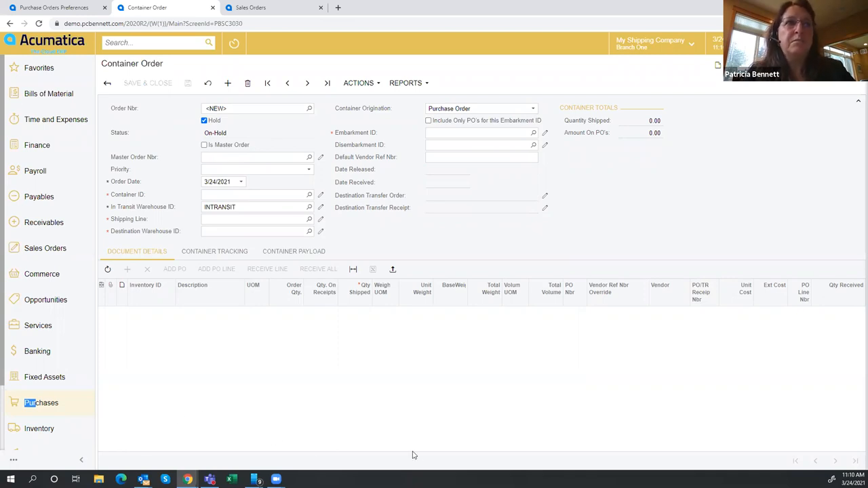
{"action": "mouse_move", "coordinate": [164, 188]}
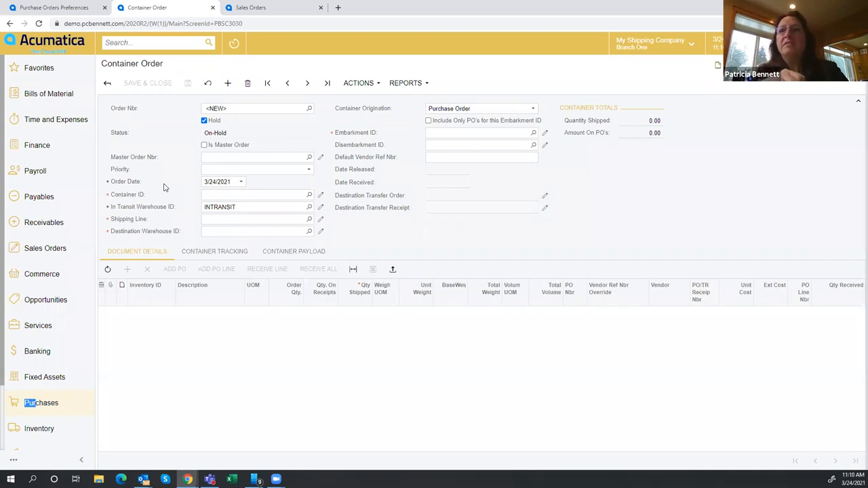
{"action": "mouse_move", "coordinate": [200, 161]}
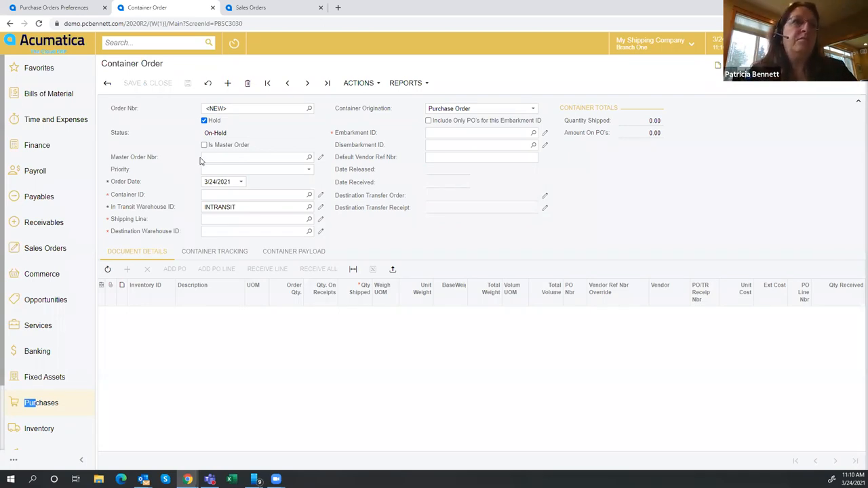
{"action": "mouse_move", "coordinate": [182, 150]}
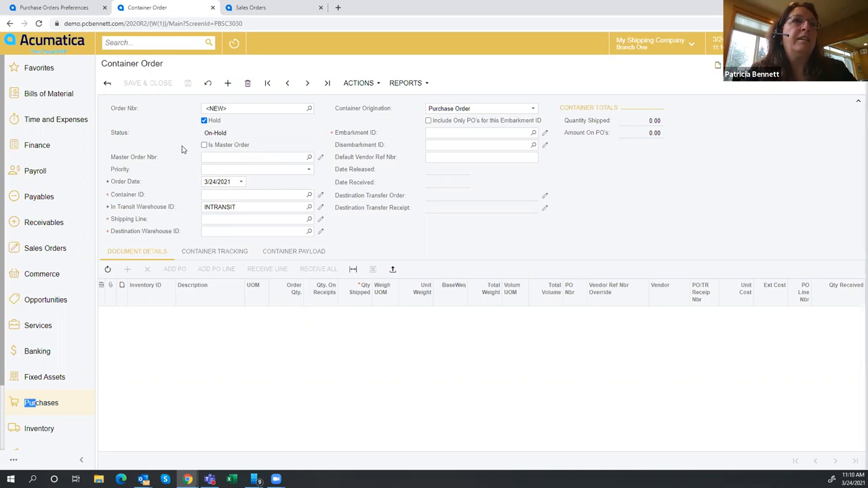
{"action": "mouse_move", "coordinate": [222, 151]}
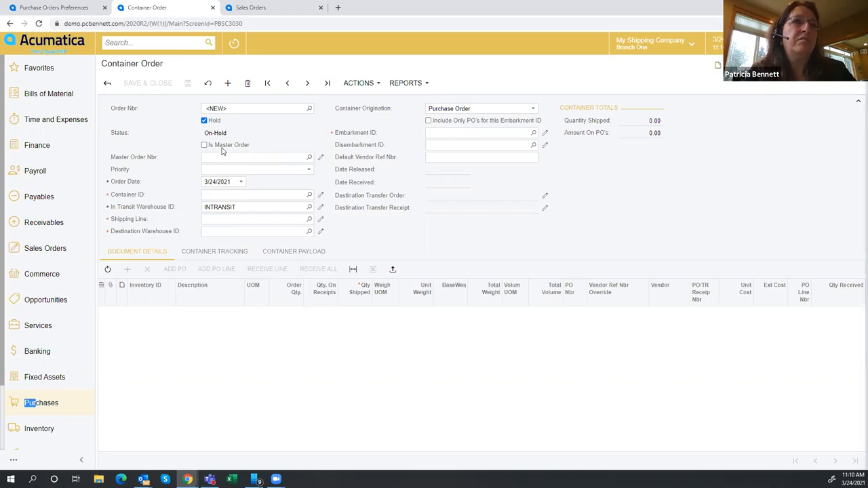
{"action": "mouse_move", "coordinate": [177, 174]}
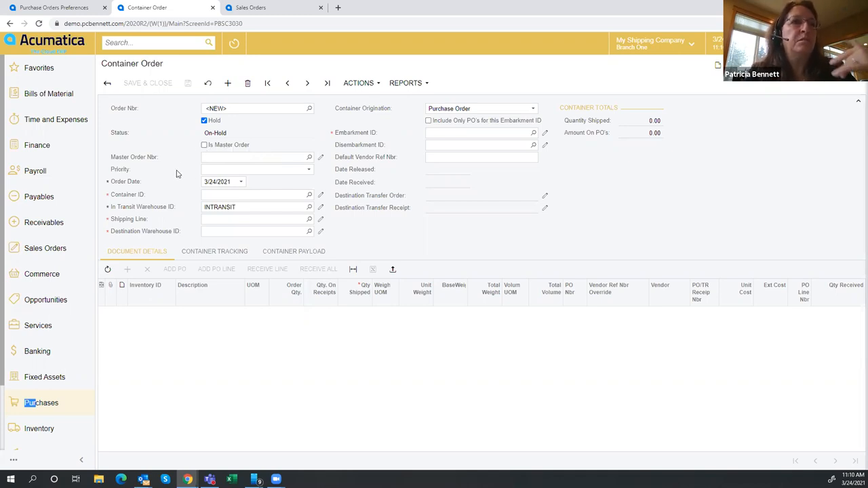
{"action": "mouse_move", "coordinate": [149, 132]}
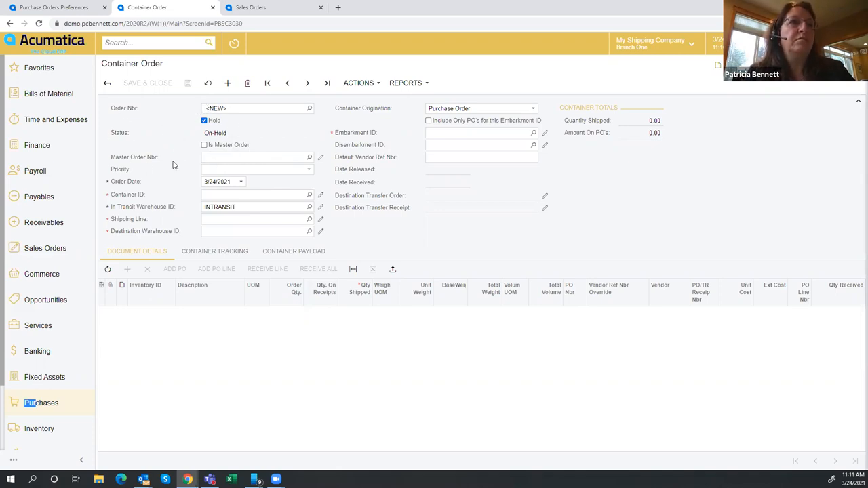
- Choose priority 2 - Medium, container ABC123 and shipping line COSCO from their lookups
{"action": "left_click", "coordinate": [309, 169]}
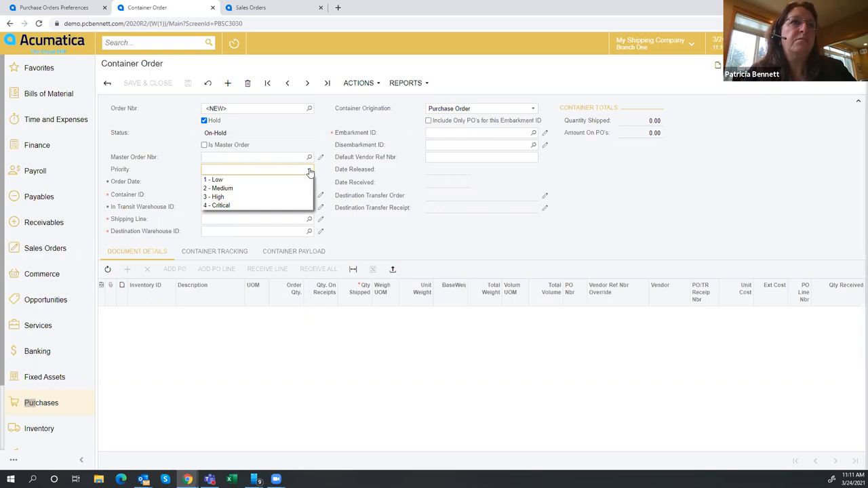
{"action": "mouse_move", "coordinate": [265, 188]}
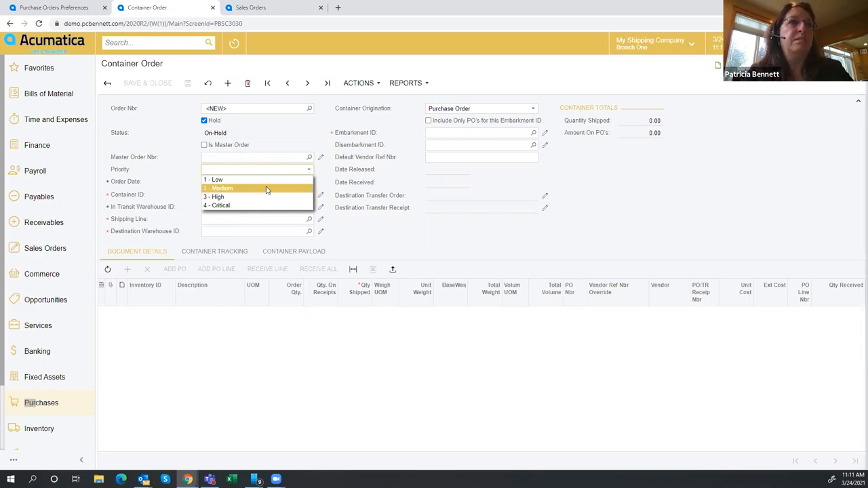
{"action": "left_click", "coordinate": [265, 188]}
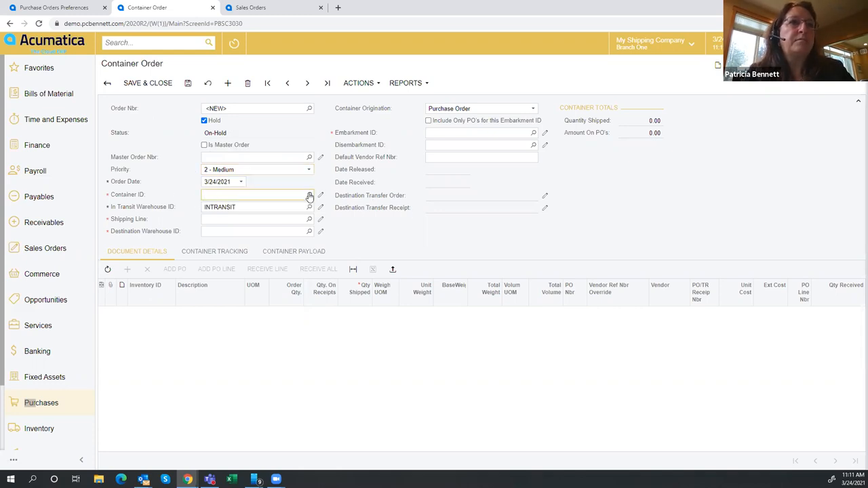
{"action": "left_click", "coordinate": [310, 196]}
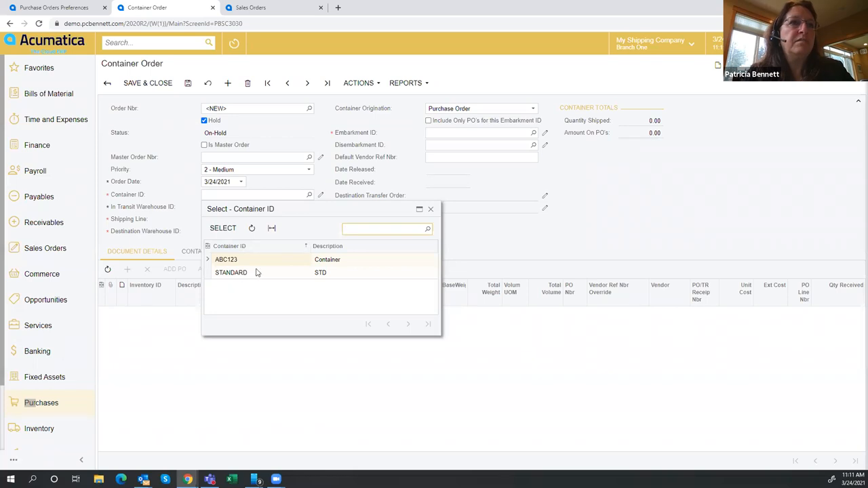
{"action": "mouse_move", "coordinate": [230, 262]}
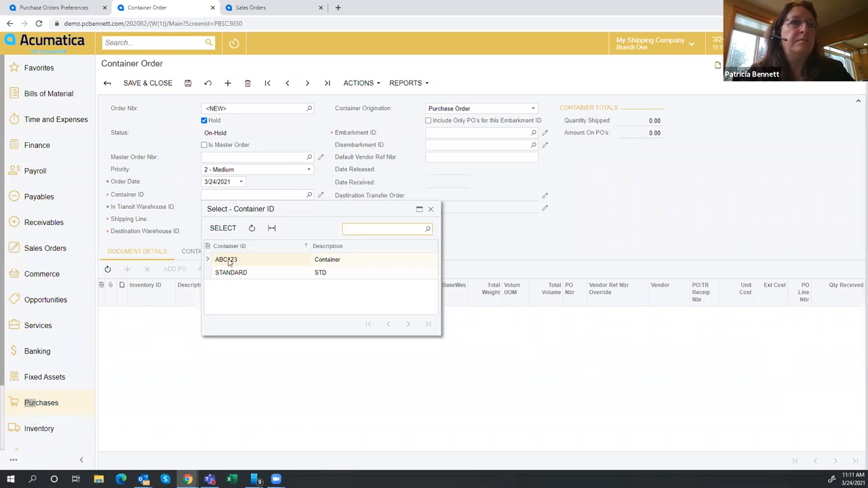
{"action": "left_click", "coordinate": [226, 259]}
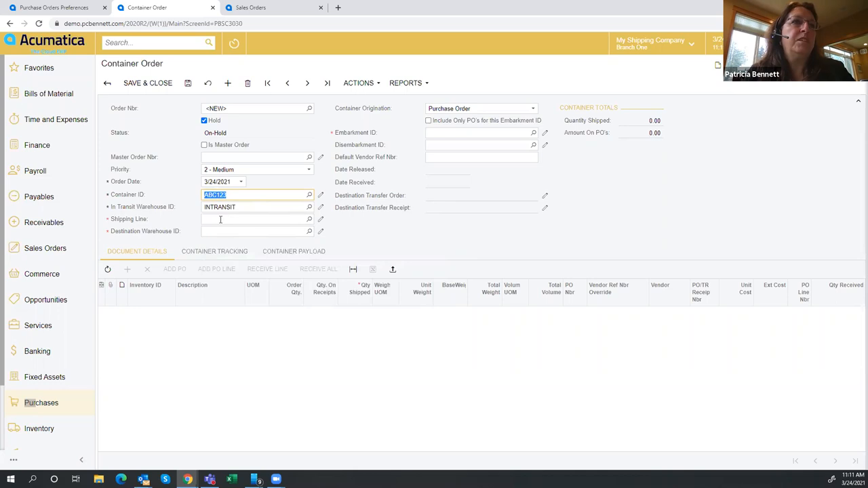
{"action": "left_click", "coordinate": [255, 219]}
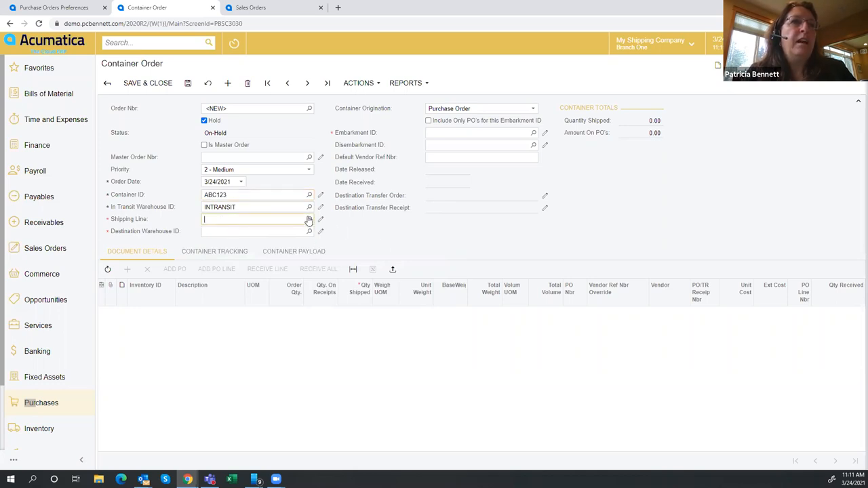
{"action": "left_click", "coordinate": [309, 219]}
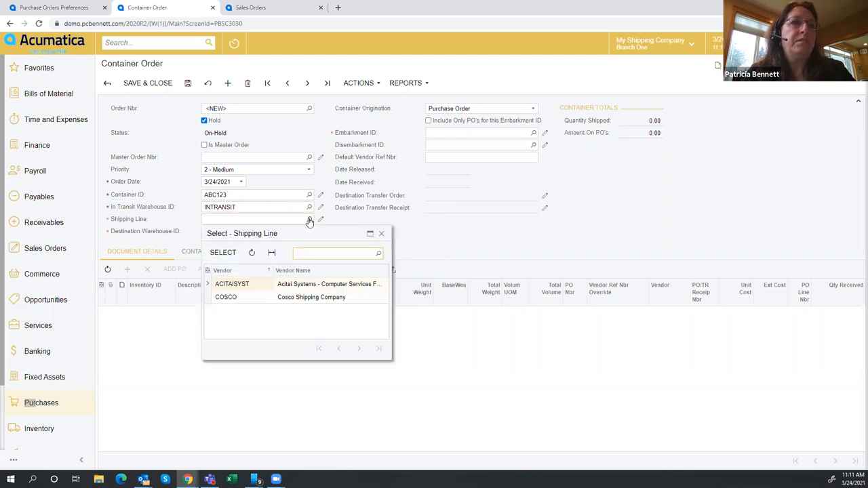
{"action": "left_click", "coordinate": [226, 297]}
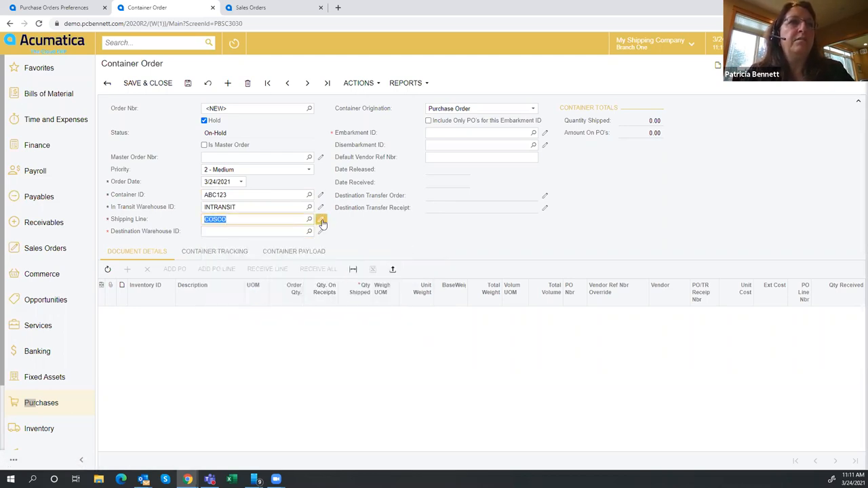
- Open COSCO's vendor locations and check Caprice's 'Location is a Shipping Vessel' flag
{"action": "left_click", "coordinate": [309, 219]}
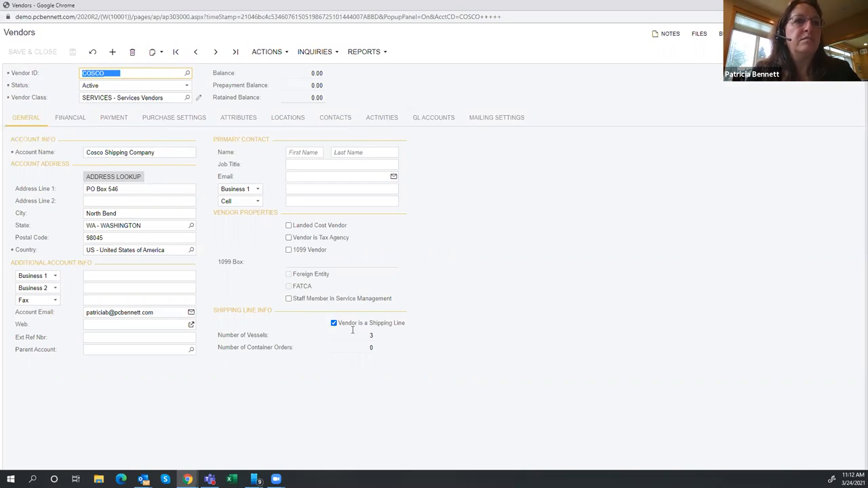
{"action": "mouse_move", "coordinate": [354, 346]}
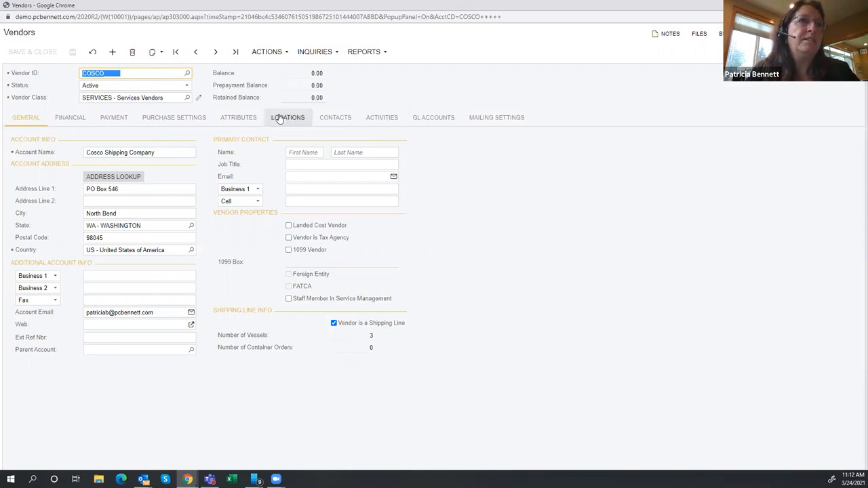
{"action": "left_click", "coordinate": [287, 117]}
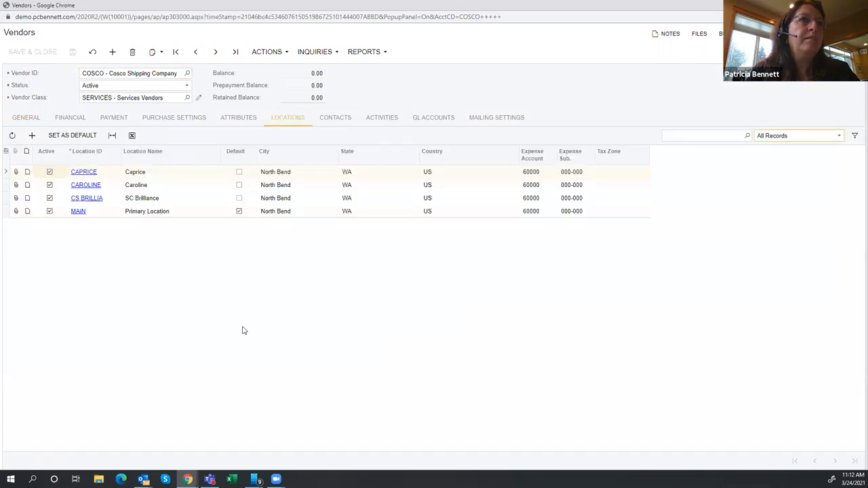
{"action": "mouse_move", "coordinate": [99, 206]}
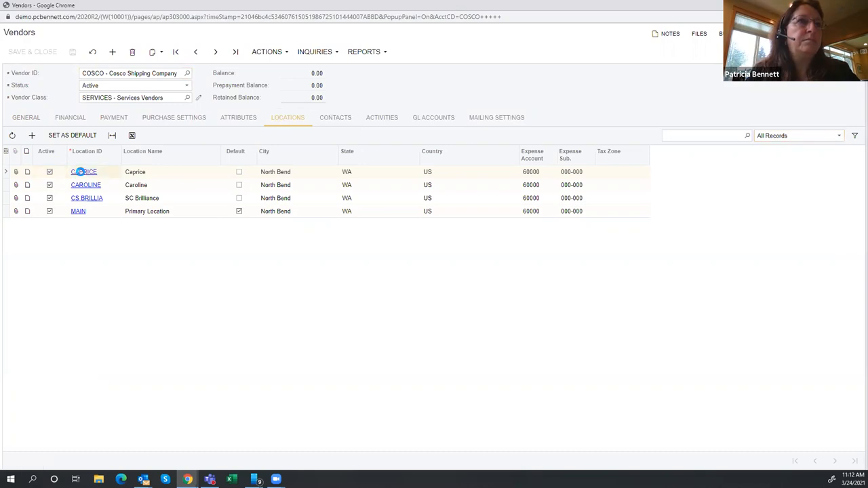
{"action": "left_click", "coordinate": [84, 171]}
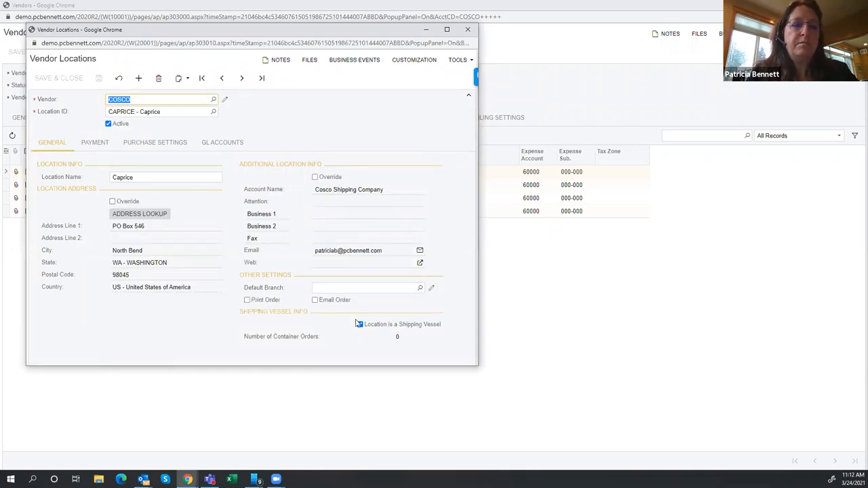
{"action": "left_click", "coordinate": [360, 324]}
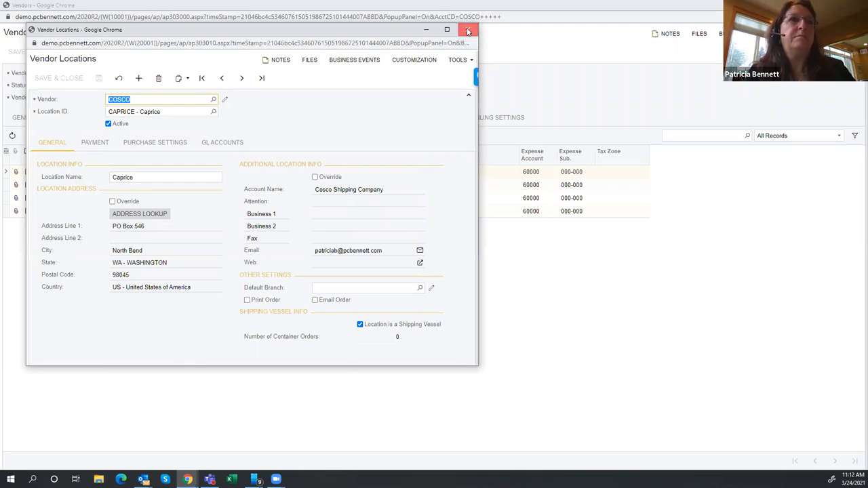
{"action": "left_click", "coordinate": [468, 29]}
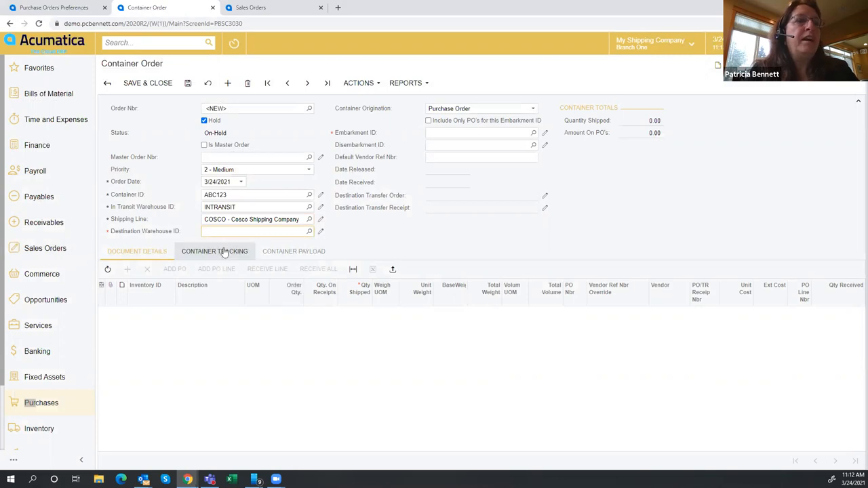
{"action": "mouse_move", "coordinate": [590, 253]}
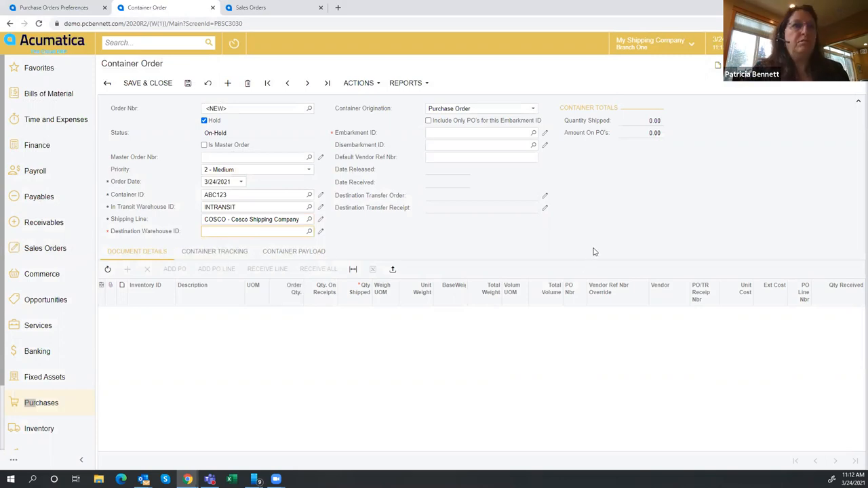
- Select WHOLESALE as destination warehouse and leave container origination as Purchase Order
{"action": "left_click", "coordinate": [309, 231]}
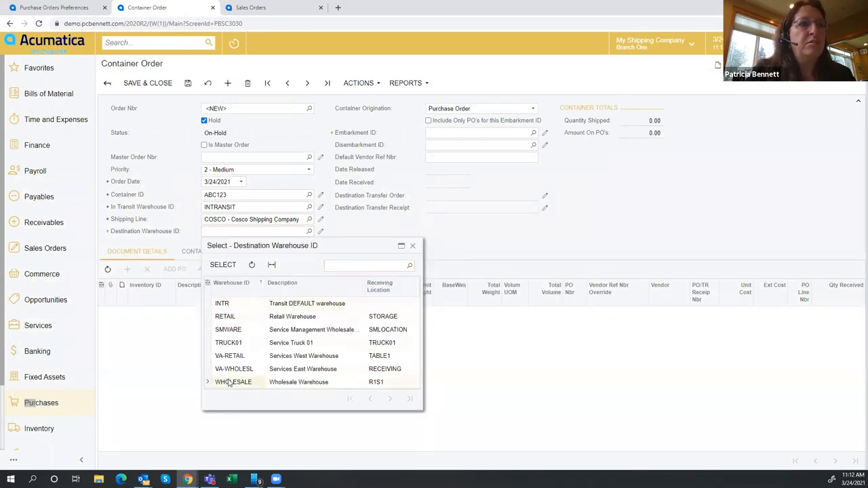
{"action": "left_click", "coordinate": [233, 381]}
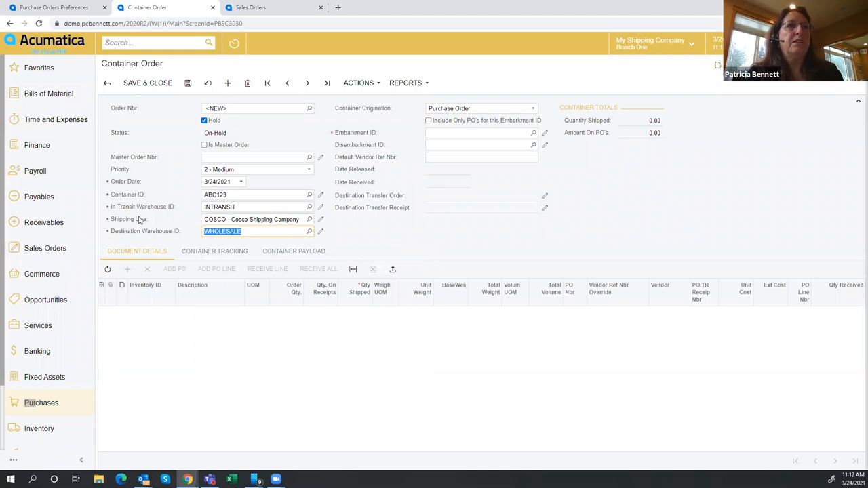
{"action": "mouse_move", "coordinate": [538, 346]}
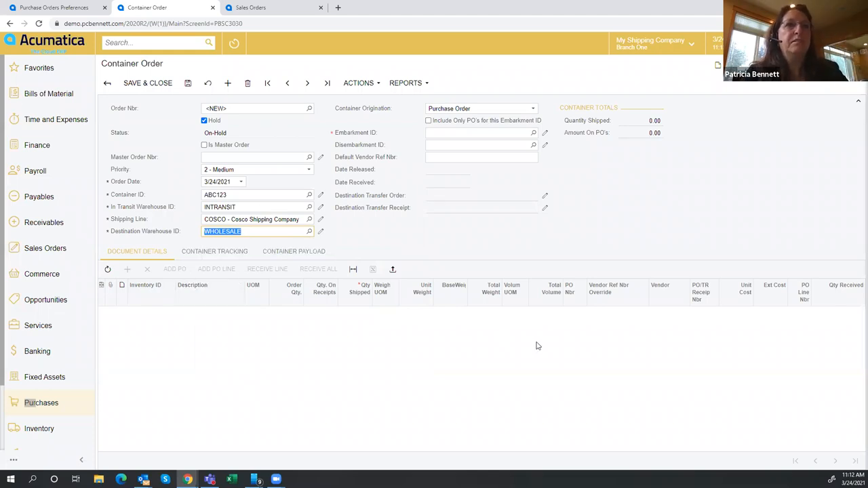
{"action": "left_click", "coordinate": [478, 132]}
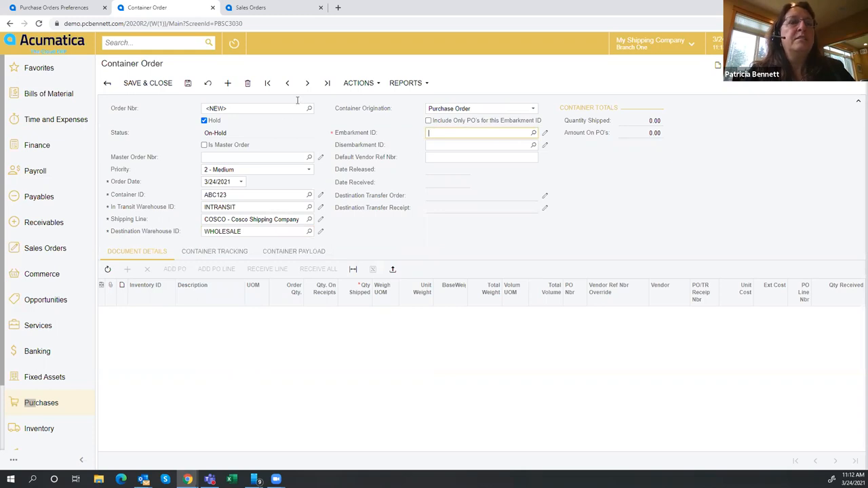
{"action": "mouse_move", "coordinate": [371, 118]}
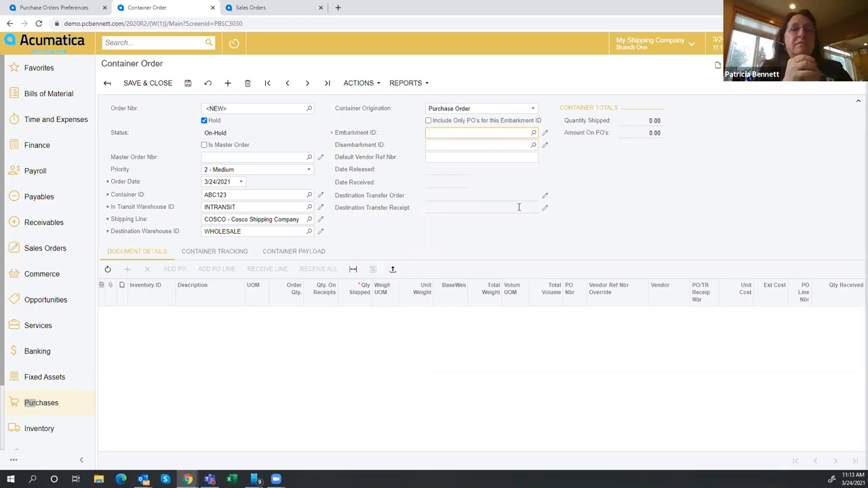
{"action": "left_click", "coordinate": [479, 132]}
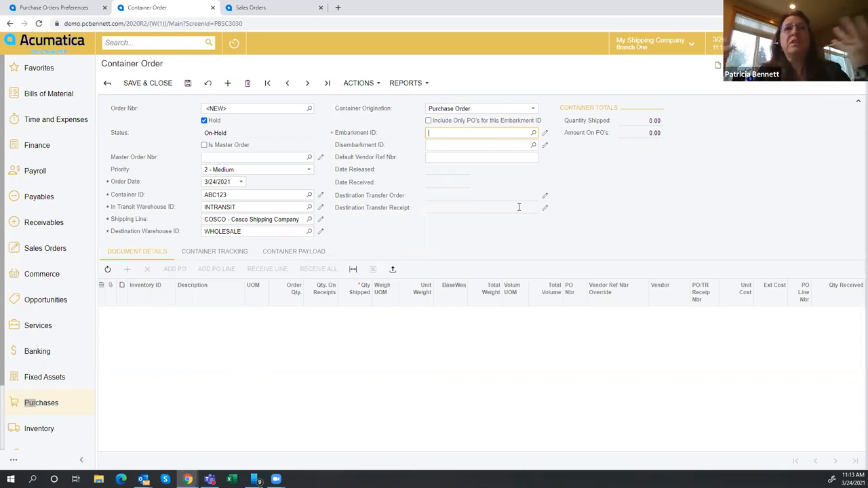
{"action": "mouse_move", "coordinate": [606, 212]}
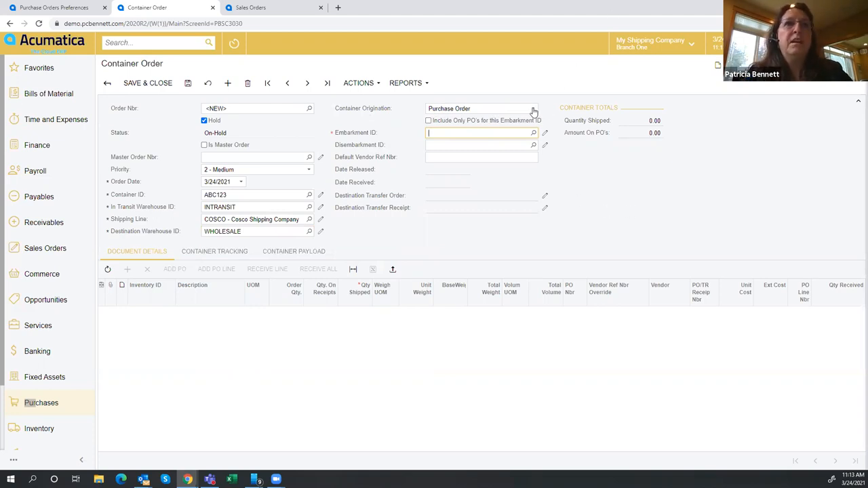
{"action": "left_click", "coordinate": [534, 108]}
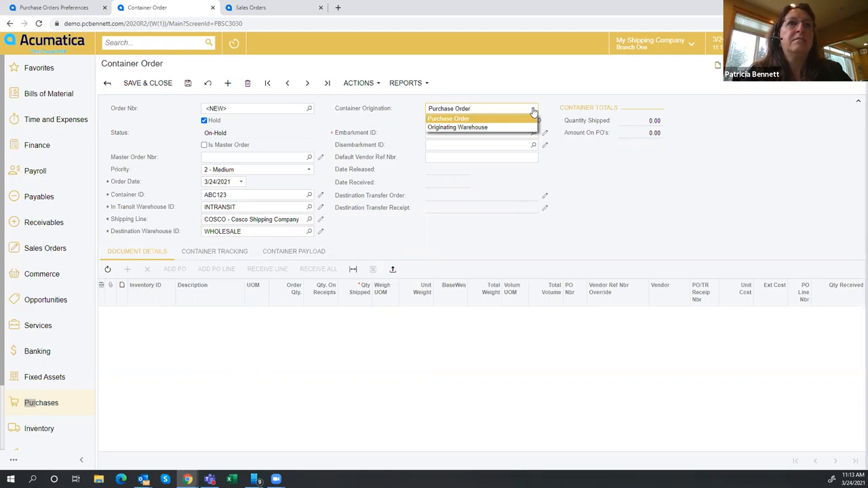
{"action": "mouse_move", "coordinate": [458, 128]}
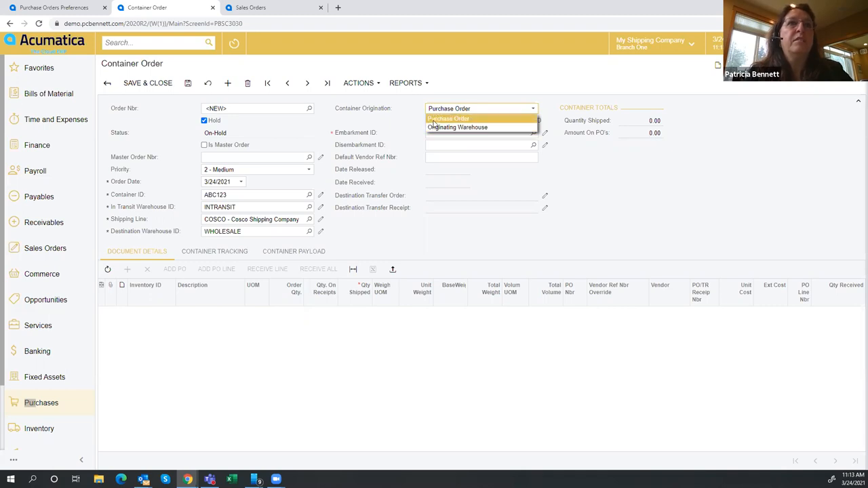
{"action": "left_click", "coordinate": [449, 119]}
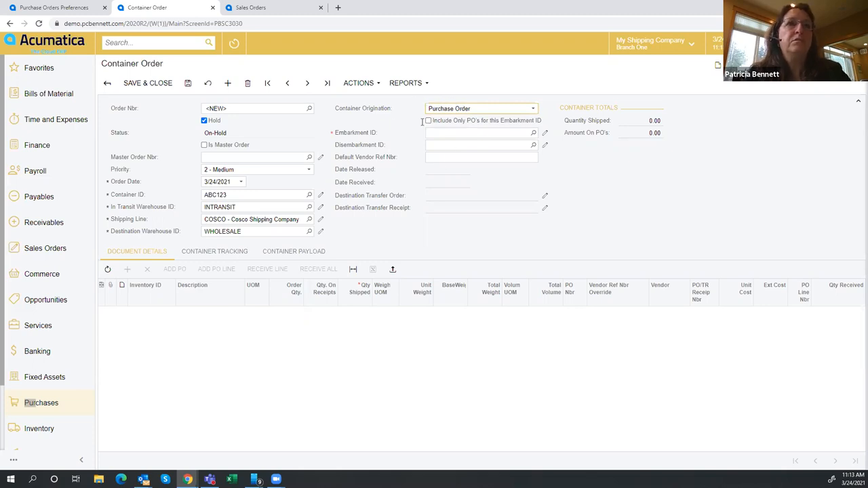
- Set embarkment port SHG and disembarkment port SEA, then save the order
{"action": "left_click", "coordinate": [478, 132]}
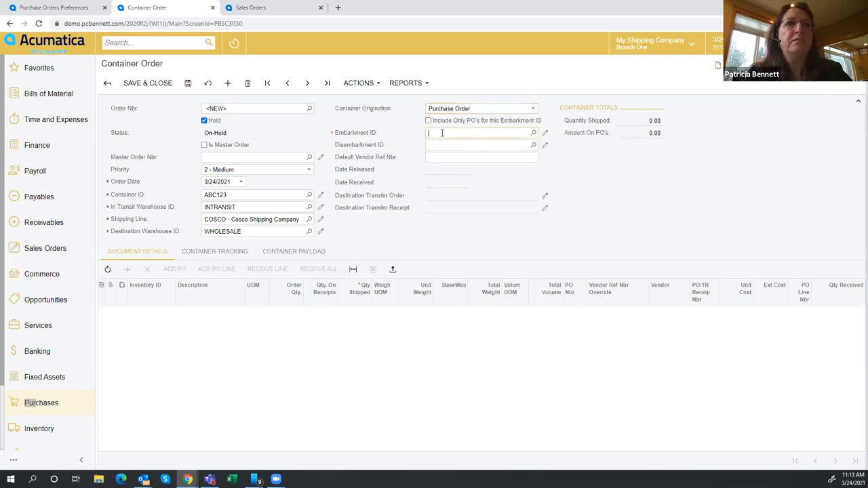
{"action": "left_click", "coordinate": [534, 132]}
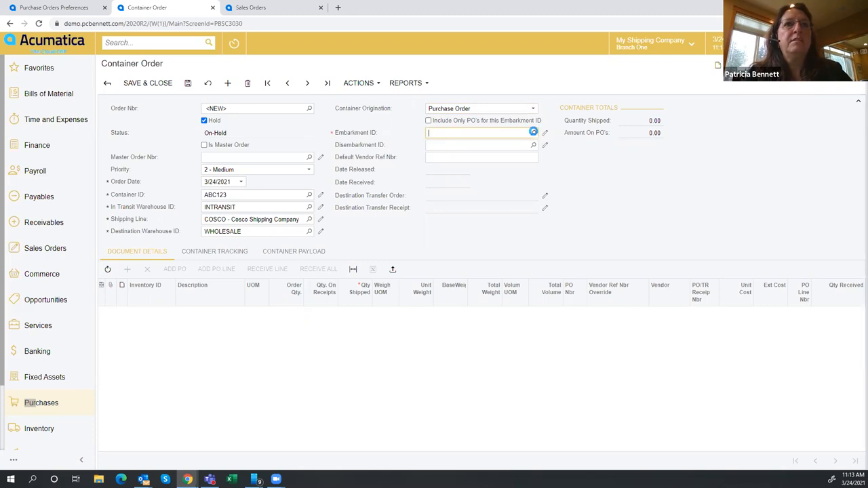
{"action": "left_click", "coordinate": [534, 132]}
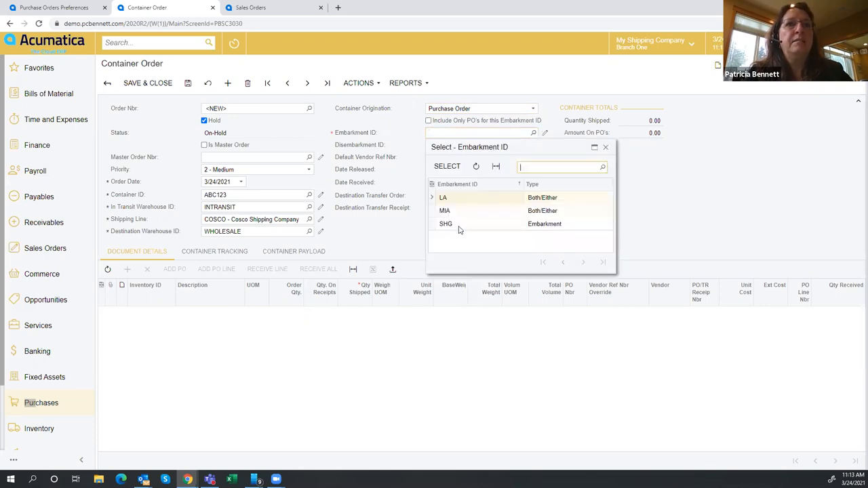
{"action": "left_click", "coordinate": [446, 224]}
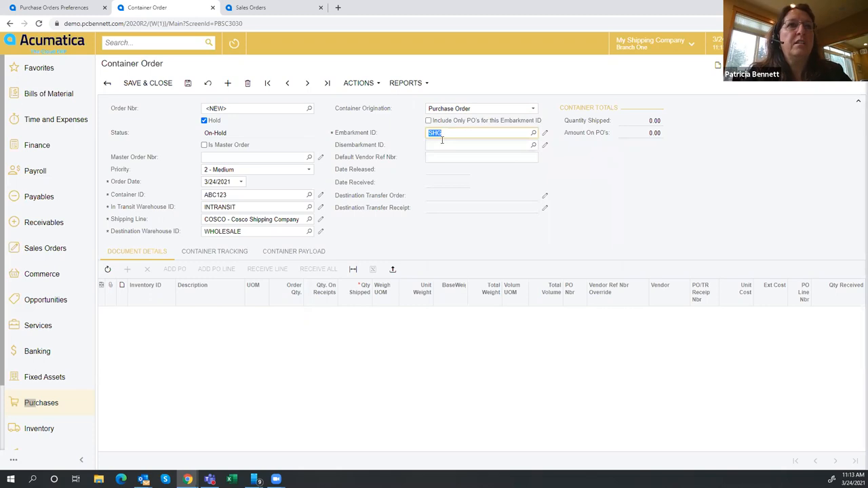
{"action": "left_click", "coordinate": [478, 145]}
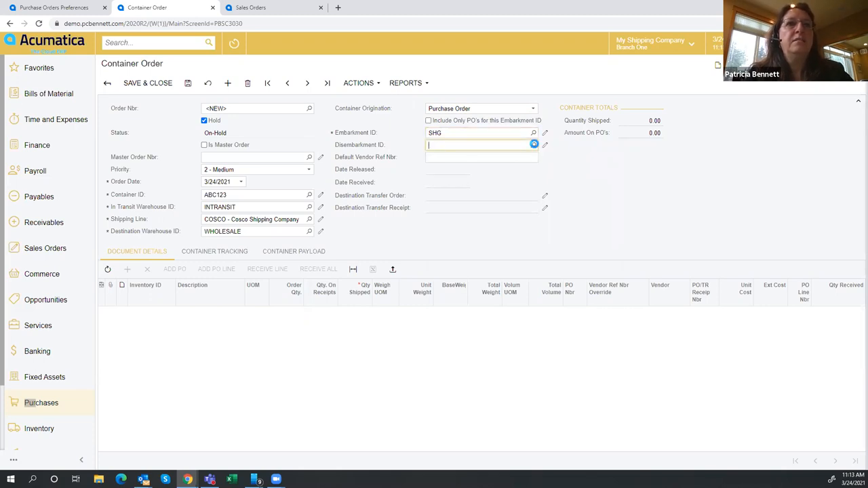
{"action": "left_click", "coordinate": [534, 144]}
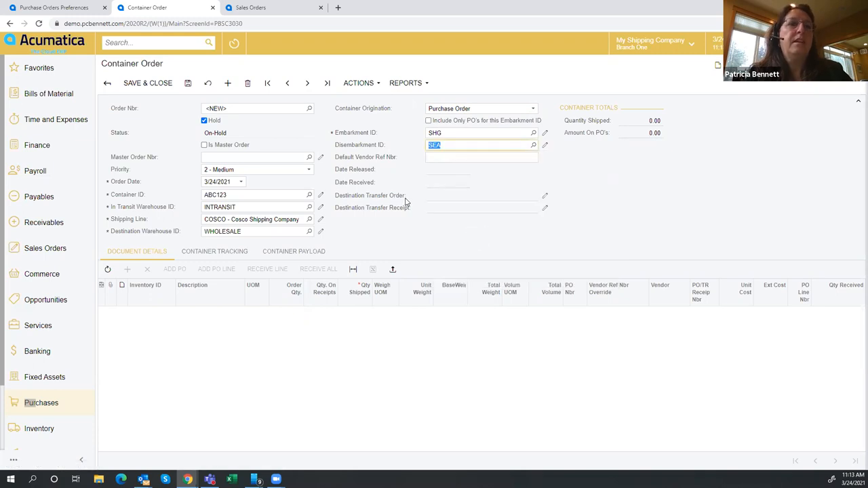
{"action": "left_click", "coordinate": [482, 157]}
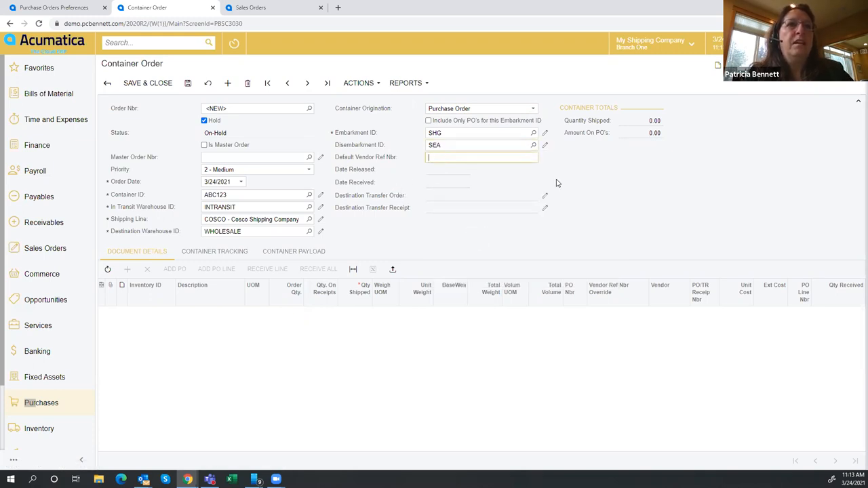
{"action": "mouse_move", "coordinate": [357, 145]}
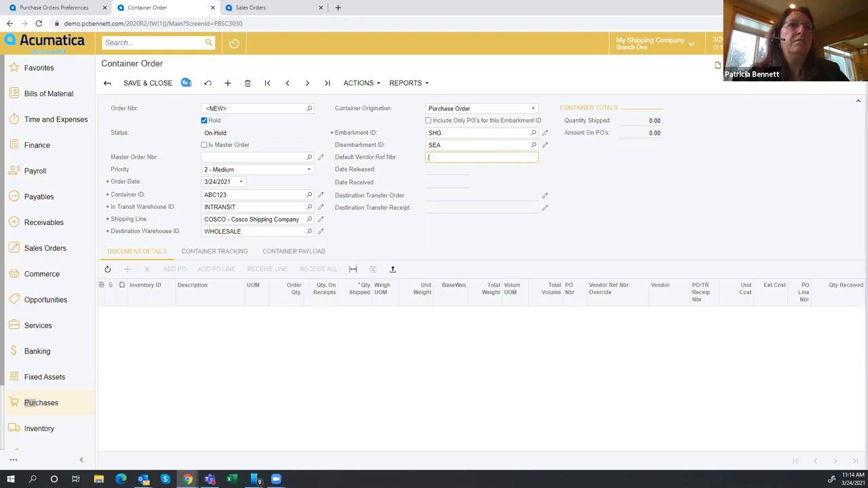
{"action": "left_click", "coordinate": [186, 83]}
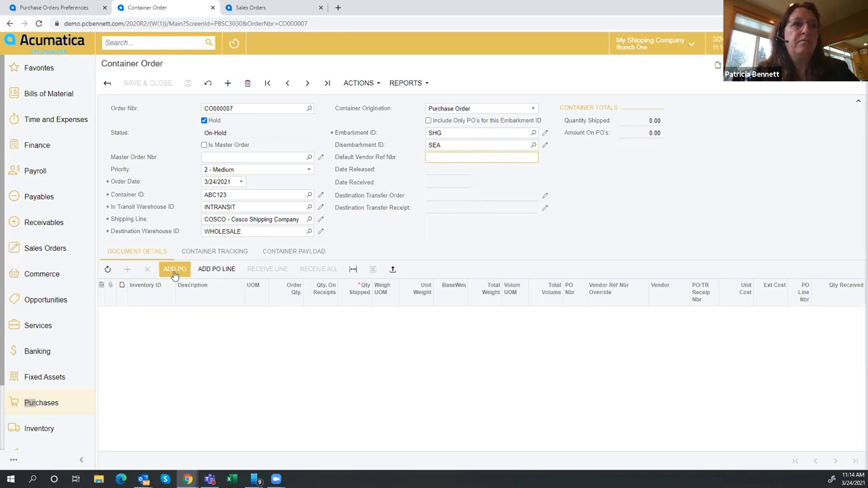
{"action": "left_click", "coordinate": [175, 270]}
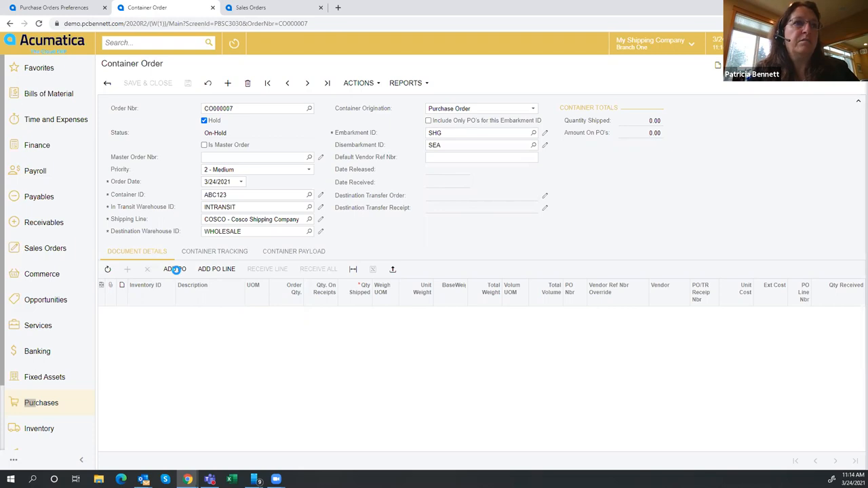
- Add PO001449 via Add Purchase Order, bringing in 1,000 Lego 500 piece sets
{"action": "left_click", "coordinate": [175, 269]}
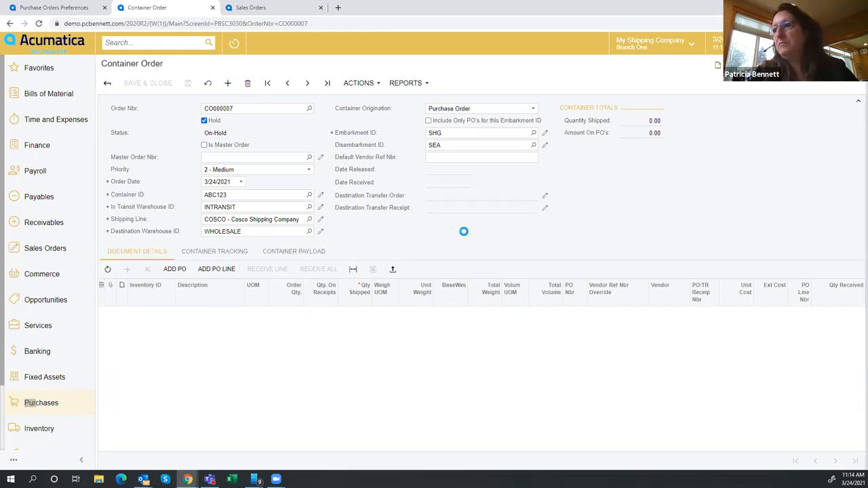
{"action": "left_click", "coordinate": [174, 268]}
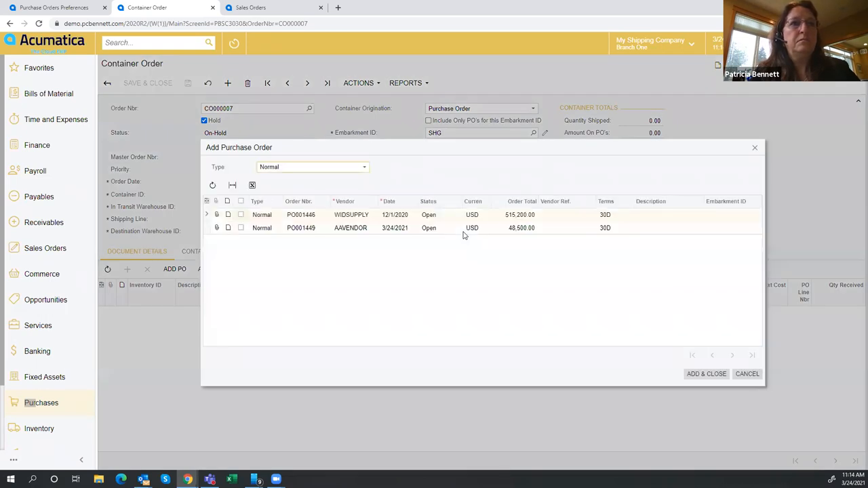
{"action": "mouse_move", "coordinate": [243, 235]}
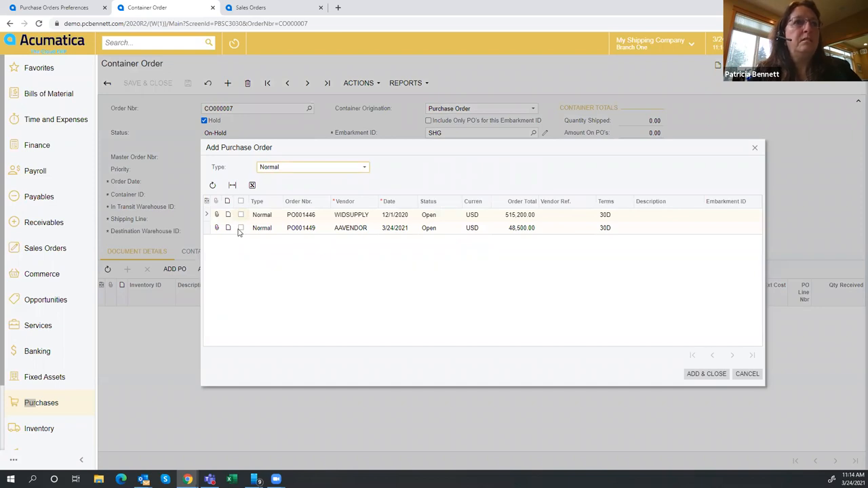
{"action": "left_click", "coordinate": [240, 227]}
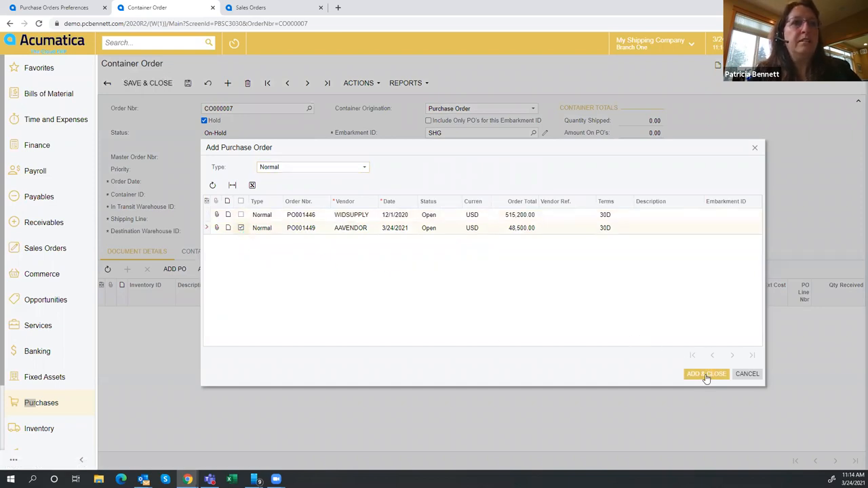
{"action": "left_click", "coordinate": [706, 374]}
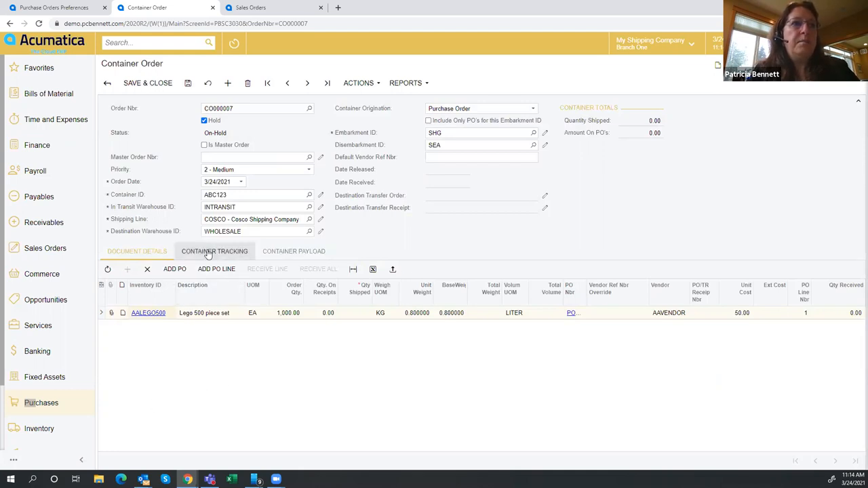
- Review Container Tracking, then view the 2,000 kg and 5,000 liter payload limits
{"action": "left_click", "coordinate": [214, 251]}
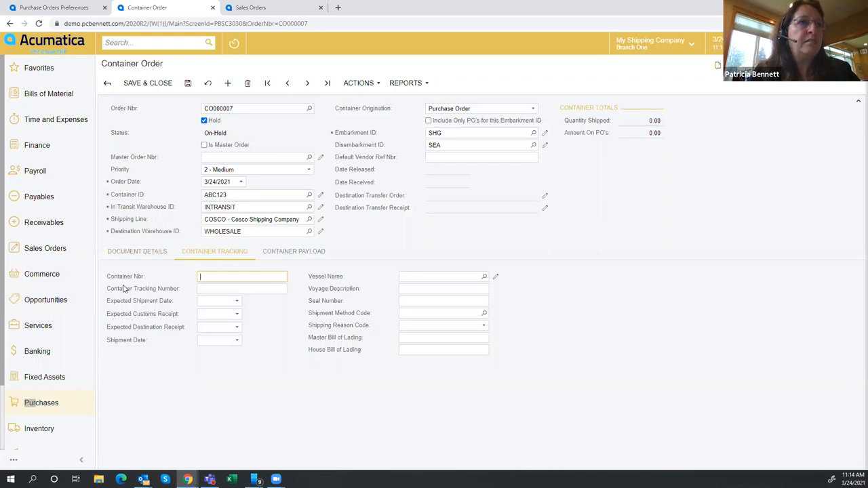
{"action": "mouse_move", "coordinate": [163, 299]}
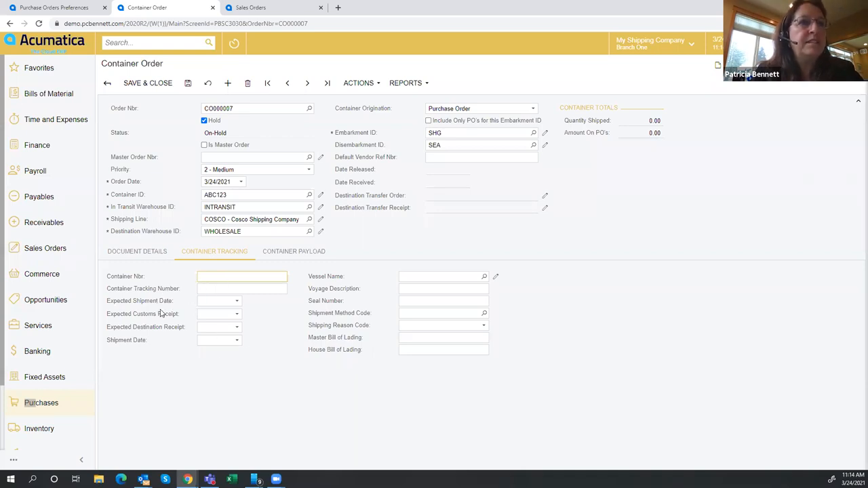
{"action": "mouse_move", "coordinate": [123, 407]}
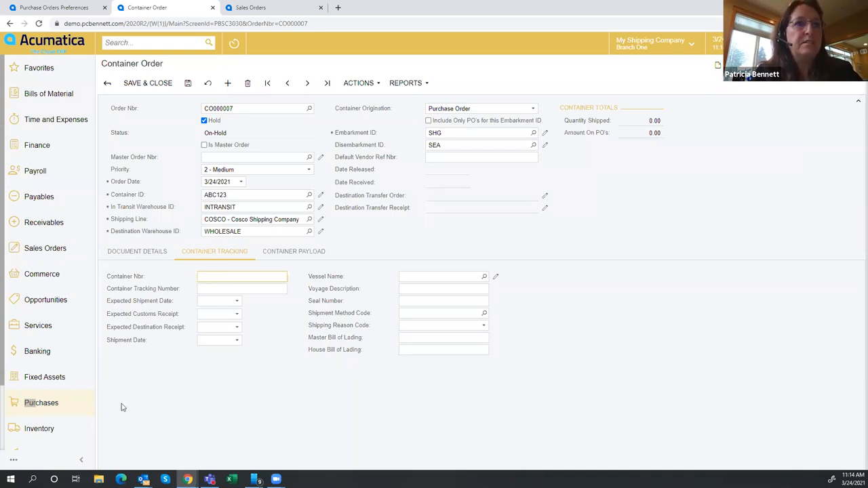
{"action": "mouse_move", "coordinate": [177, 396]}
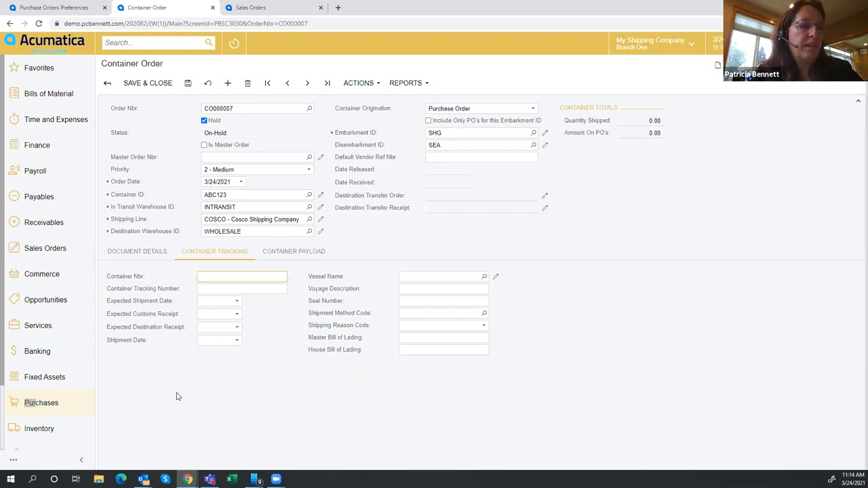
{"action": "left_click", "coordinate": [242, 276]}
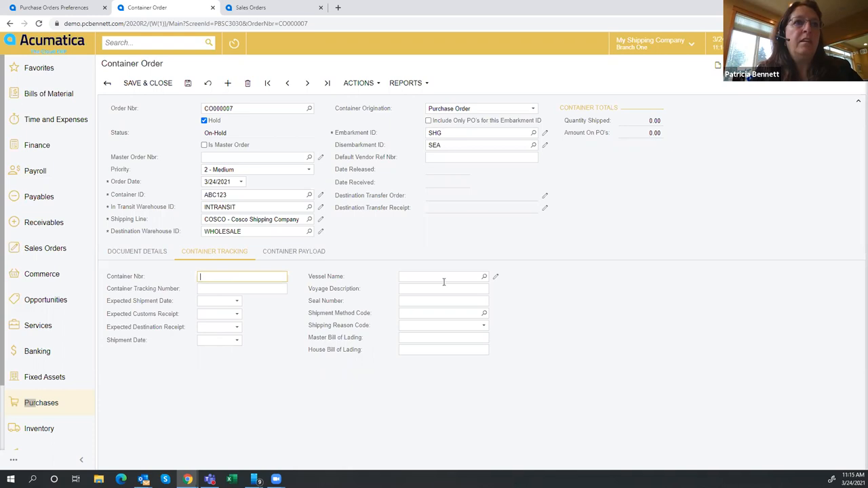
{"action": "mouse_move", "coordinate": [390, 395]}
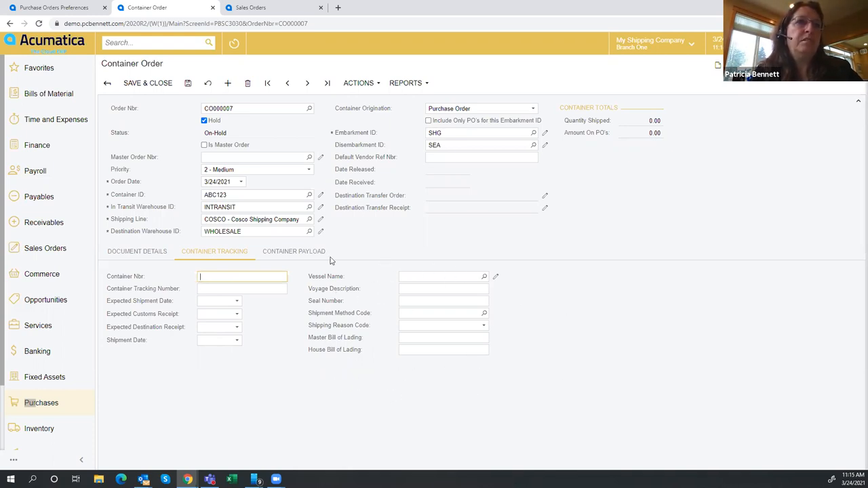
{"action": "left_click", "coordinate": [294, 251]}
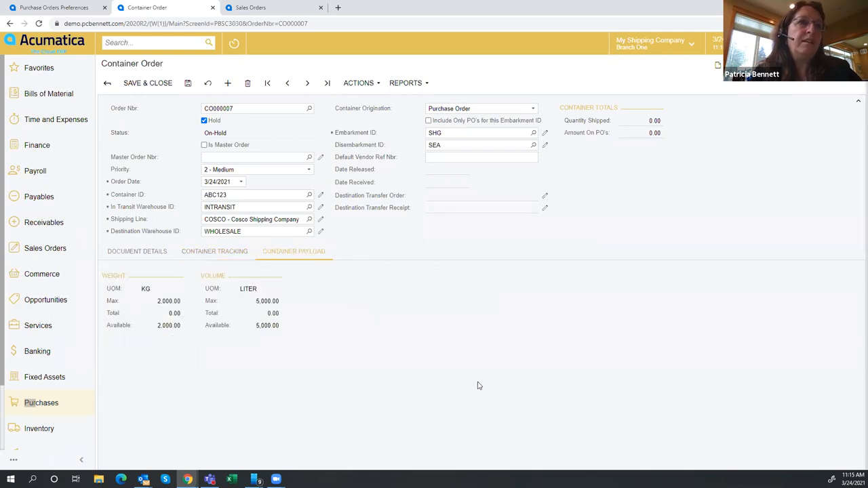
{"action": "mouse_move", "coordinate": [277, 411]}
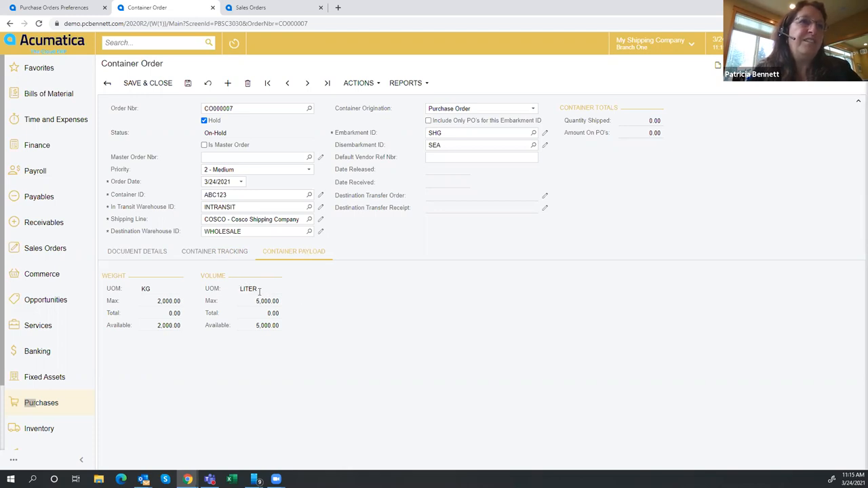
{"action": "mouse_move", "coordinate": [188, 287]}
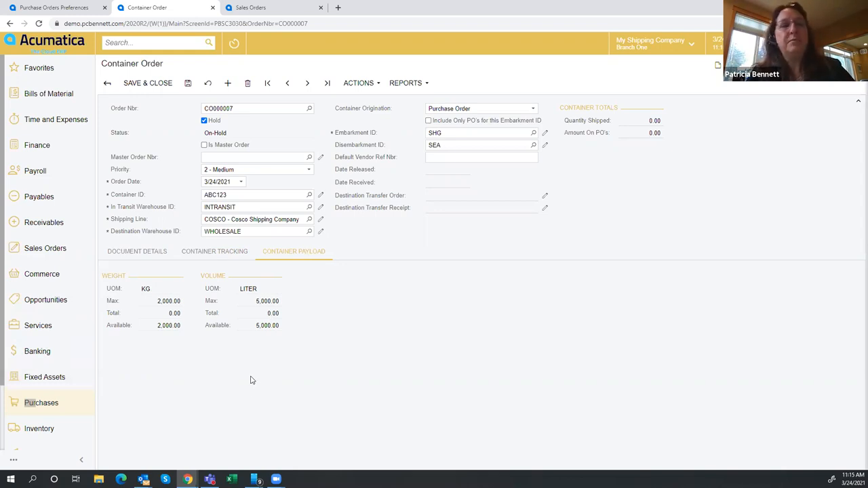
{"action": "mouse_move", "coordinate": [323, 385]}
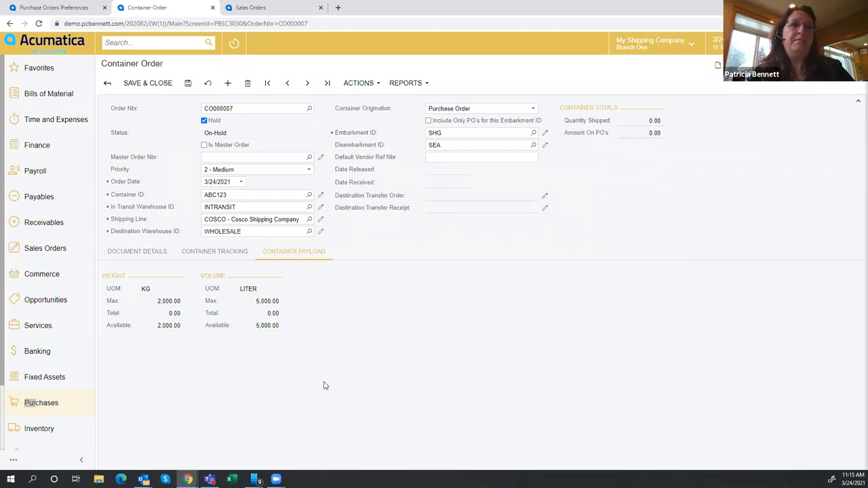
{"action": "mouse_move", "coordinate": [182, 394]}
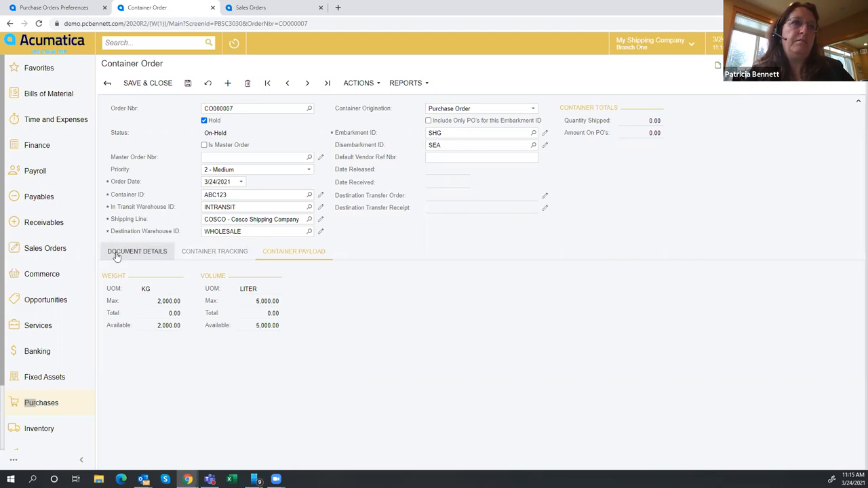
- Take CO000007 off hold and save, dismissing the missing shipped-quantity warning
{"action": "left_click", "coordinate": [137, 251]}
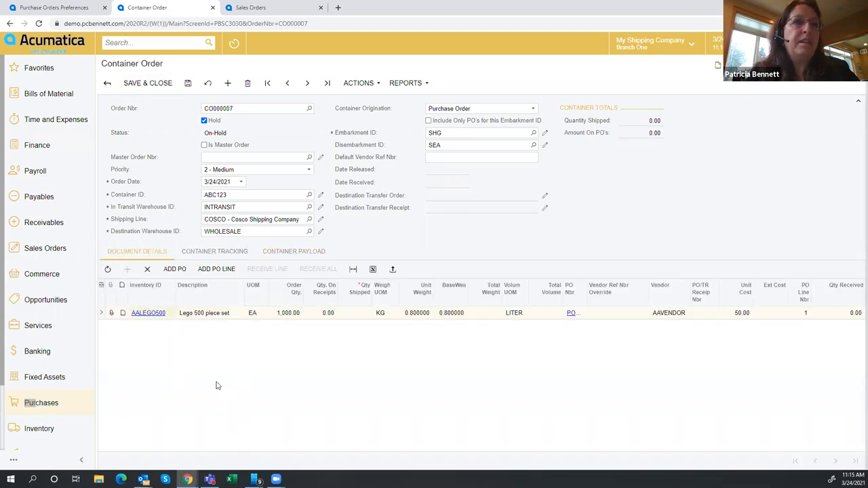
{"action": "mouse_move", "coordinate": [315, 324]}
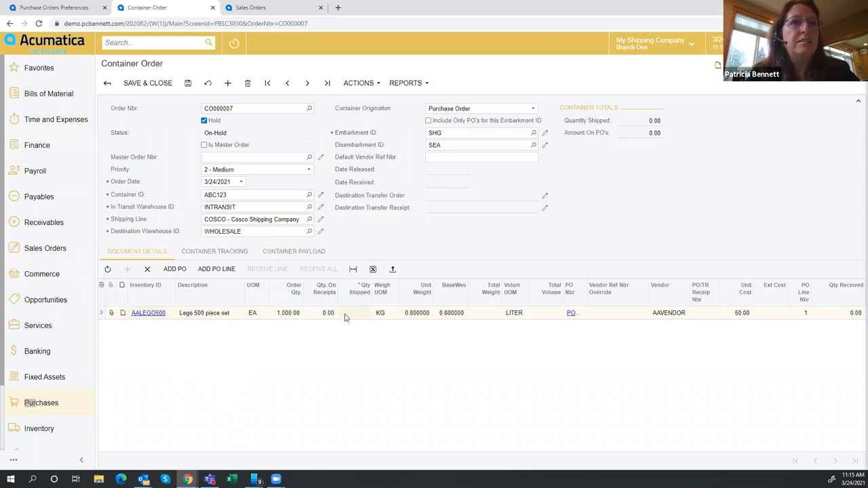
{"action": "mouse_move", "coordinate": [406, 83]}
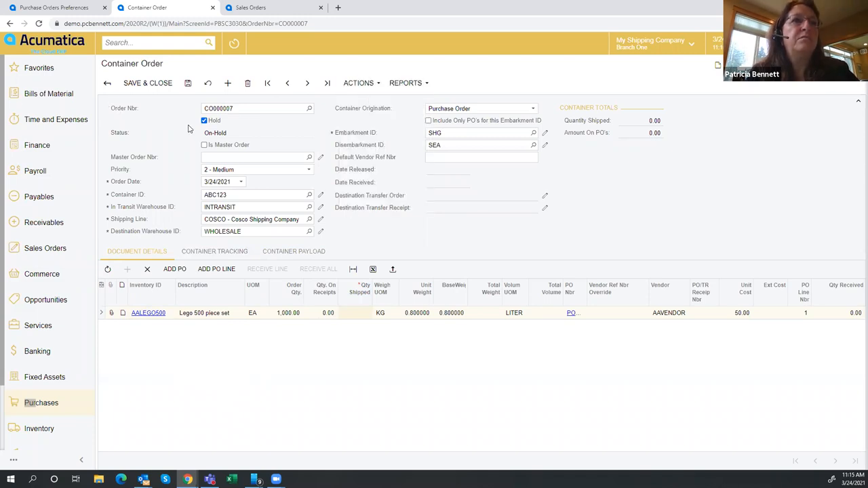
{"action": "left_click", "coordinate": [204, 120]}
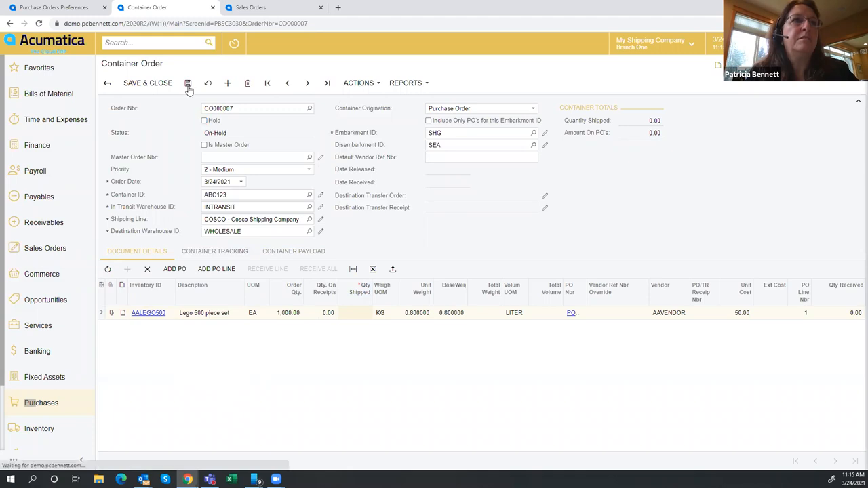
{"action": "left_click", "coordinate": [188, 83]}
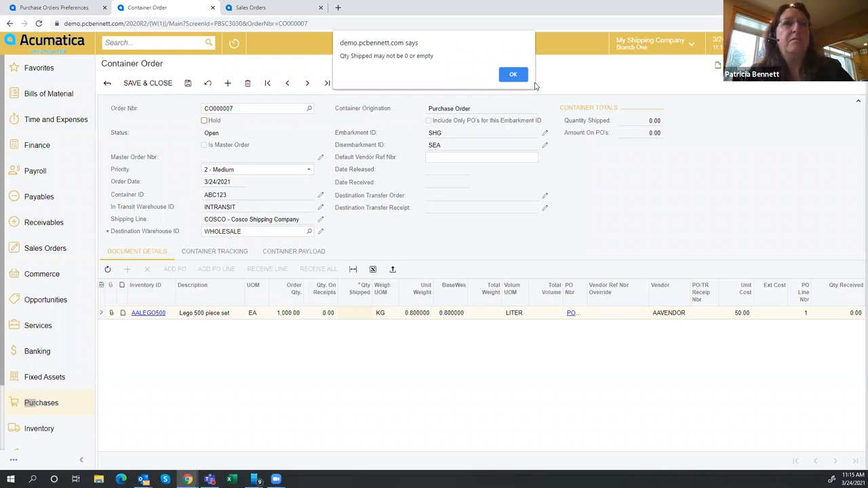
{"action": "left_click", "coordinate": [513, 74]}
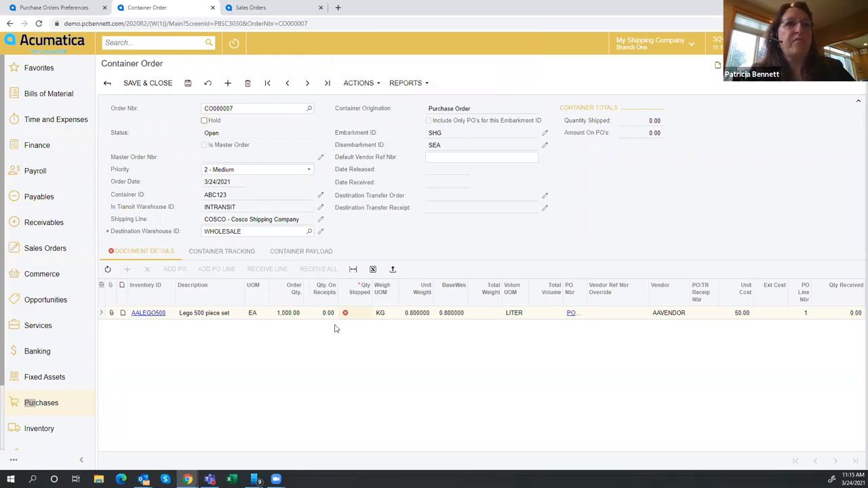
- Enter 1000 as the shipped quantity on the Lego 500 piece set line
{"action": "left_click", "coordinate": [358, 313]}
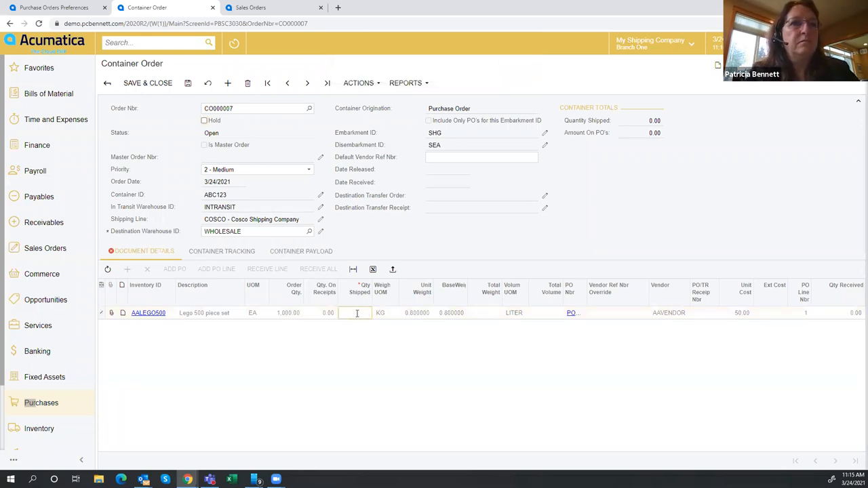
{"action": "type", "text": "1"}
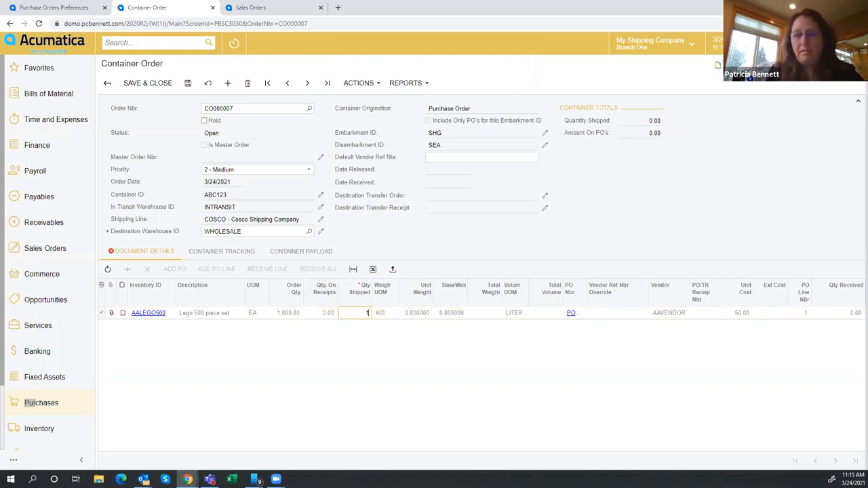
{"action": "type", "text": "1000"}
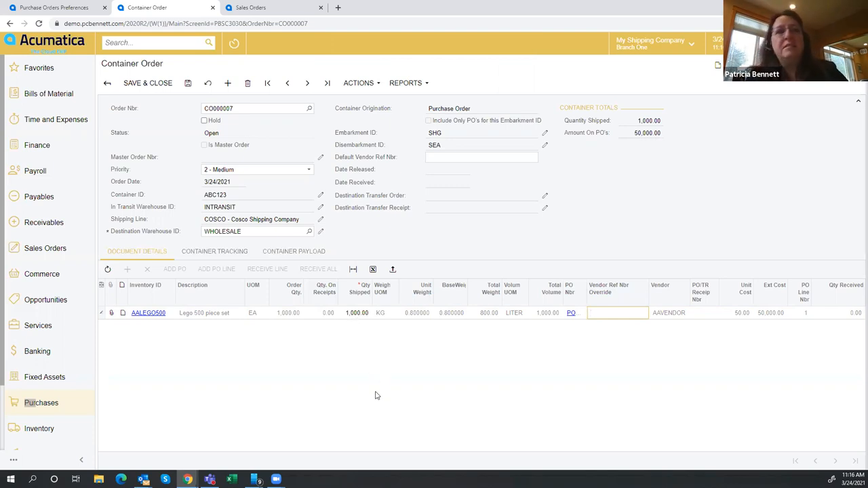
{"action": "mouse_move", "coordinate": [371, 393]}
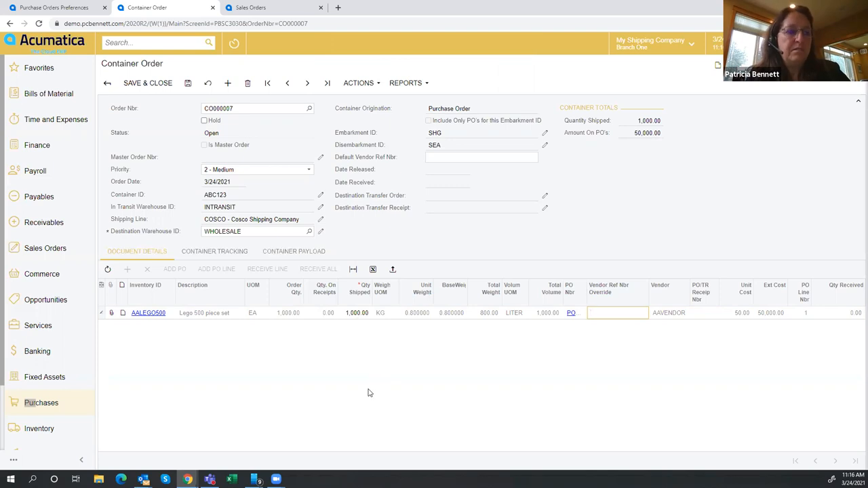
{"action": "left_click", "coordinate": [616, 313]}
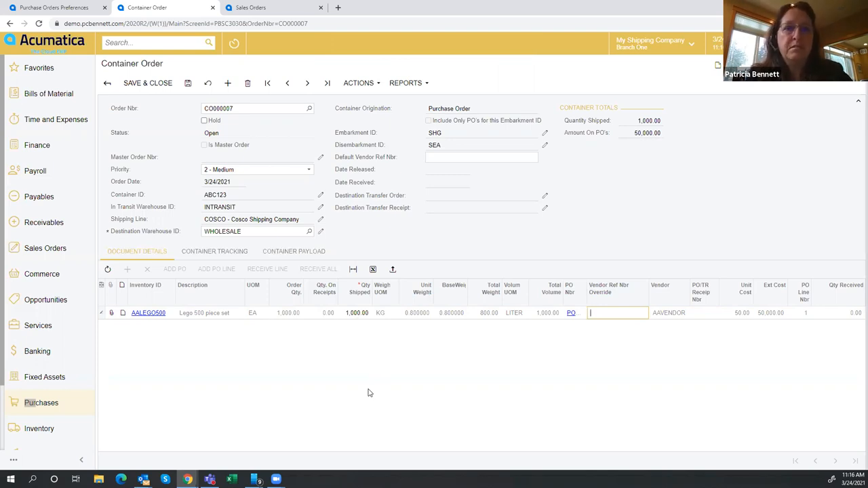
{"action": "mouse_move", "coordinate": [570, 381]}
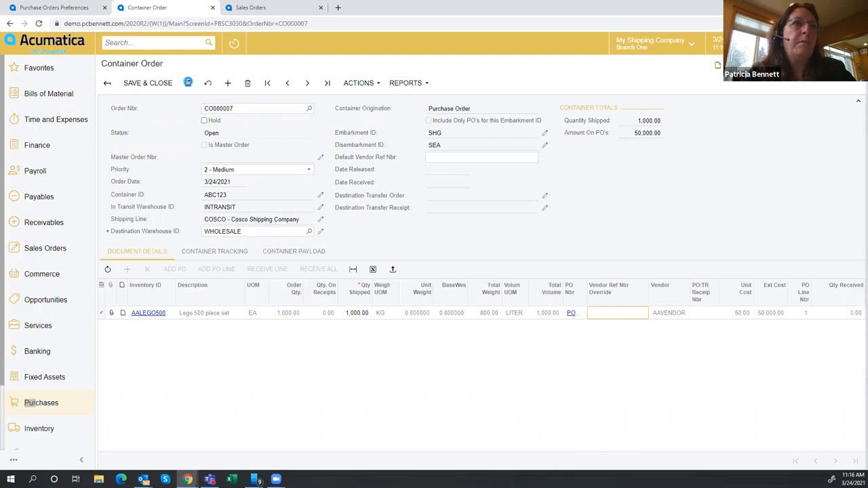
- Save CO000007 and release it from the Actions menu
{"action": "left_click", "coordinate": [358, 82]}
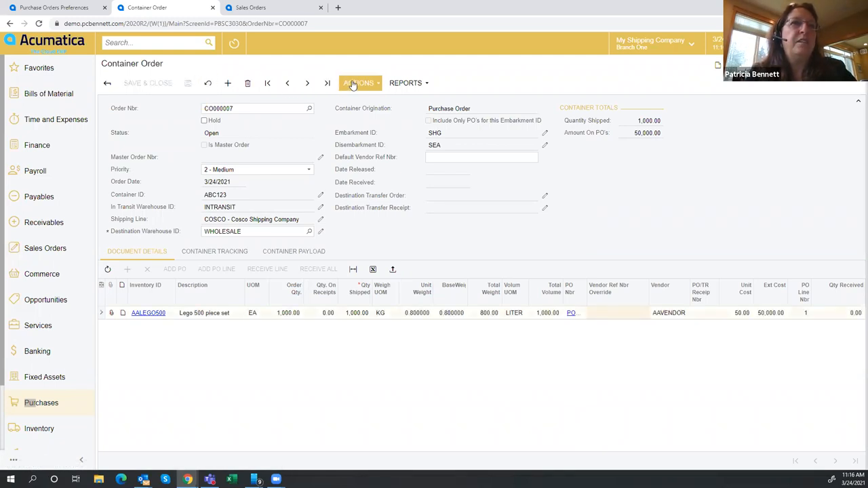
{"action": "left_click", "coordinate": [358, 83]}
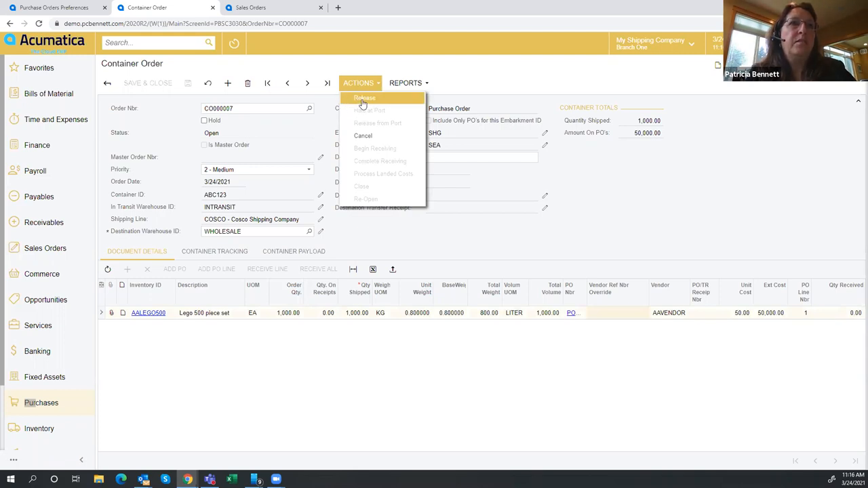
{"action": "left_click", "coordinate": [359, 83]}
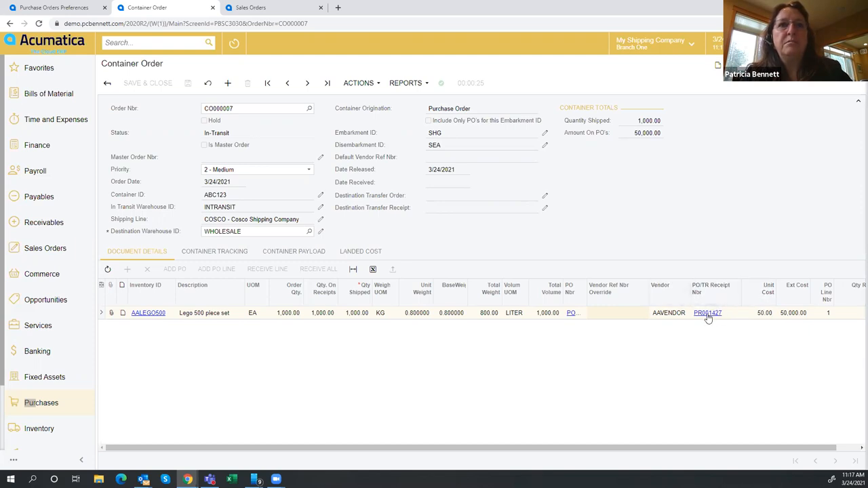
- Open purchase receipt PR001427 full page, then its linked inventory receipt 001462
{"action": "left_click", "coordinate": [708, 313]}
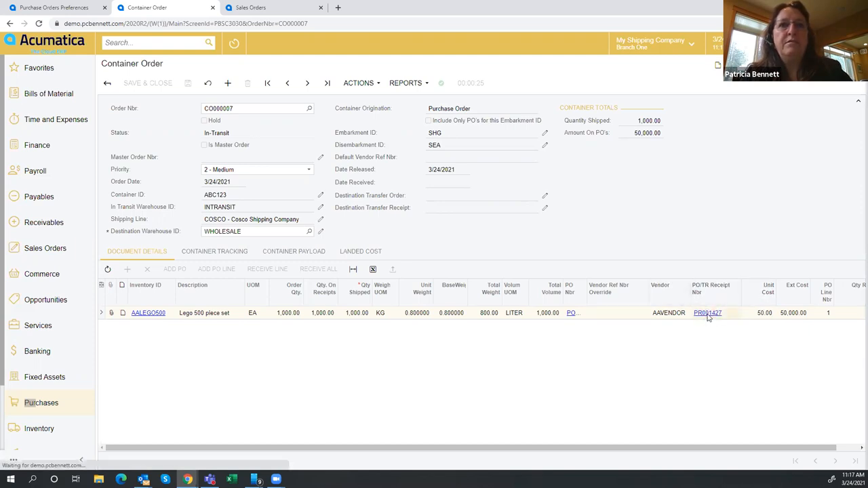
{"action": "left_click", "coordinate": [708, 312]}
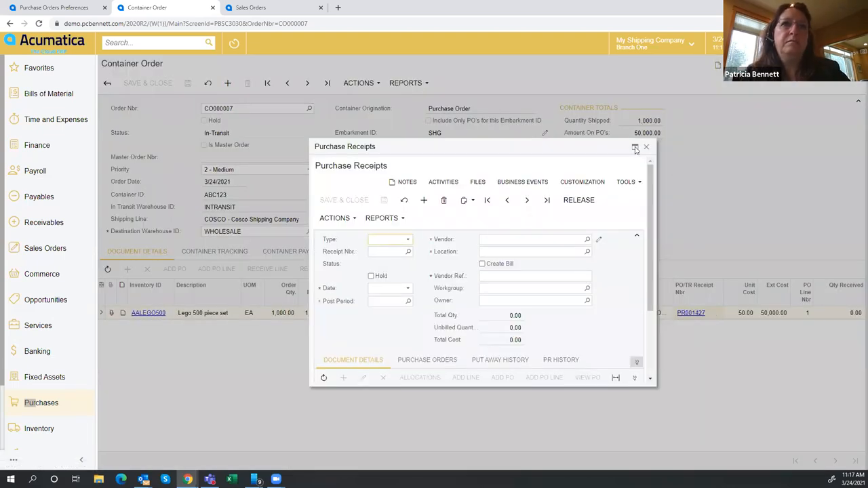
{"action": "left_click", "coordinate": [636, 148]}
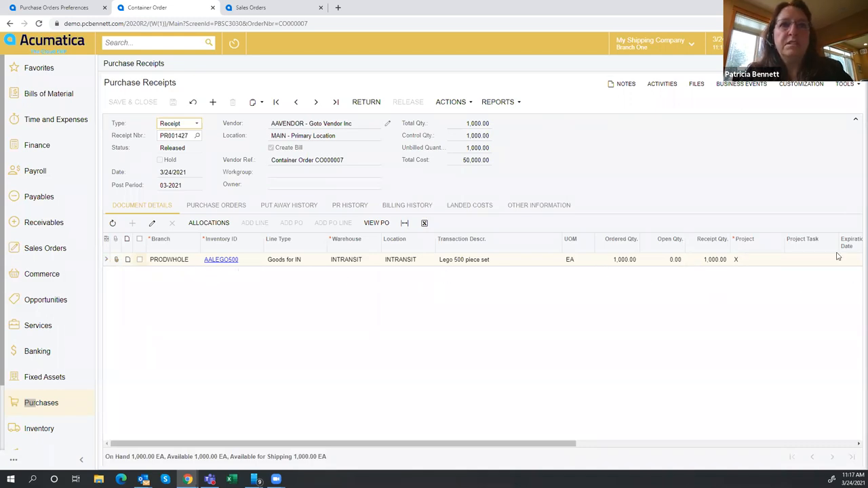
{"action": "mouse_move", "coordinate": [436, 398]}
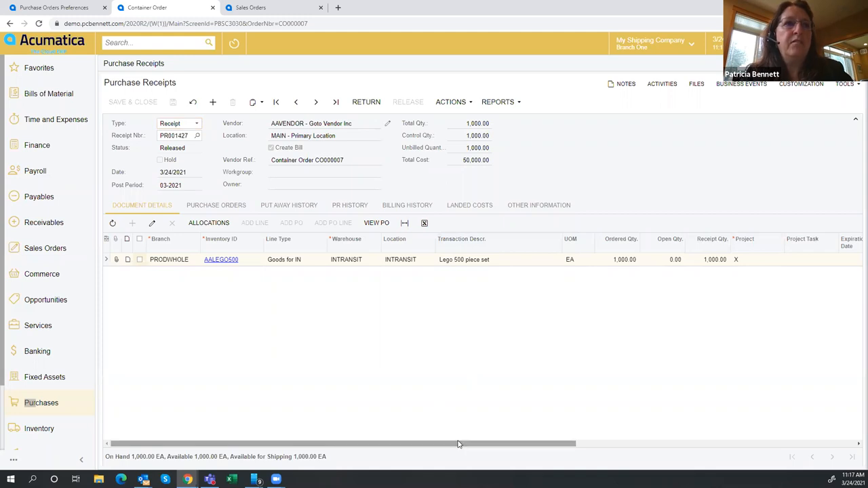
{"action": "left_click", "coordinate": [539, 205]}
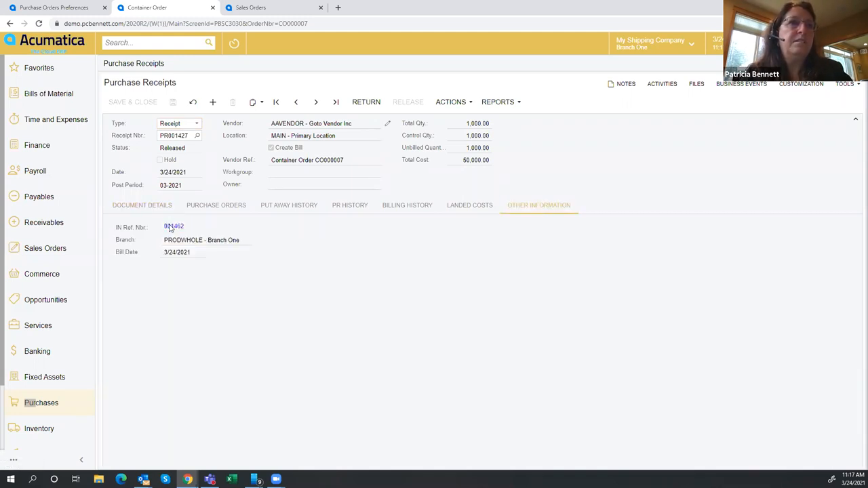
{"action": "left_click", "coordinate": [174, 227]}
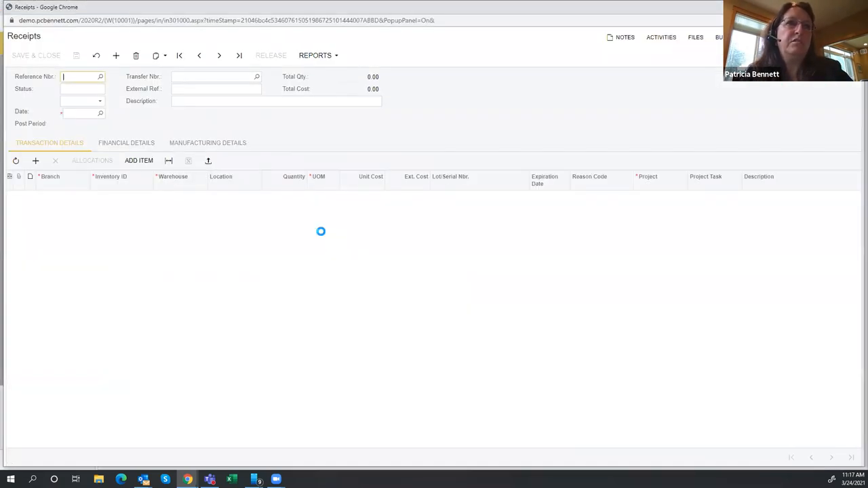
{"action": "left_click", "coordinate": [126, 145]}
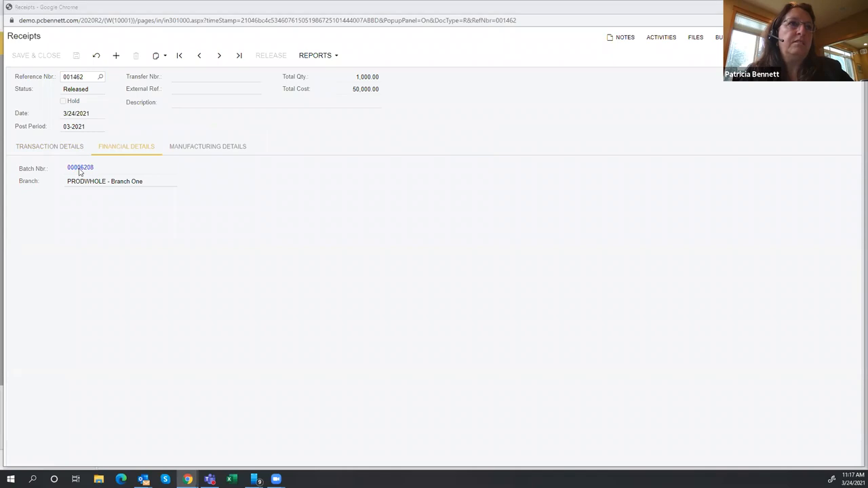
- Open journal batch 00006208 showing the 50,000.00 inventory posting
{"action": "left_click", "coordinate": [80, 168]}
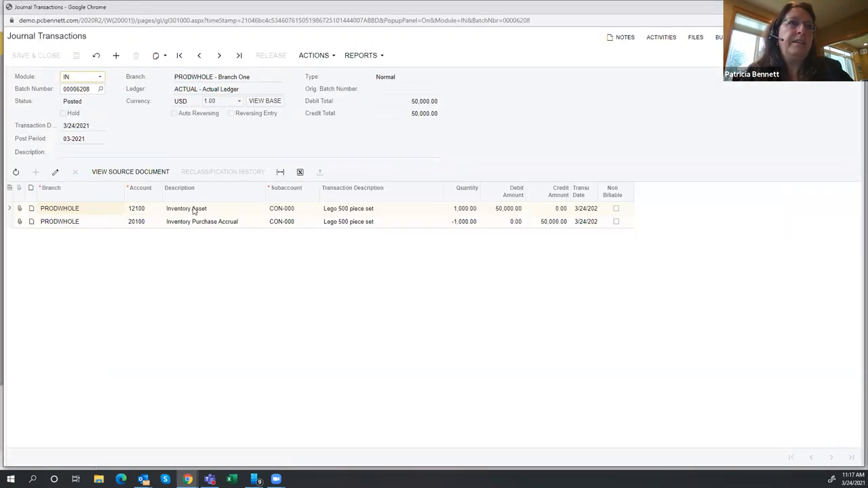
{"action": "mouse_move", "coordinate": [130, 213]}
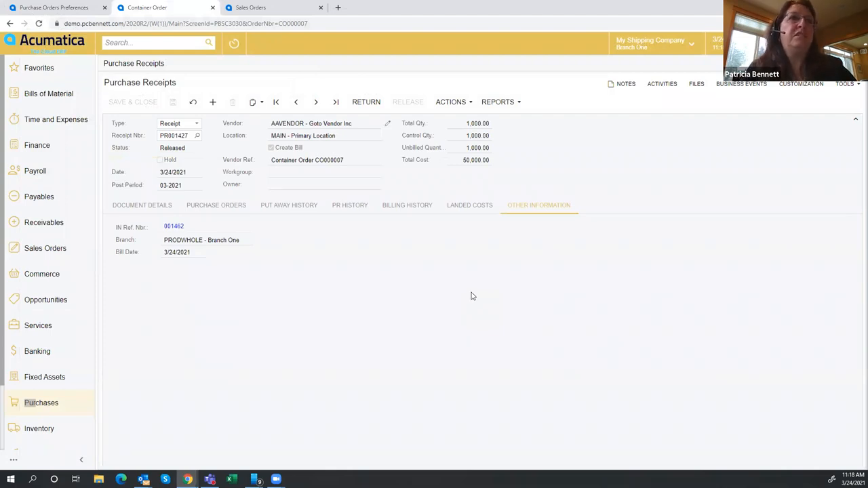
{"action": "mouse_move", "coordinate": [361, 135]}
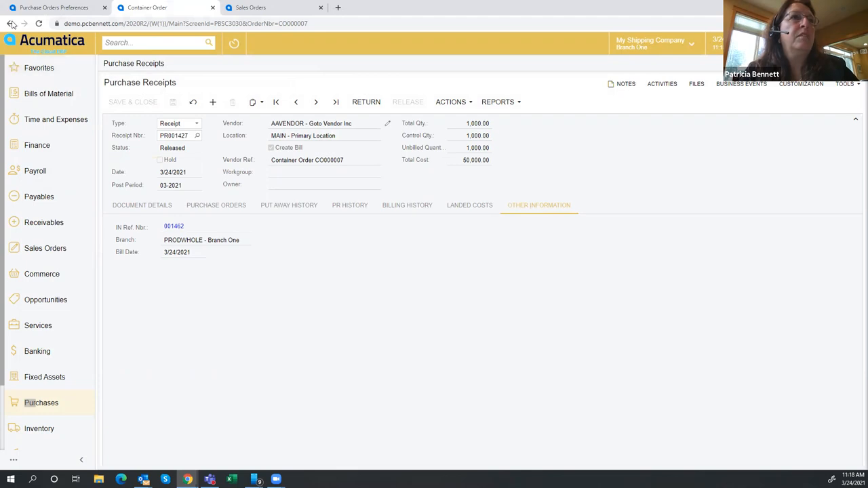
- Go back to Container Orders and browse the In-Transit, Received, Open and All Records tabs
{"action": "left_click", "coordinate": [10, 23]}
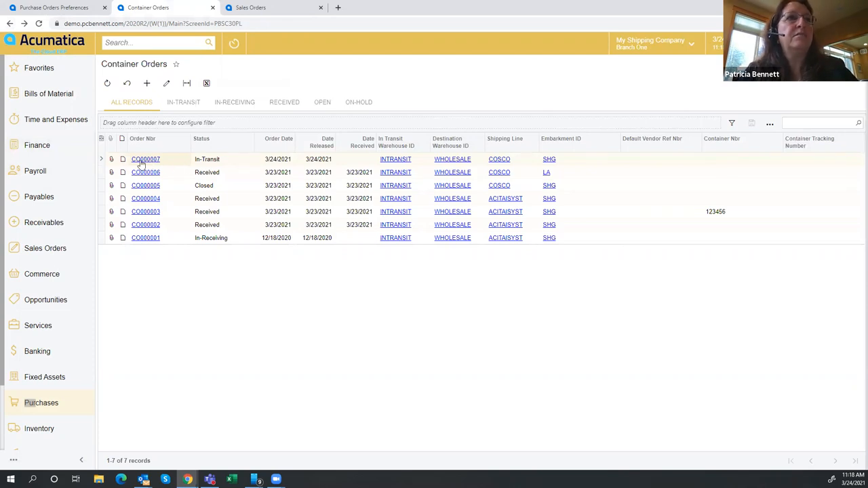
{"action": "mouse_move", "coordinate": [214, 166]}
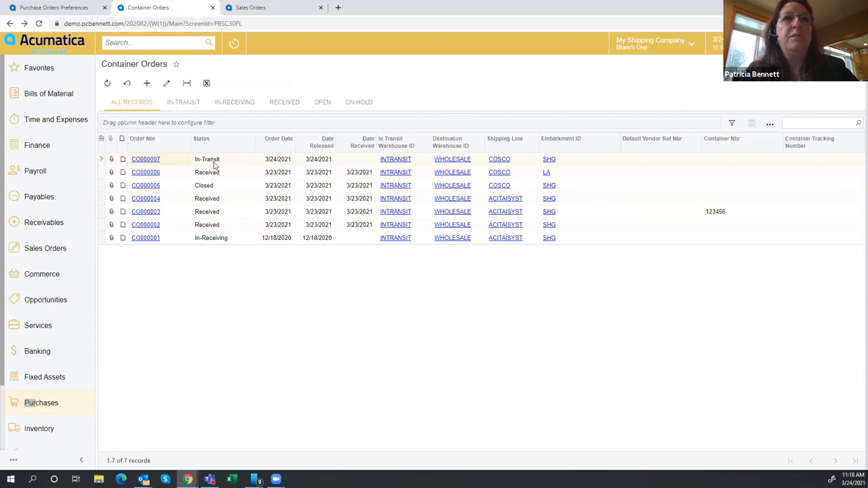
{"action": "mouse_move", "coordinate": [134, 208]}
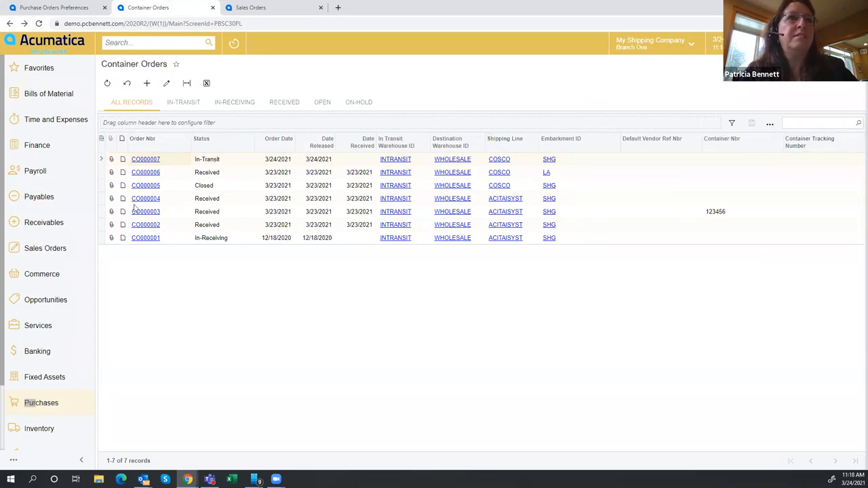
{"action": "mouse_move", "coordinate": [366, 119]}
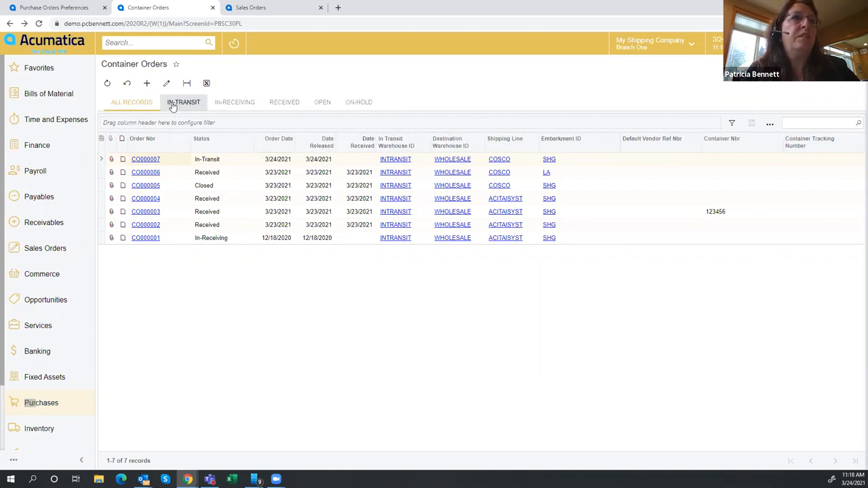
{"action": "left_click", "coordinate": [183, 101]}
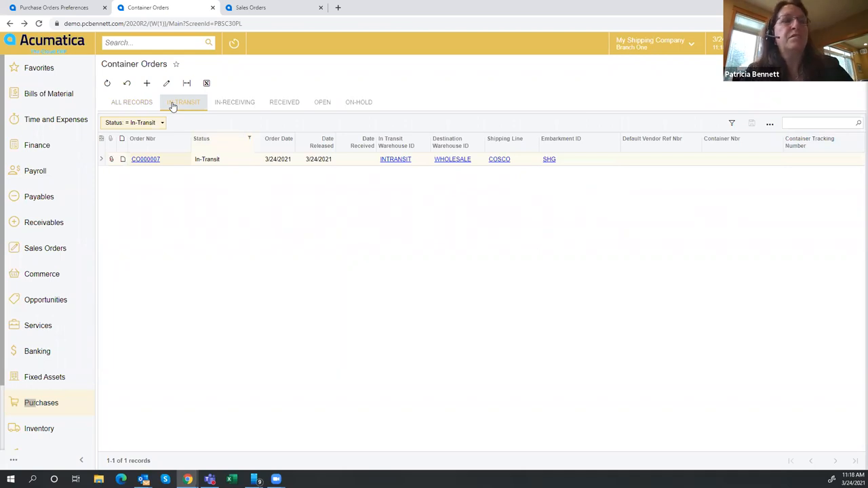
{"action": "mouse_move", "coordinate": [284, 101]}
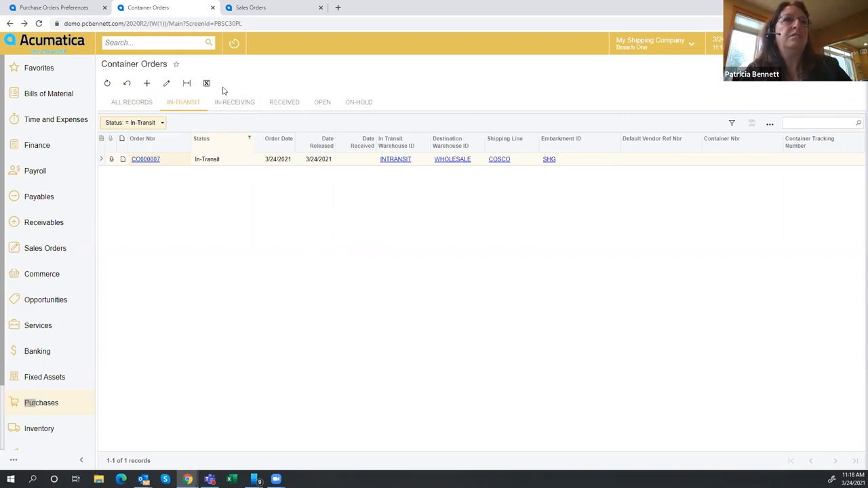
{"action": "left_click", "coordinate": [235, 102]}
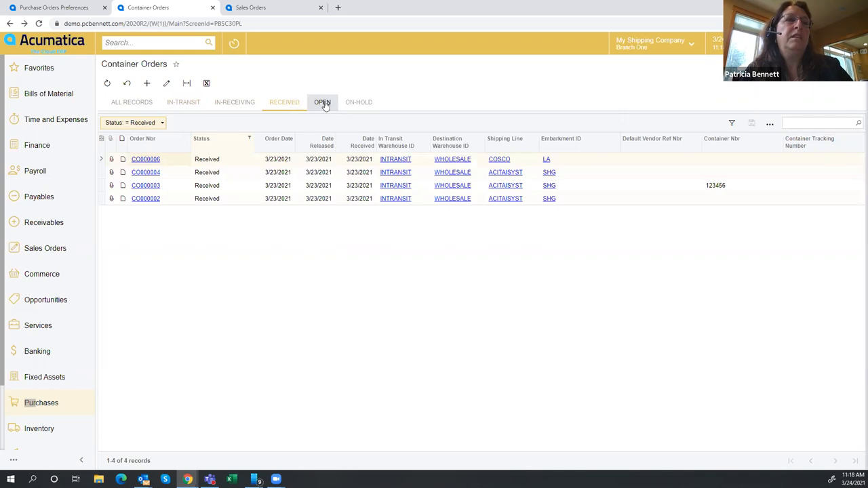
{"action": "left_click", "coordinate": [322, 102]}
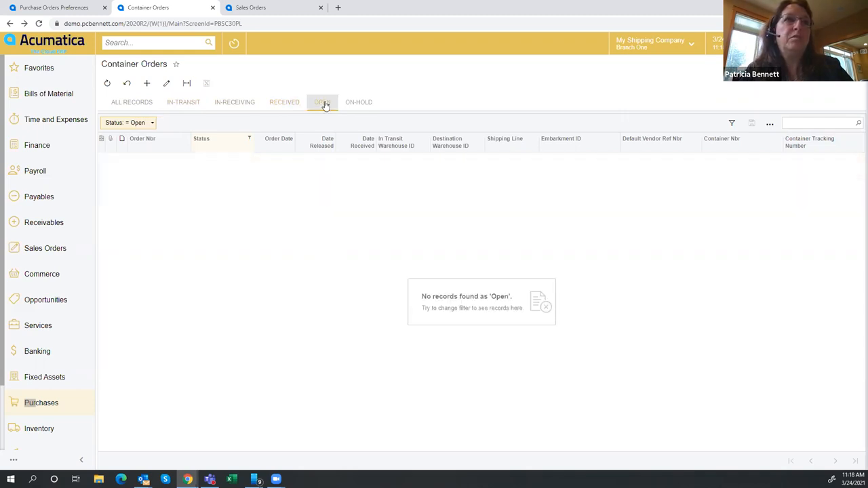
{"action": "mouse_move", "coordinate": [358, 102]}
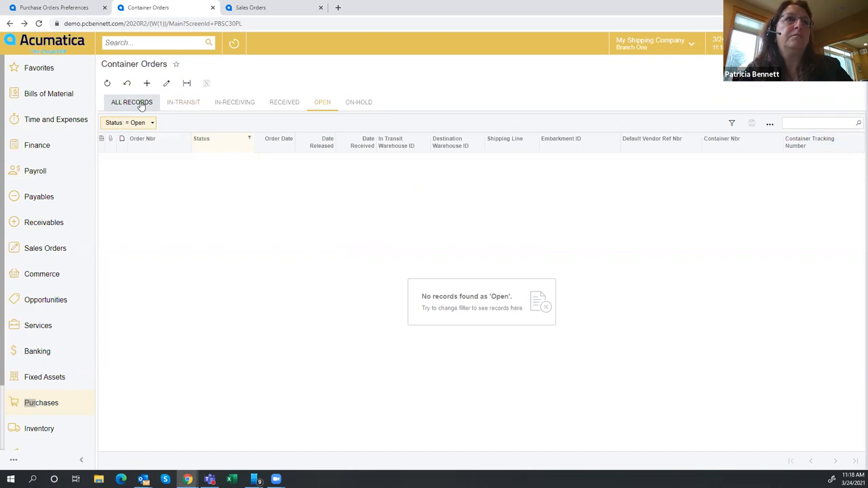
{"action": "left_click", "coordinate": [132, 101]}
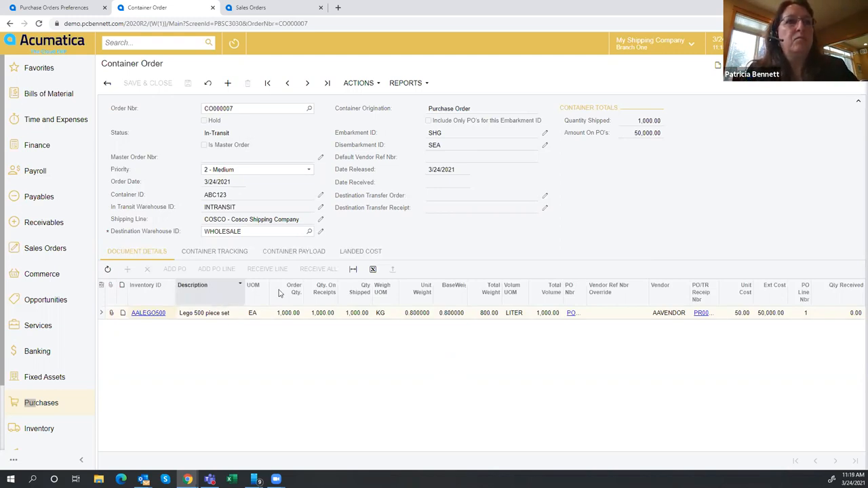
- Show CO000007's landed costs and add a new empty landed cost line
{"action": "left_click", "coordinate": [361, 251]}
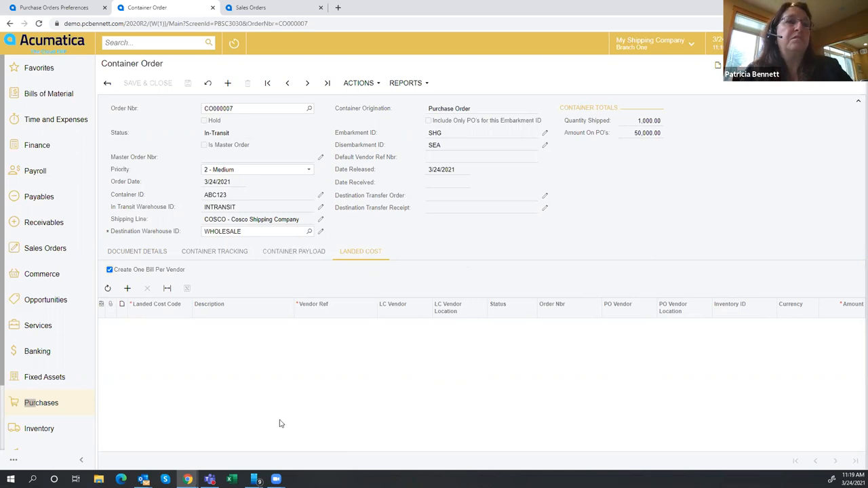
{"action": "mouse_move", "coordinate": [270, 338]}
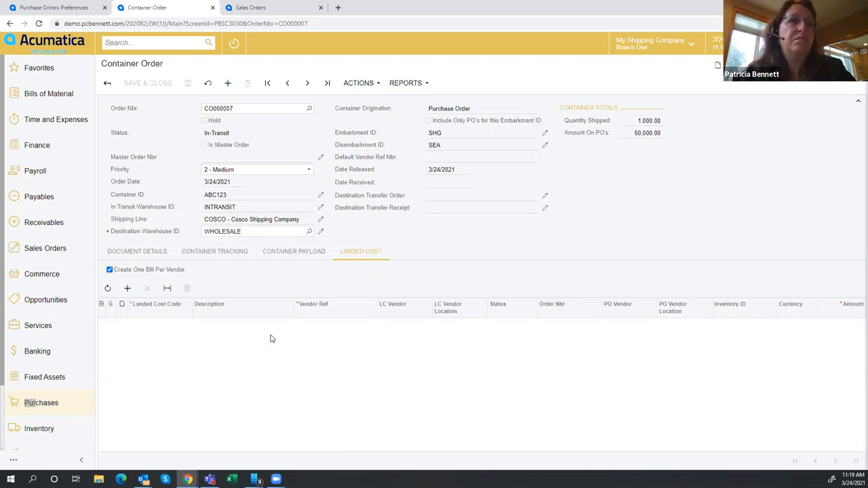
{"action": "left_click", "coordinate": [127, 288]}
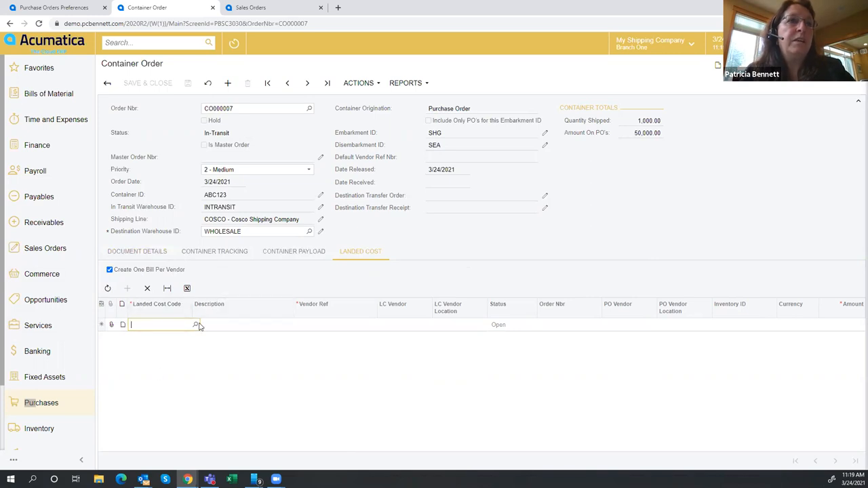
- Fill the new line with code TRANSPORT, vendor ref 8908098 and amount 1,500.00
{"action": "left_click", "coordinate": [196, 325]}
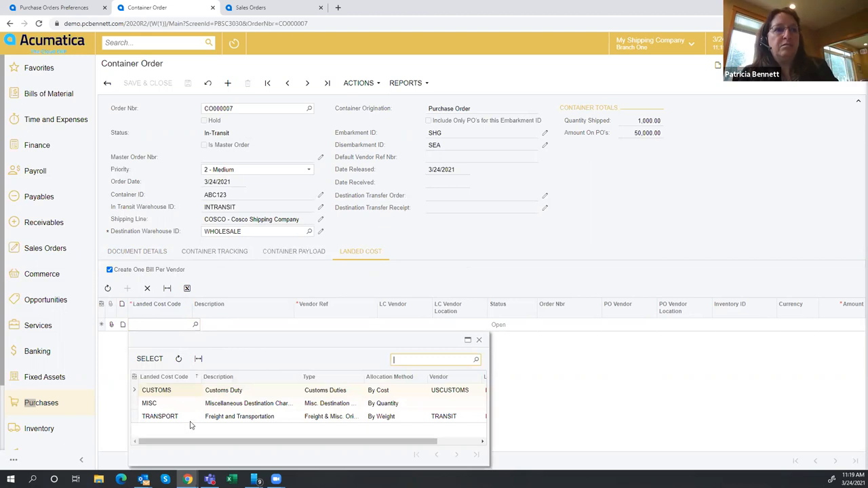
{"action": "left_click", "coordinate": [160, 416]}
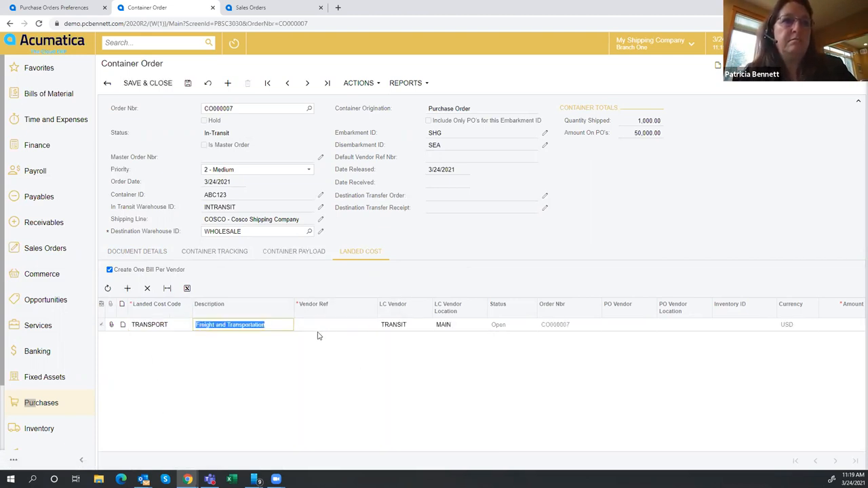
{"action": "left_click", "coordinate": [335, 324]}
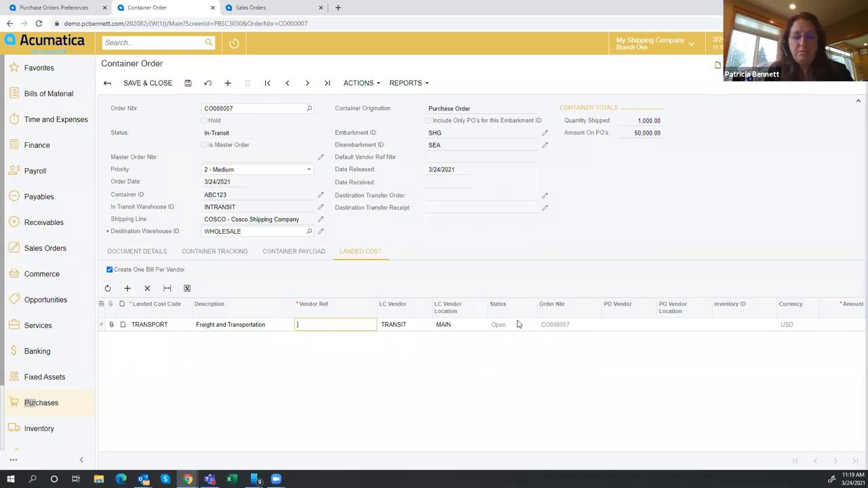
{"action": "type", "text": "8908098"}
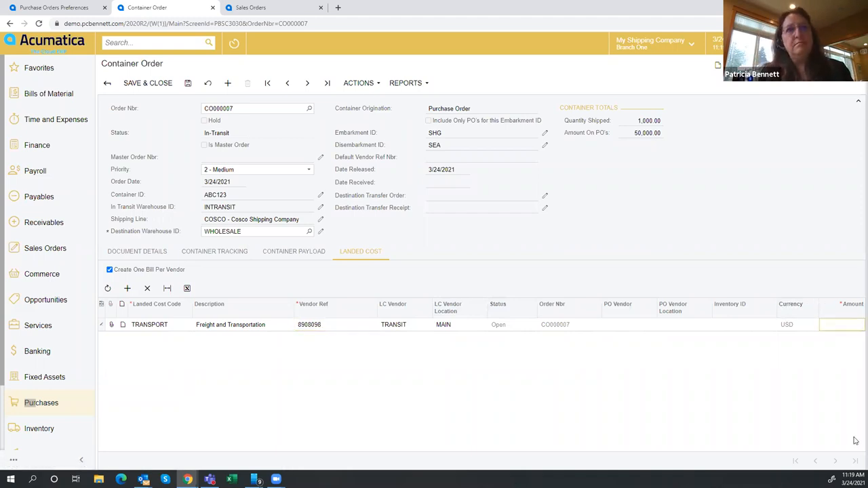
{"action": "type", "text": "1500"}
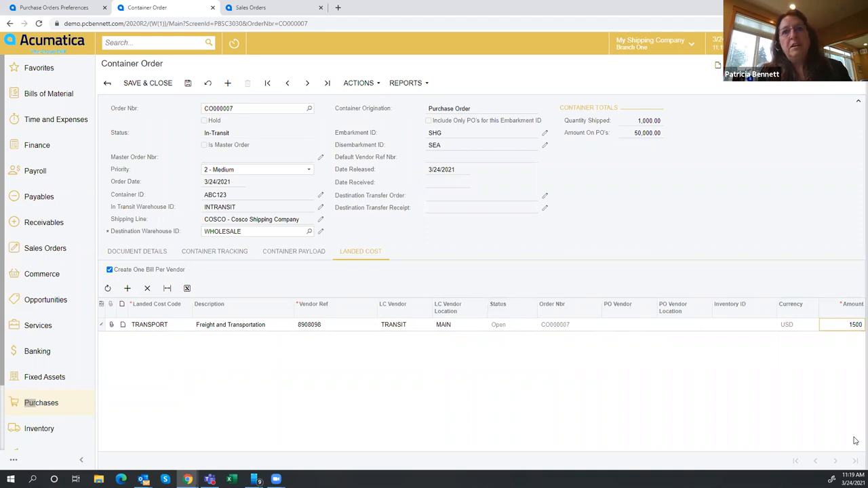
{"action": "left_click", "coordinate": [127, 288]}
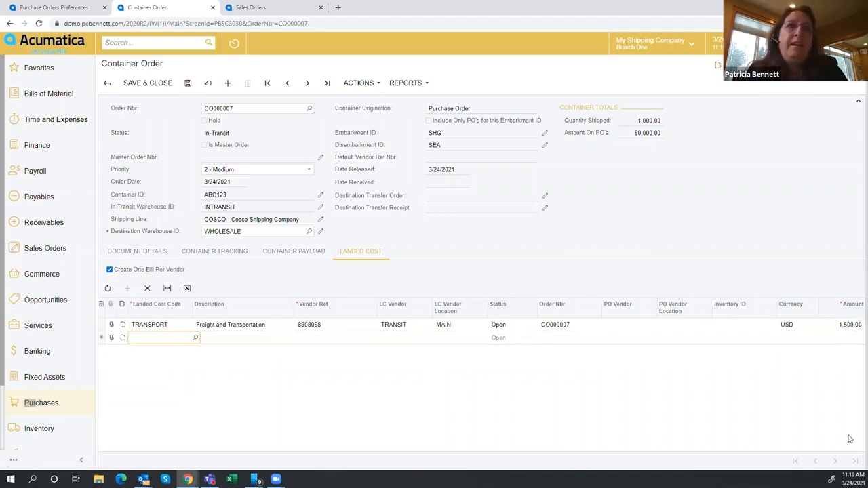
{"action": "mouse_move", "coordinate": [263, 393]}
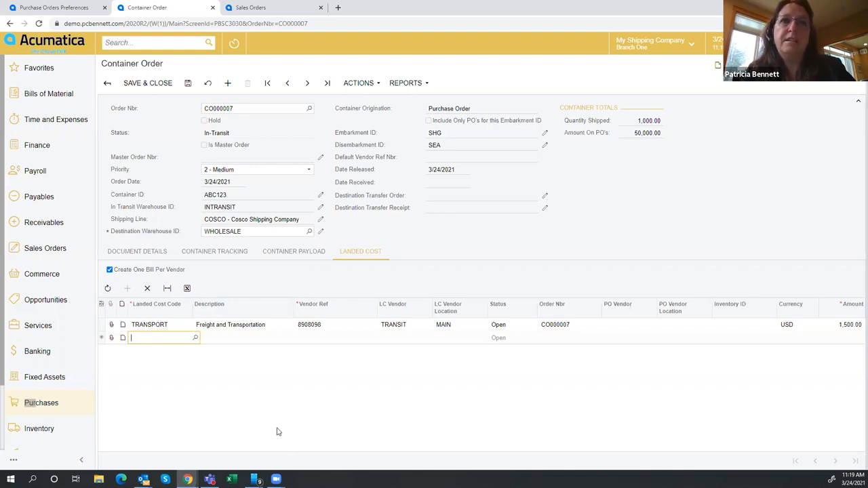
{"action": "mouse_move", "coordinate": [286, 431]}
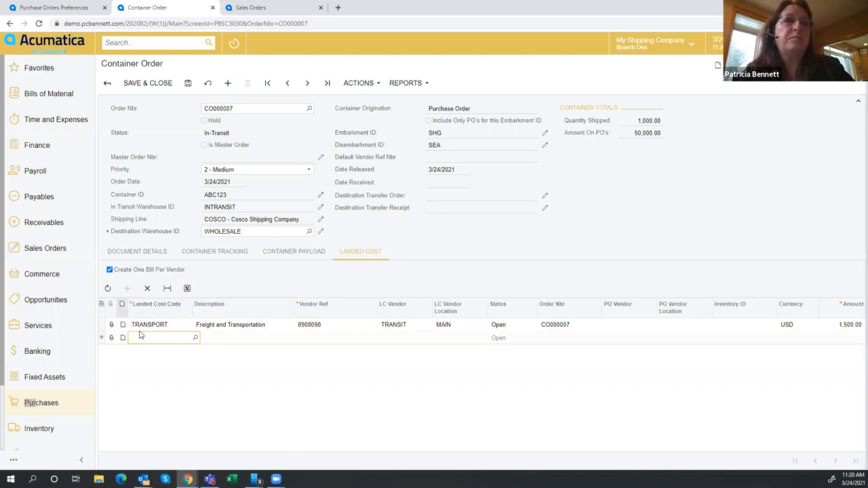
{"action": "left_click", "coordinate": [109, 269]}
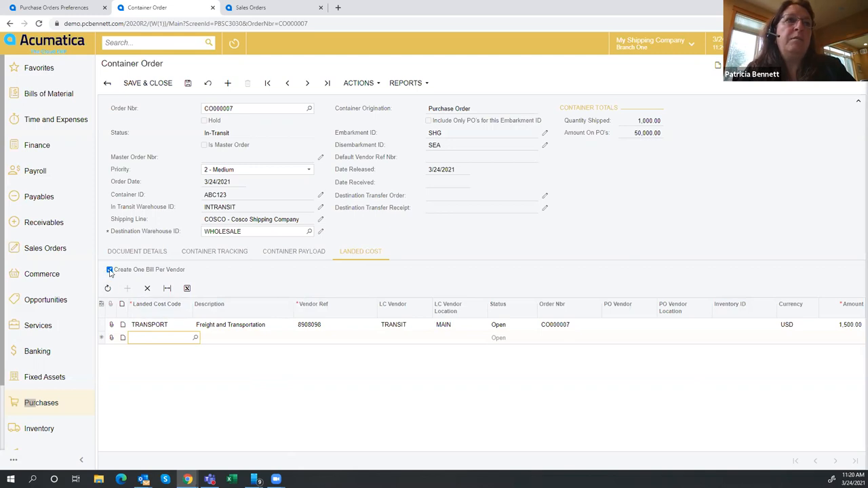
{"action": "left_click", "coordinate": [109, 269]}
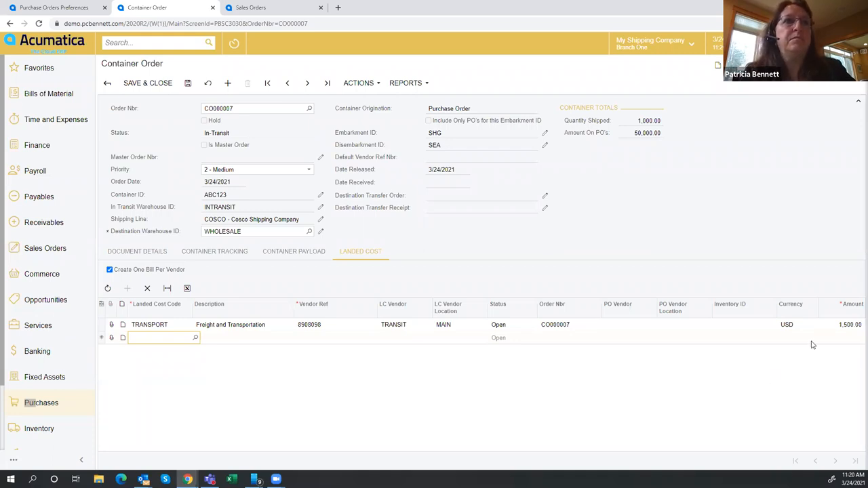
{"action": "mouse_move", "coordinate": [320, 139]}
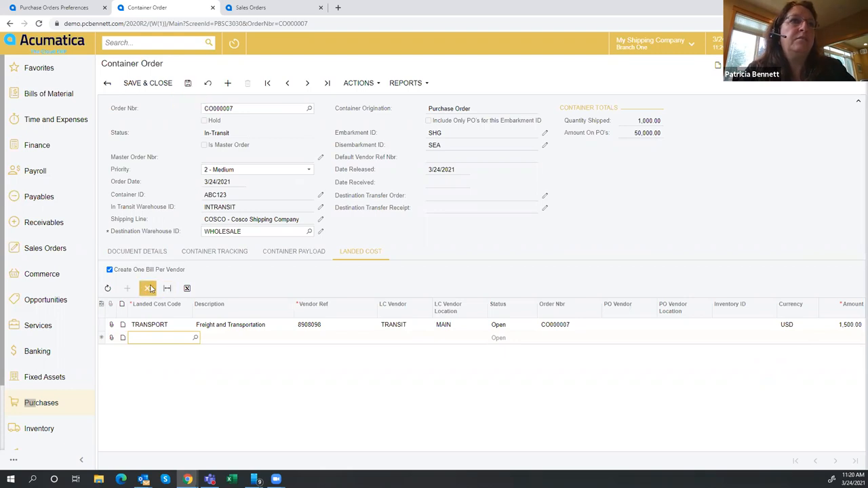
- Delete the empty extra landed cost line and choose Begin Receiving from Actions
{"action": "left_click", "coordinate": [137, 251]}
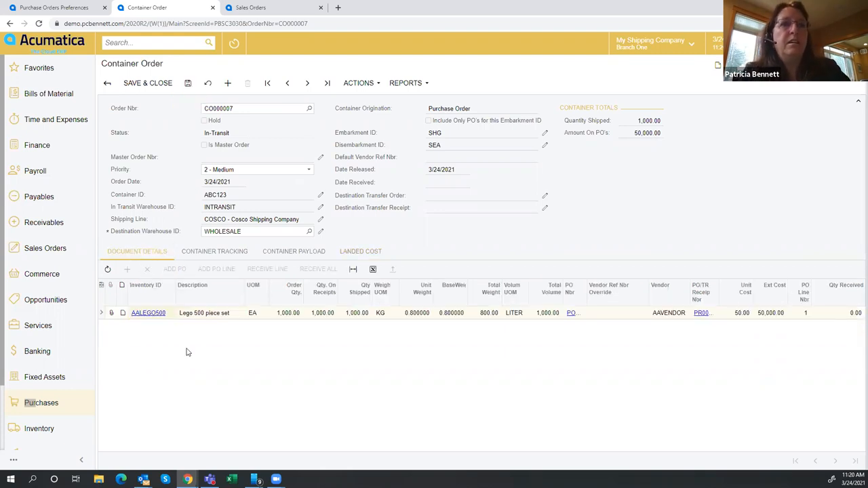
{"action": "mouse_move", "coordinate": [353, 86]}
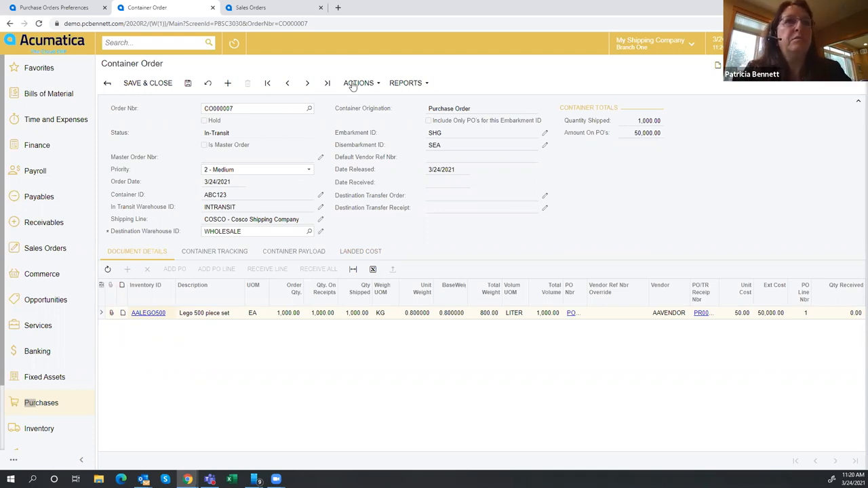
{"action": "left_click", "coordinate": [359, 83]}
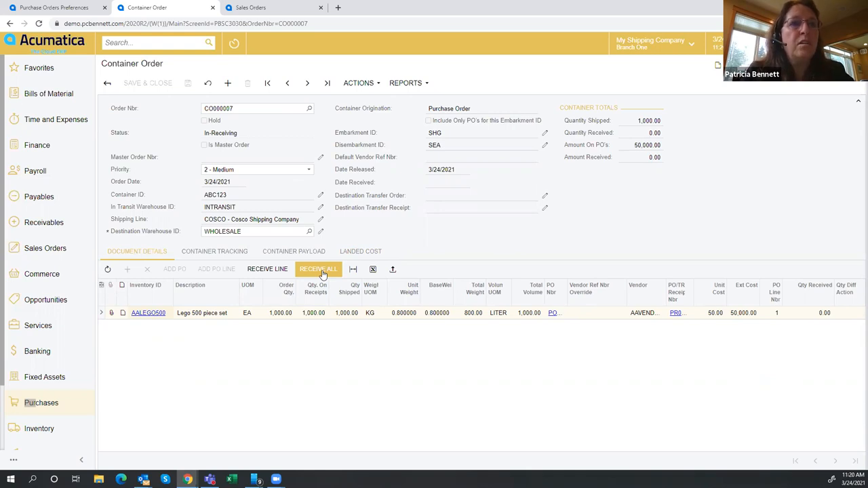
{"action": "mouse_move", "coordinate": [421, 355]}
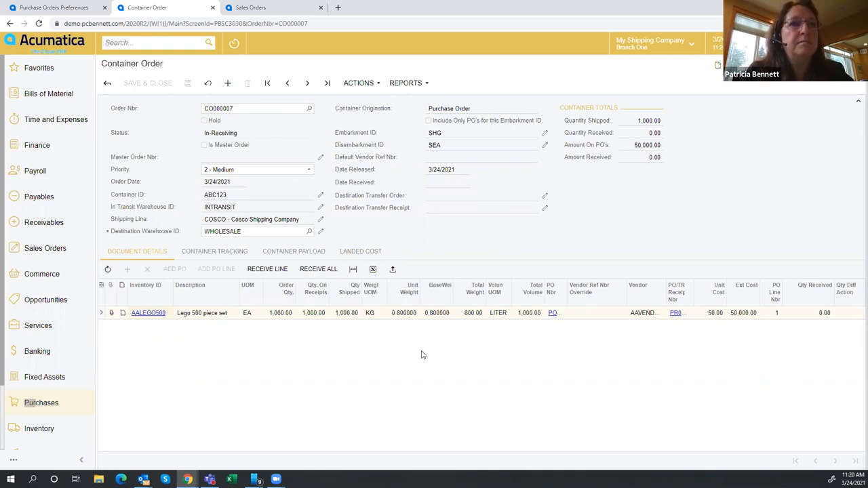
{"action": "mouse_move", "coordinate": [410, 375]}
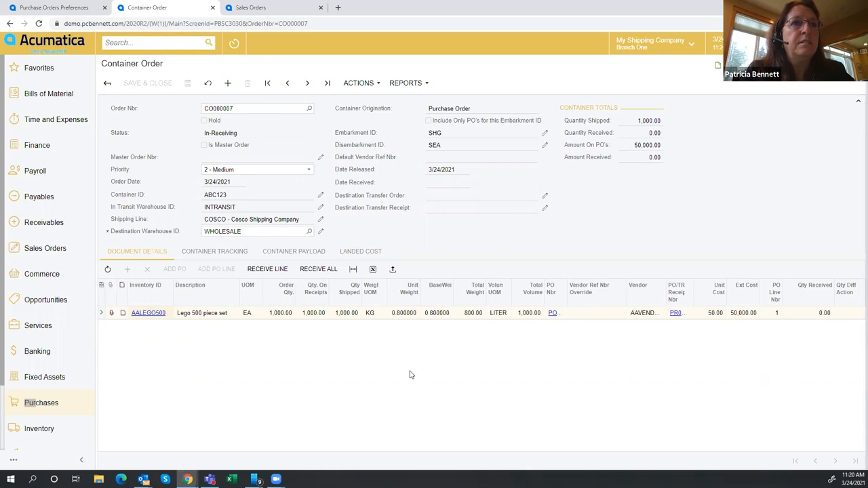
{"action": "mouse_move", "coordinate": [315, 317]}
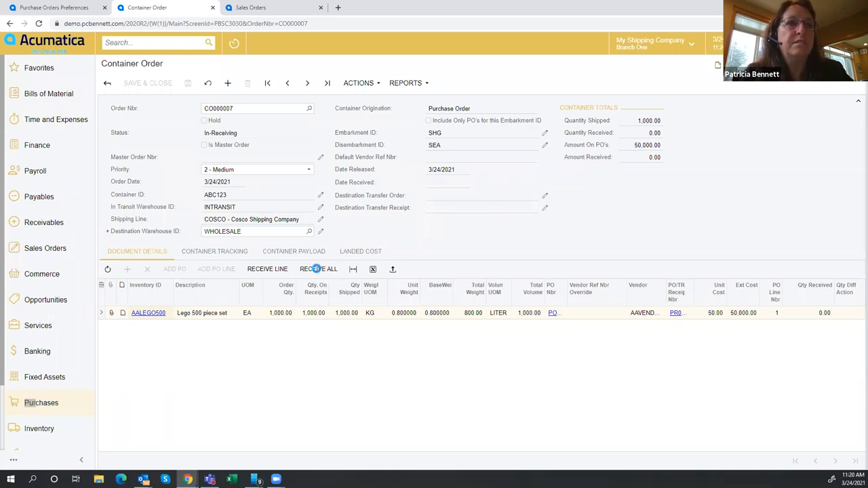
- Receive all on the Lego line, try 950 received, and review Qty Diff Action options
{"action": "left_click", "coordinate": [318, 269]}
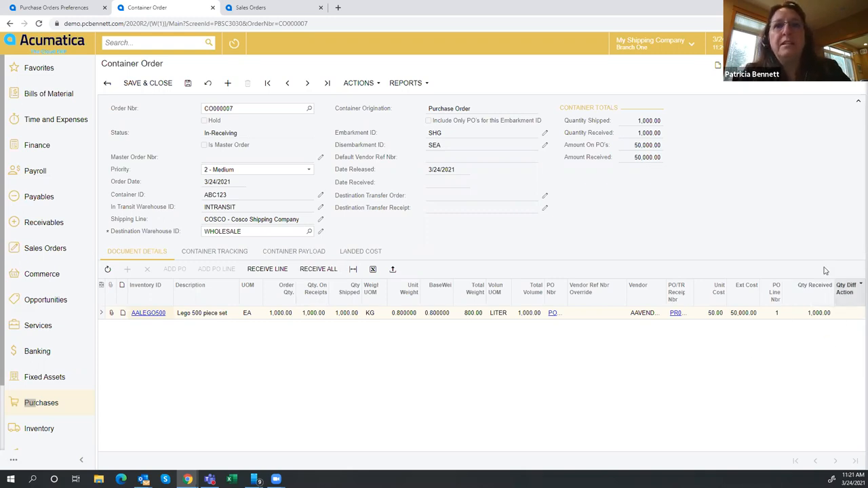
{"action": "mouse_move", "coordinate": [798, 321]}
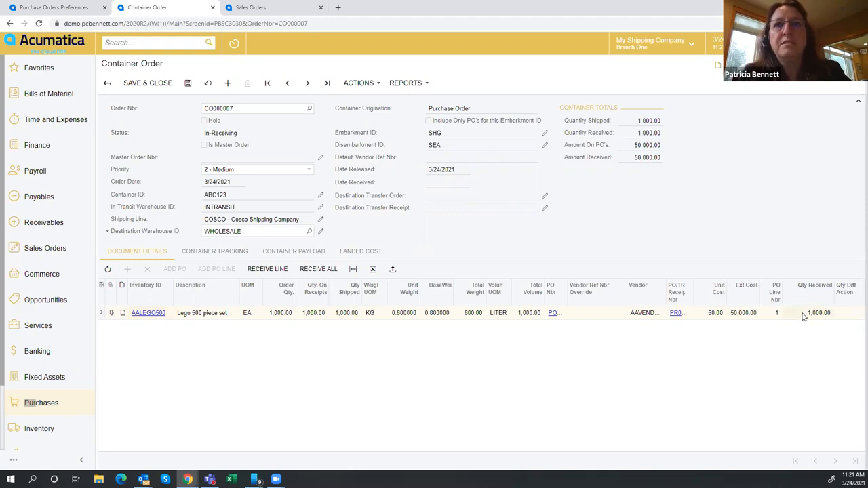
{"action": "double_click", "coordinate": [818, 313]}
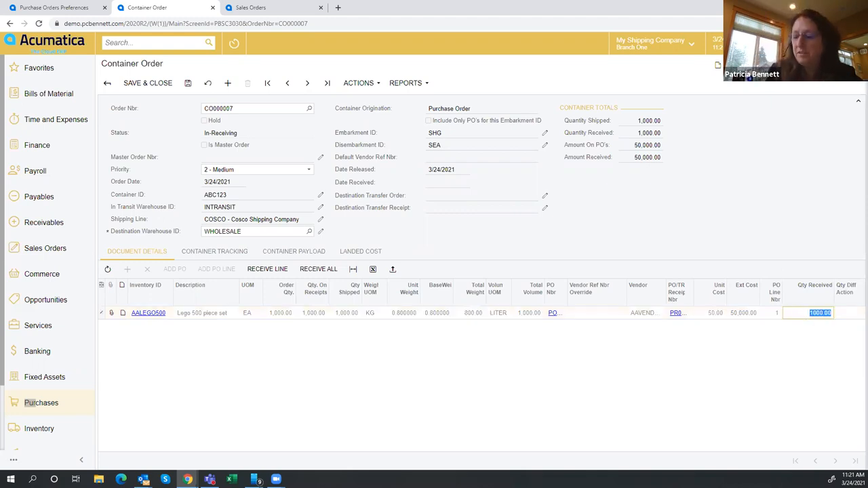
{"action": "type", "text": "950"}
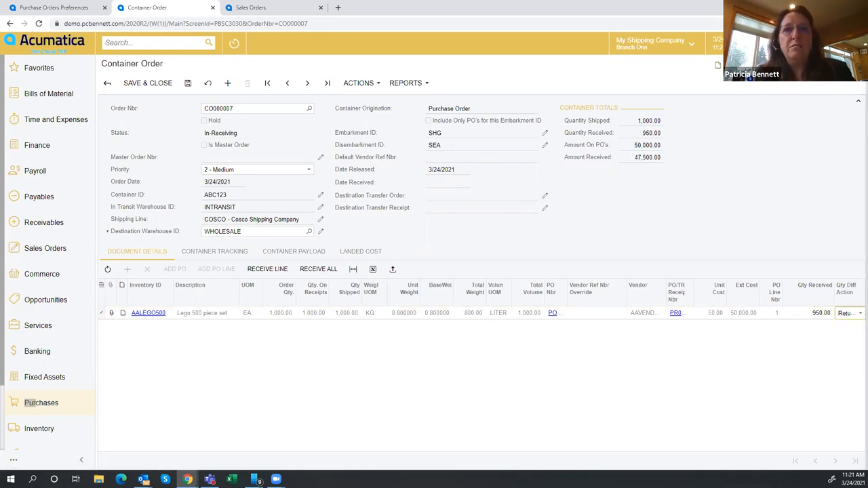
{"action": "mouse_move", "coordinate": [858, 318]}
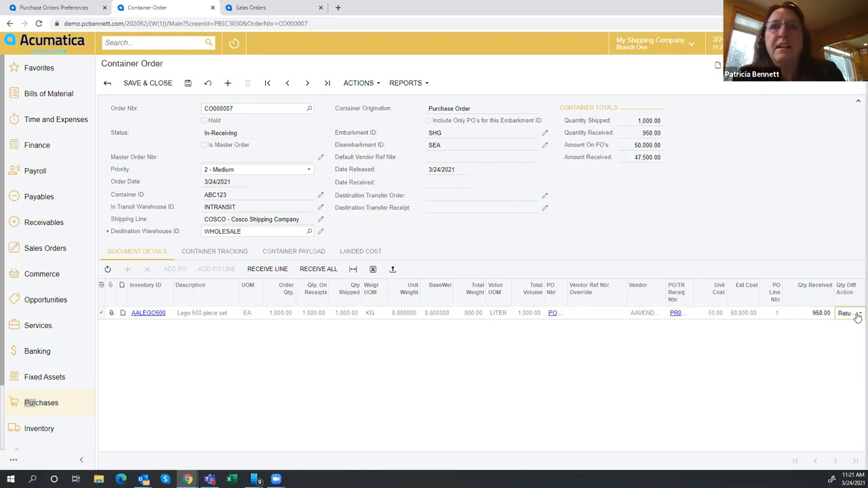
{"action": "left_click", "coordinate": [849, 313]}
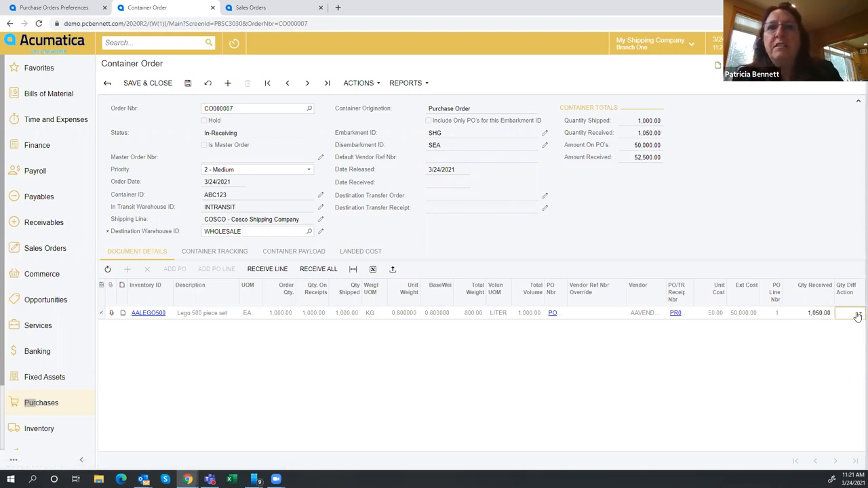
{"action": "left_click", "coordinate": [858, 313]}
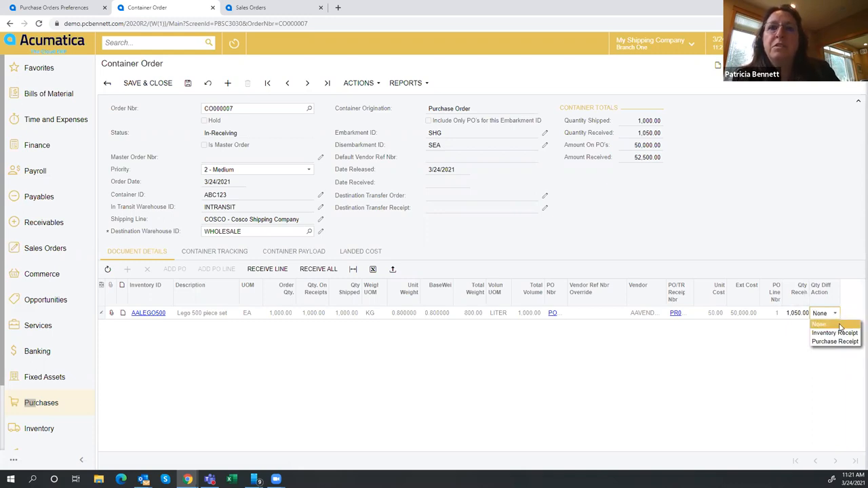
{"action": "mouse_move", "coordinate": [835, 341]}
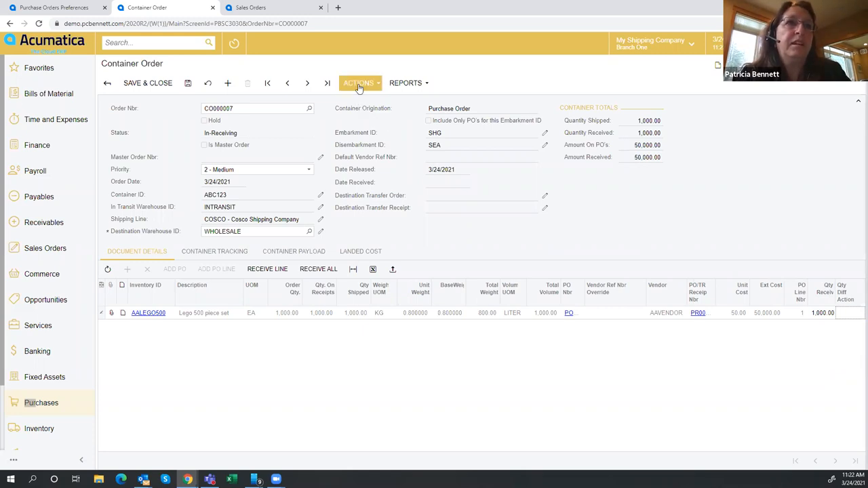
- Check the reloaded sales orders list, then return to container order CO000007
{"action": "left_click", "coordinate": [360, 83]}
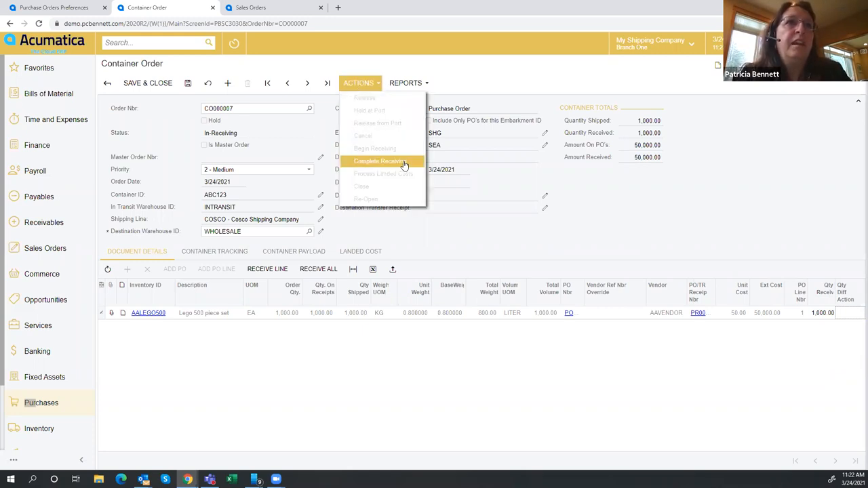
{"action": "mouse_move", "coordinate": [367, 164]}
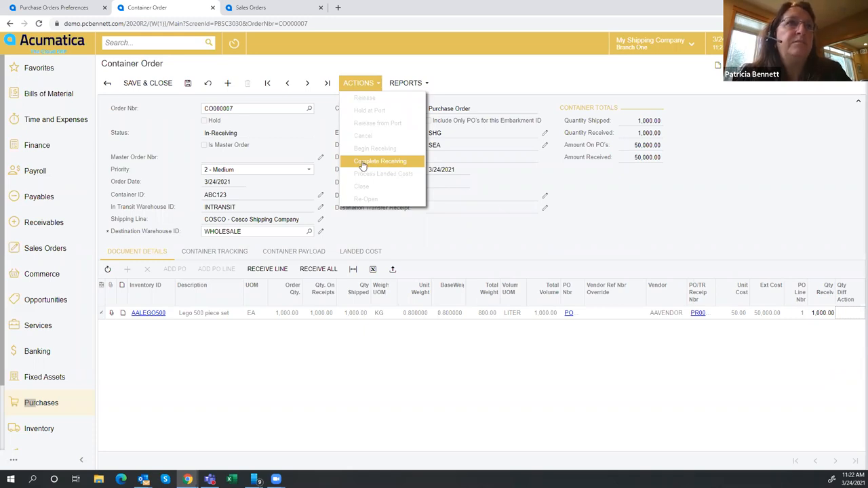
{"action": "mouse_move", "coordinate": [539, 316]}
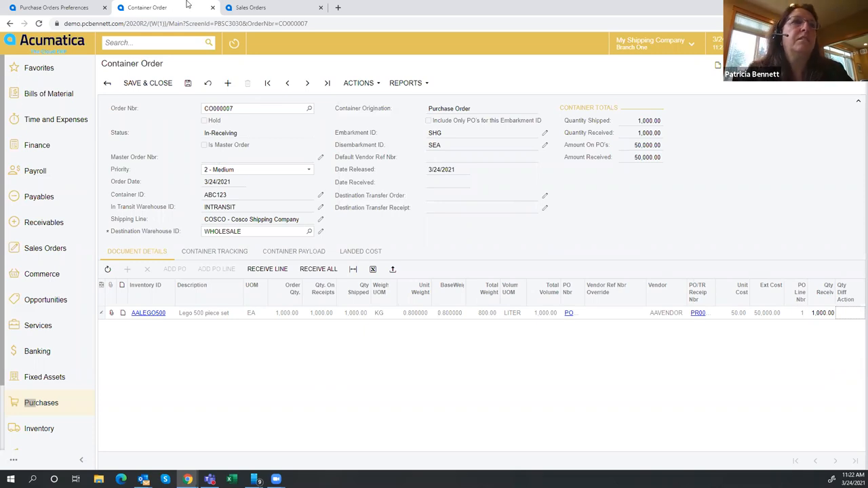
{"action": "left_click", "coordinate": [251, 7]}
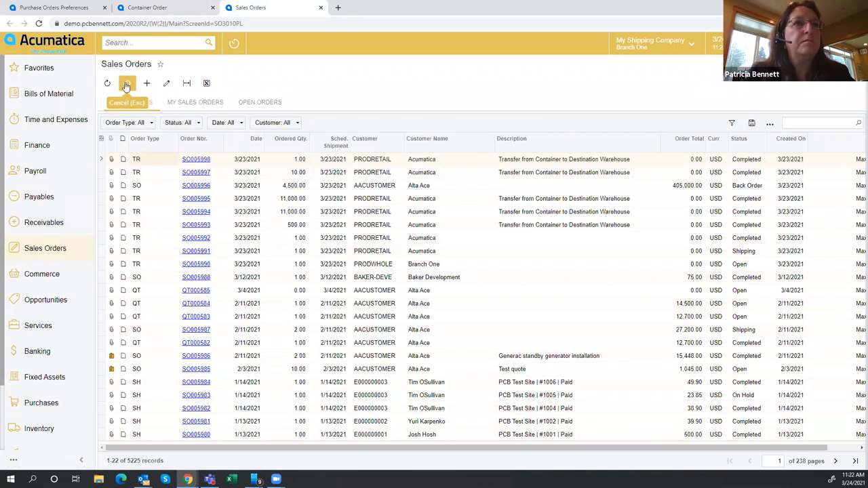
{"action": "left_click", "coordinate": [107, 83]}
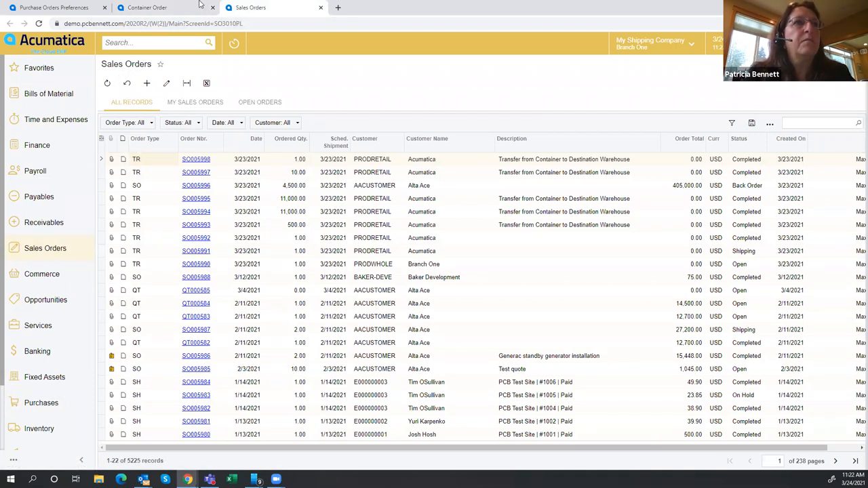
{"action": "left_click", "coordinate": [146, 7]}
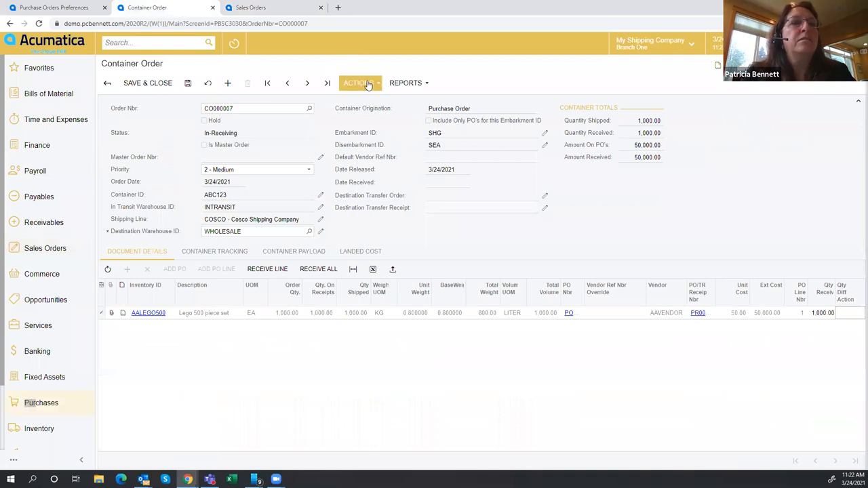
- Run Complete Receiving on CO000007 from the Actions menu
{"action": "left_click", "coordinate": [359, 83]}
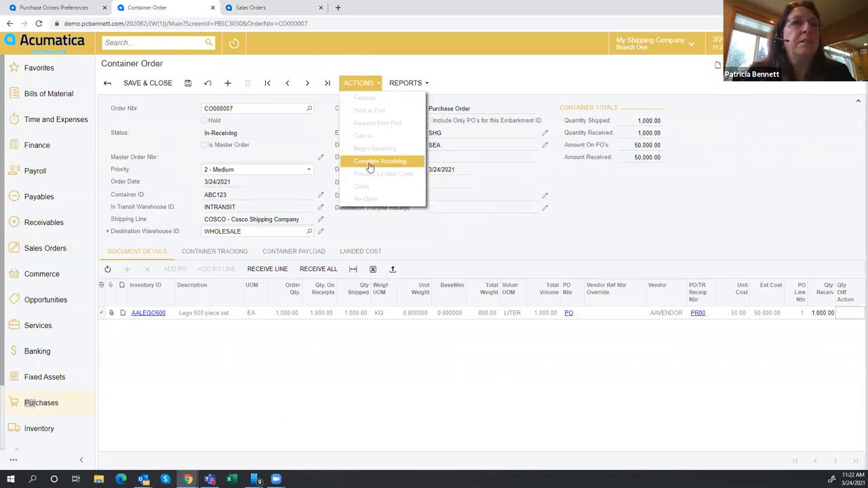
{"action": "left_click", "coordinate": [380, 160]}
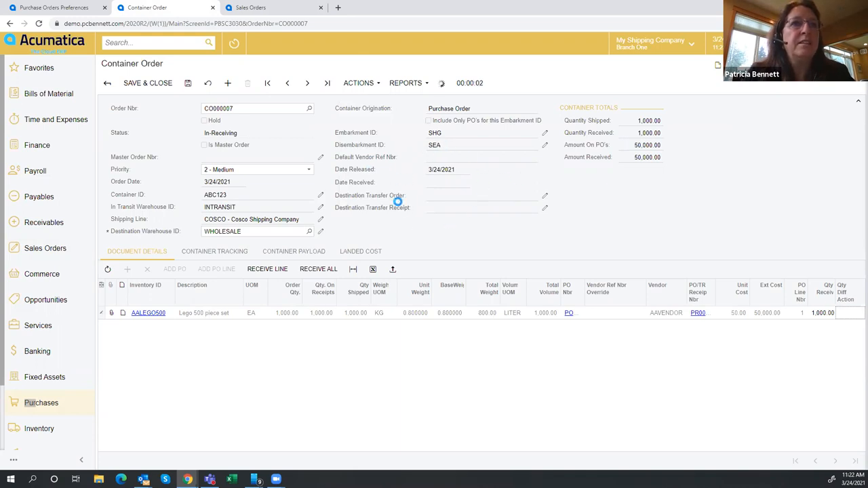
{"action": "mouse_move", "coordinate": [419, 190]}
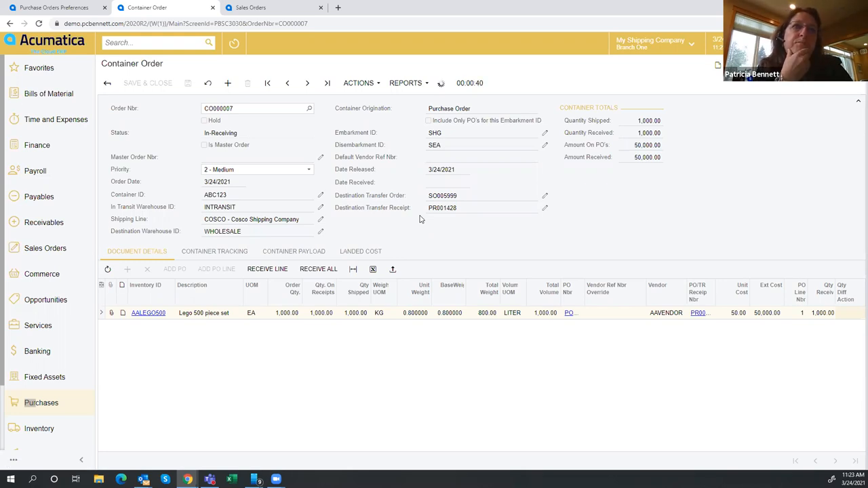
{"action": "left_click", "coordinate": [318, 269]}
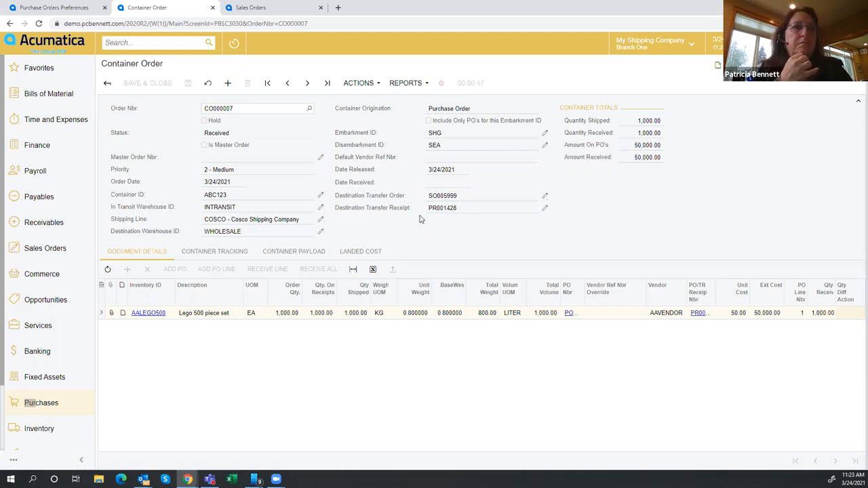
{"action": "mouse_move", "coordinate": [390, 16]}
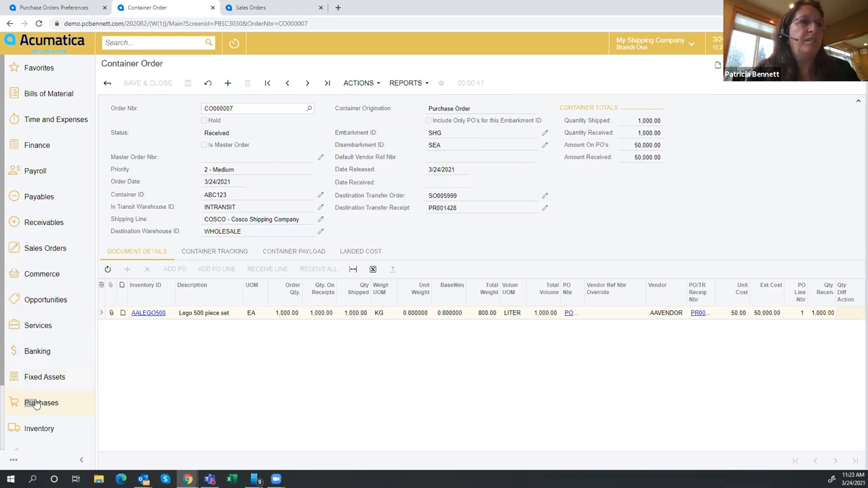
- Go to the Purchases workspace once CO000007 shows Received
{"action": "left_click", "coordinate": [42, 403]}
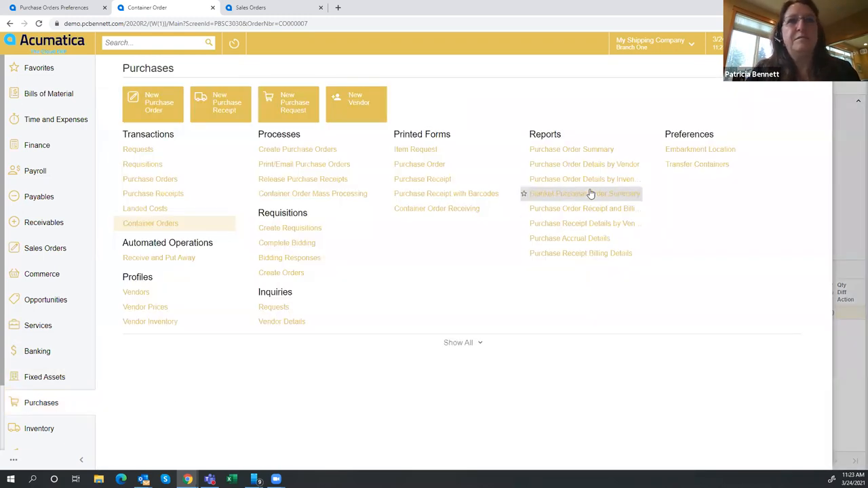
- Stop creating bills on landed cost release in Purchase Orders Preferences, then go back to CO000007
{"action": "left_click", "coordinate": [457, 342]}
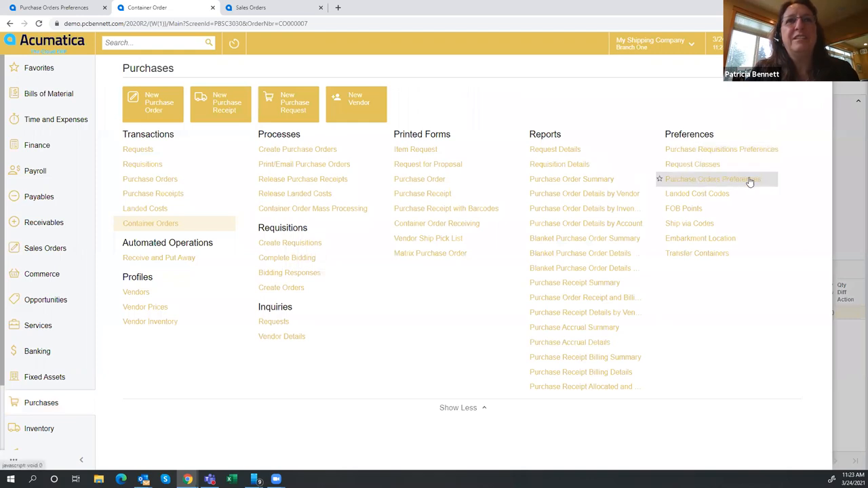
{"action": "left_click", "coordinate": [712, 180]}
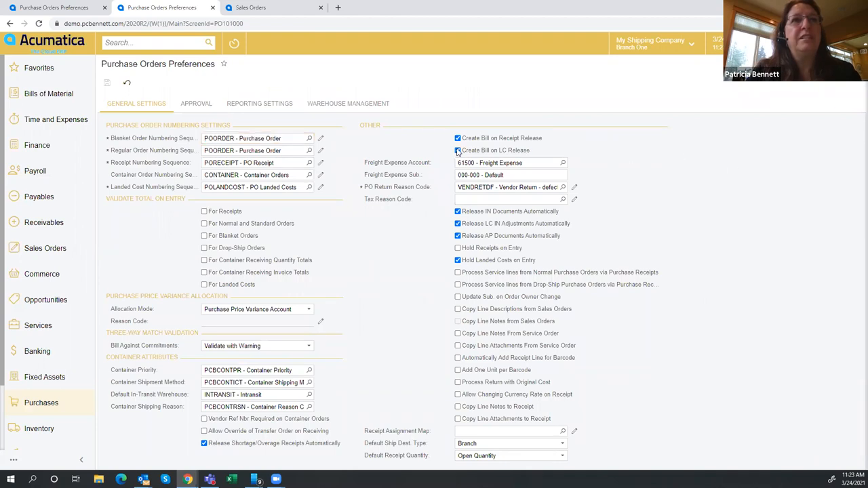
{"action": "left_click", "coordinate": [458, 150]}
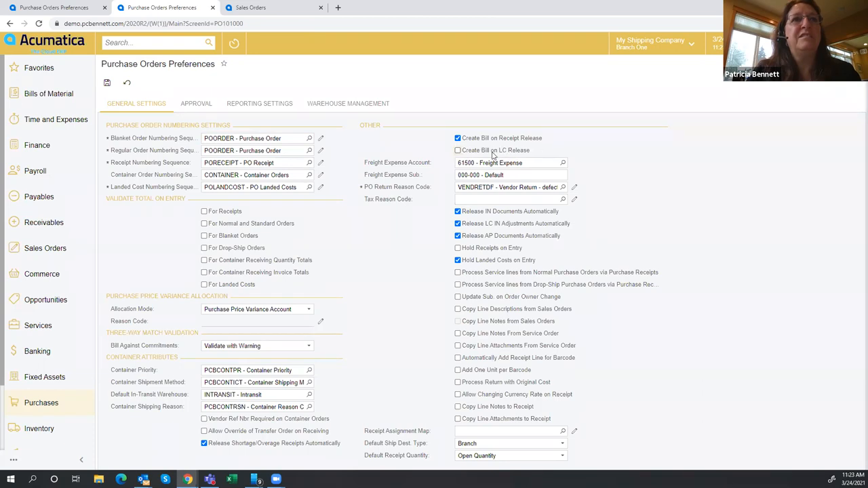
{"action": "mouse_move", "coordinate": [453, 151]}
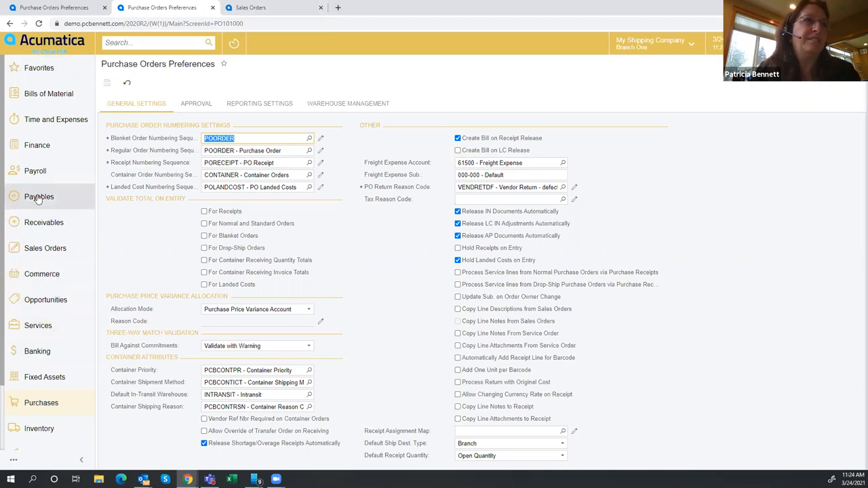
{"action": "mouse_move", "coordinate": [38, 200]}
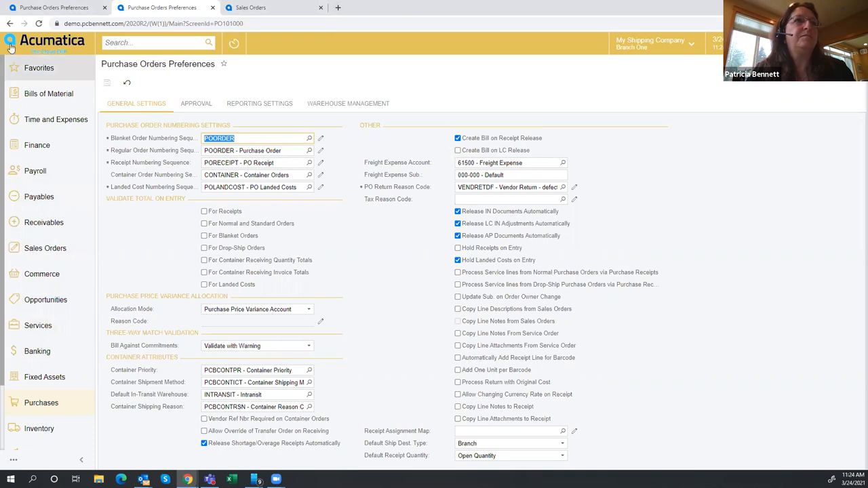
{"action": "left_click", "coordinate": [9, 23]}
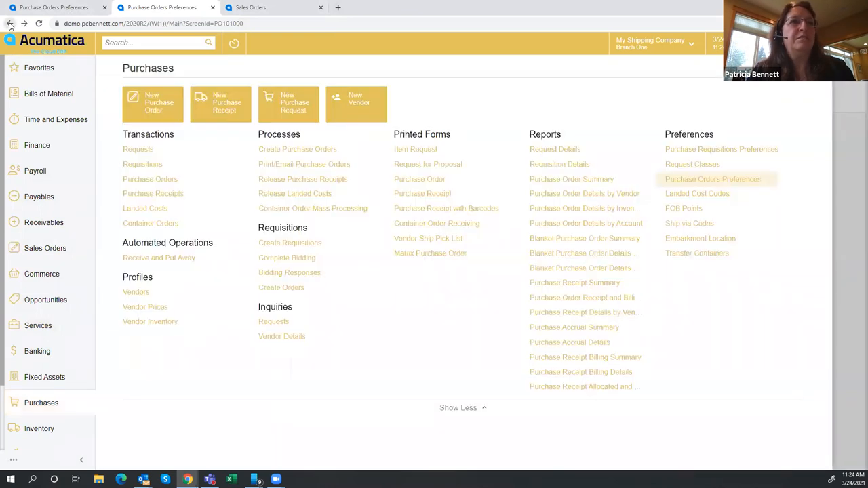
{"action": "left_click", "coordinate": [9, 24]}
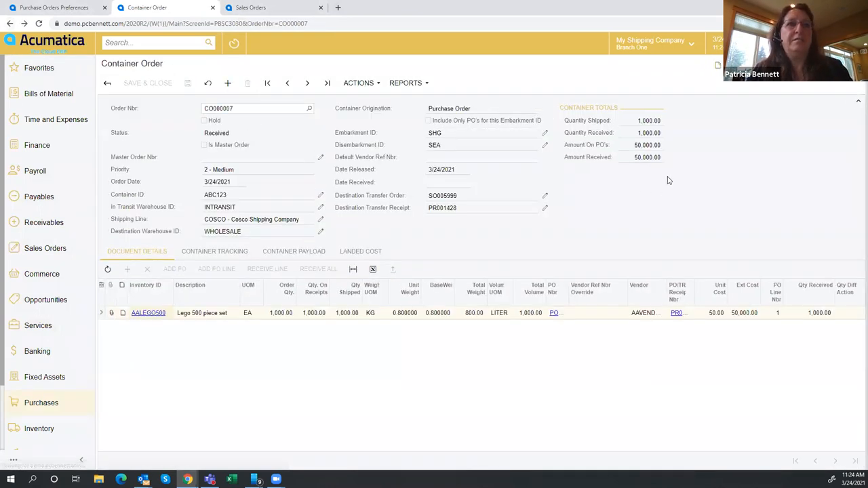
{"action": "mouse_move", "coordinate": [468, 77]}
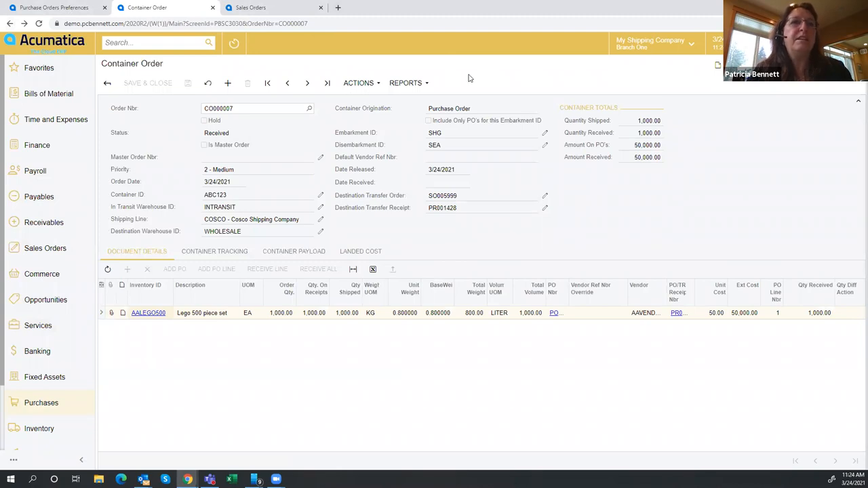
{"action": "mouse_move", "coordinate": [694, 309]}
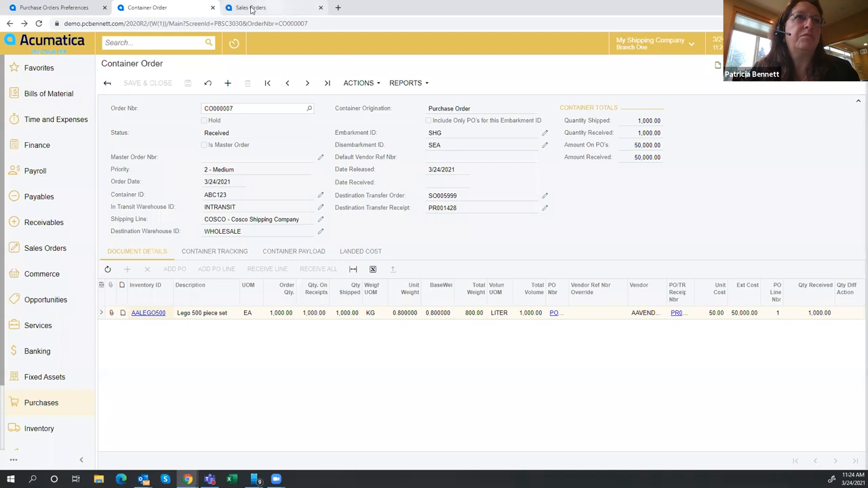
- Reload all sales orders and open transfer order SO005999, Completed for 1,000
{"action": "left_click", "coordinate": [251, 8]}
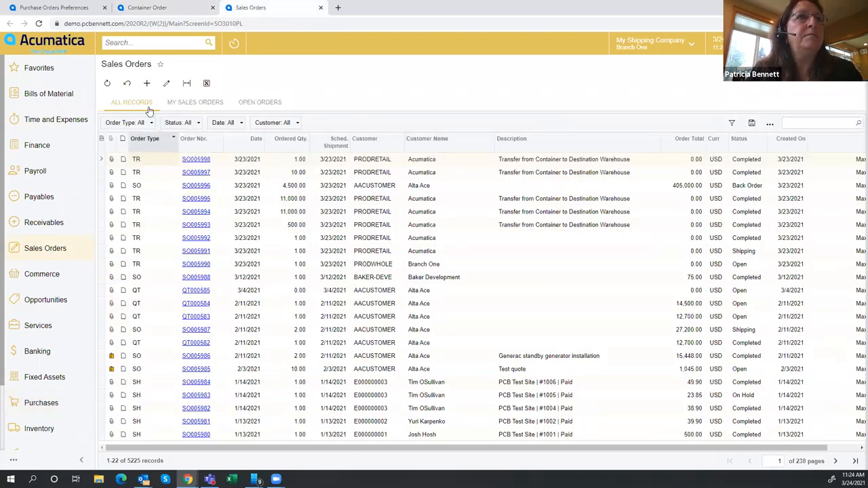
{"action": "left_click", "coordinate": [127, 83]}
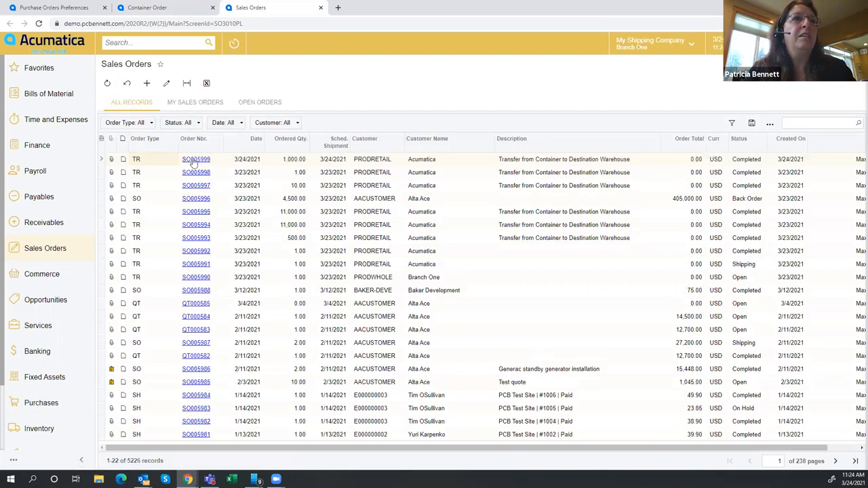
{"action": "mouse_move", "coordinate": [302, 168]}
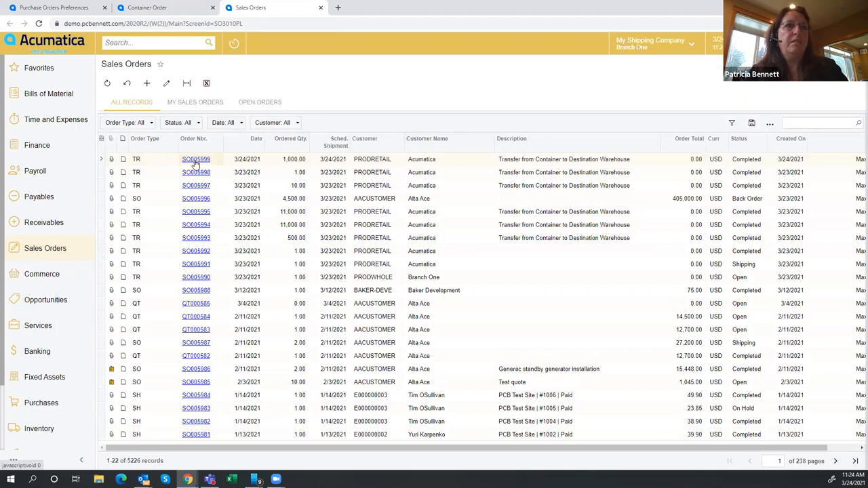
{"action": "left_click", "coordinate": [146, 83]}
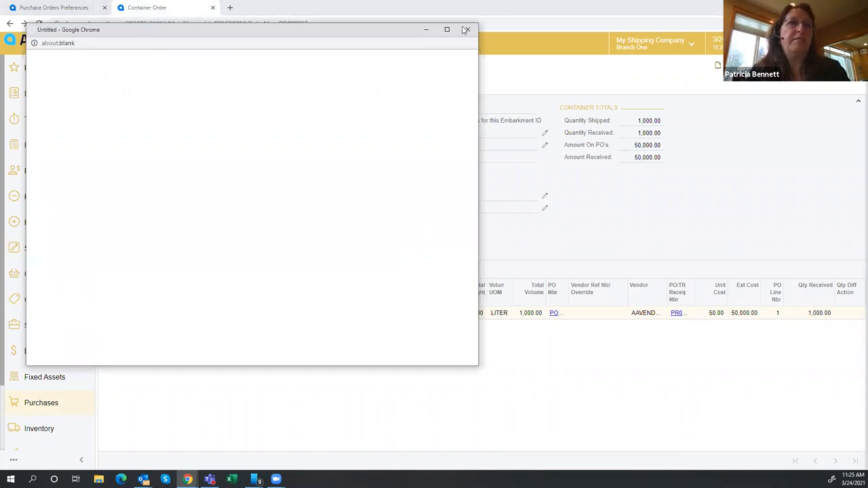
- Maximize AALEGO500's stock item window and view warehouse stock: 1,040 in WHOLESALE
{"action": "left_click", "coordinate": [466, 30]}
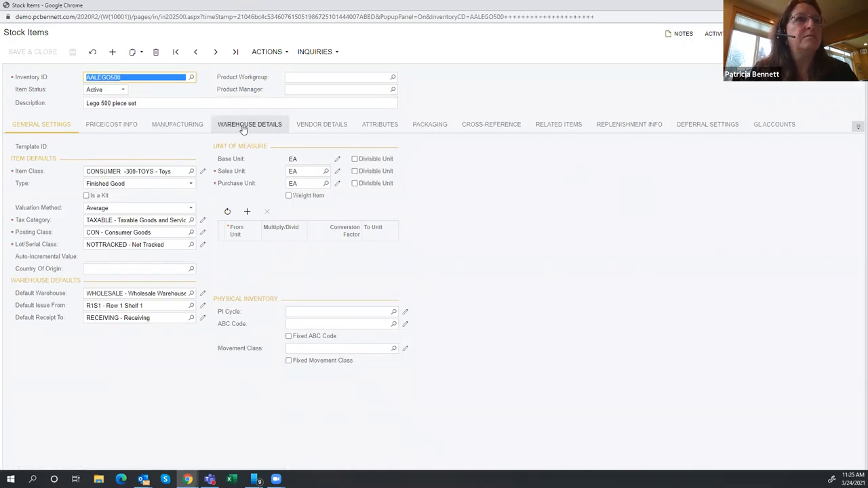
{"action": "left_click", "coordinate": [250, 124]}
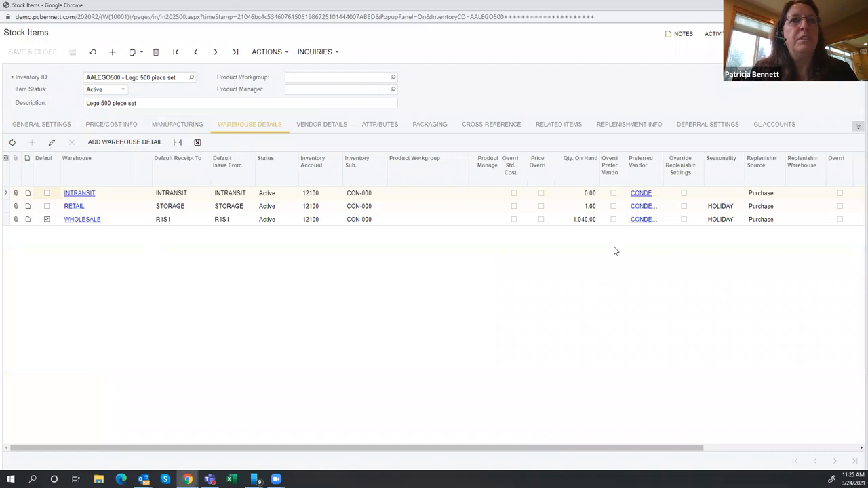
{"action": "mouse_move", "coordinate": [567, 245]}
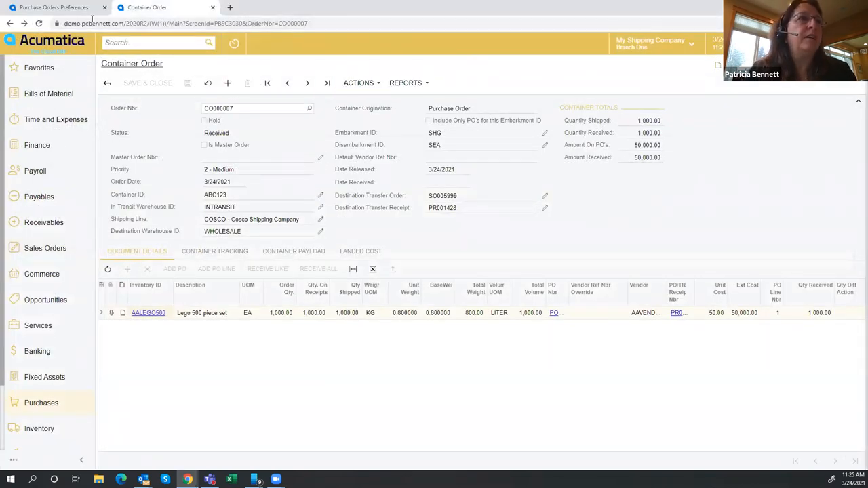
- Find pending TRANSIT bill 002664 for 1,500.00 in Bills and Adjustments and approve it
{"action": "left_click", "coordinate": [41, 402]}
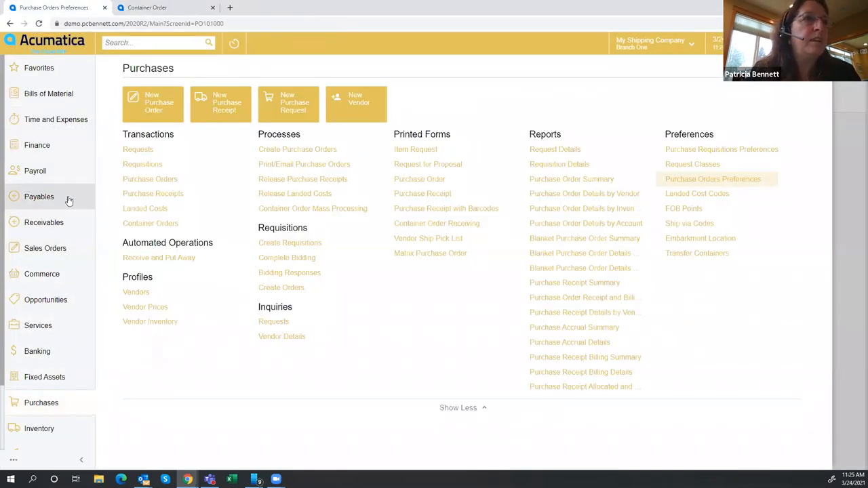
{"action": "left_click", "coordinate": [39, 197]}
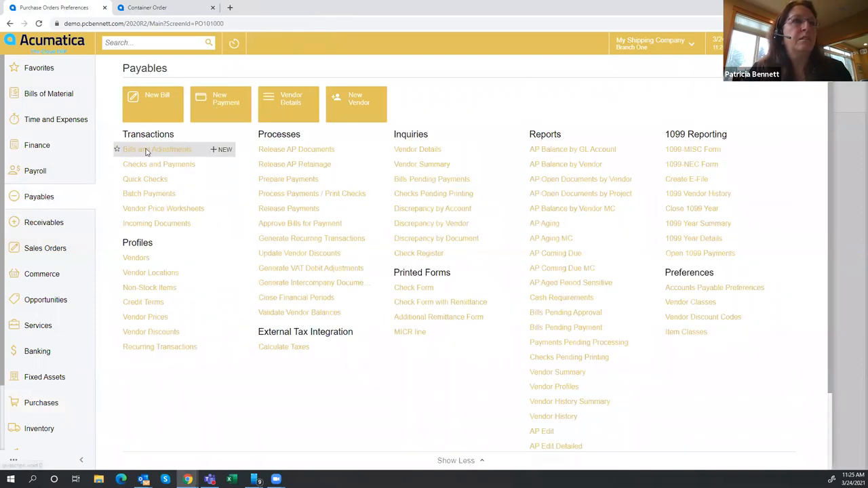
{"action": "left_click", "coordinate": [156, 149]}
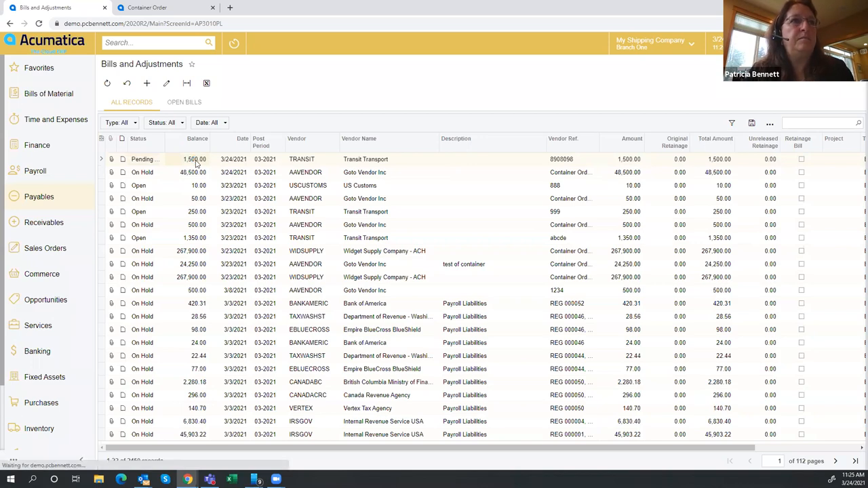
{"action": "left_click", "coordinate": [146, 83]}
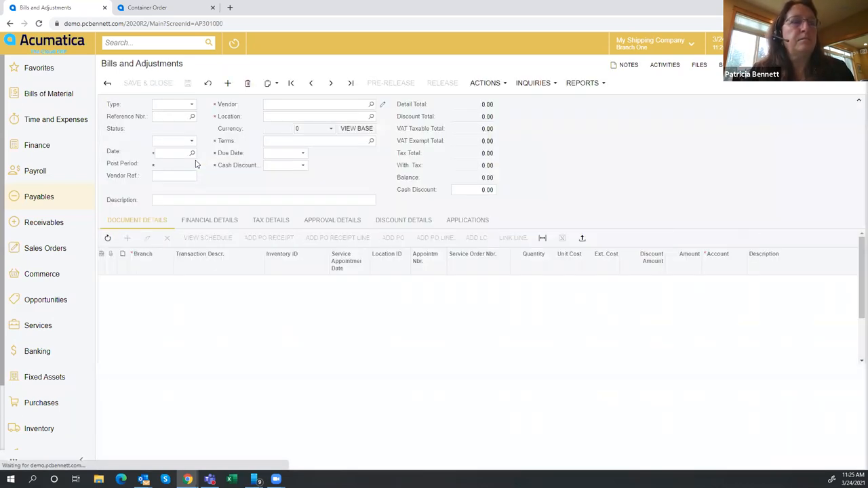
{"action": "left_click", "coordinate": [227, 83]}
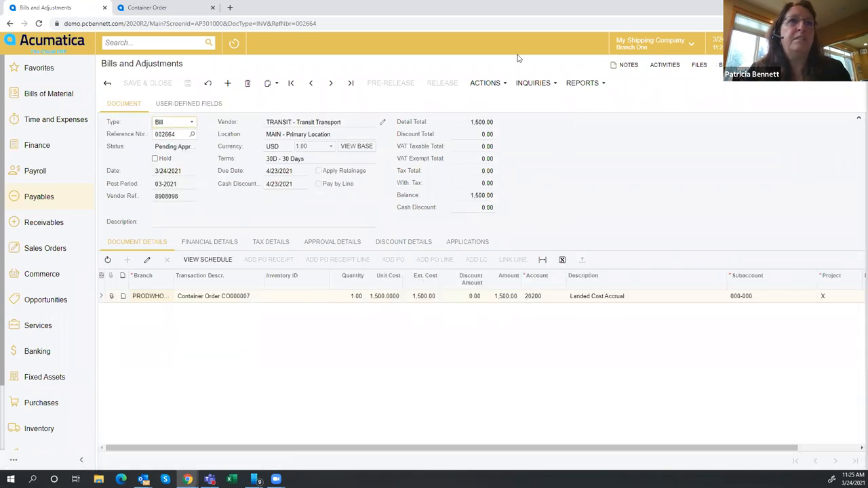
{"action": "left_click", "coordinate": [485, 83]}
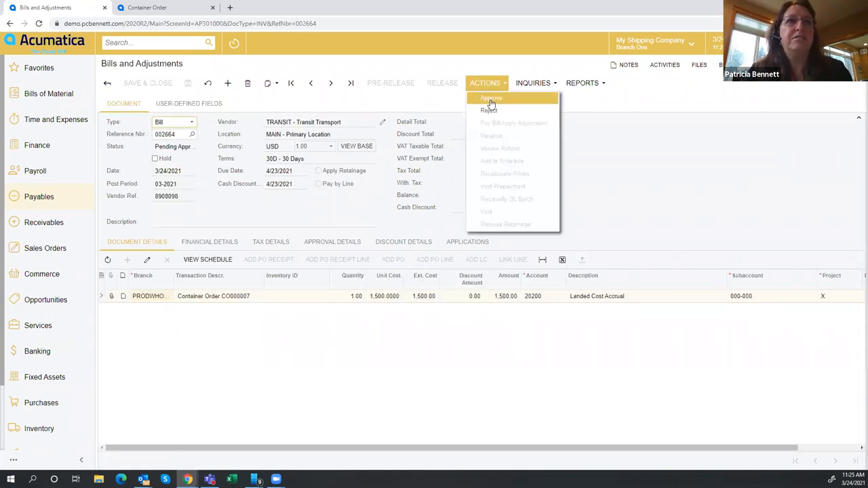
{"action": "left_click", "coordinate": [491, 98]}
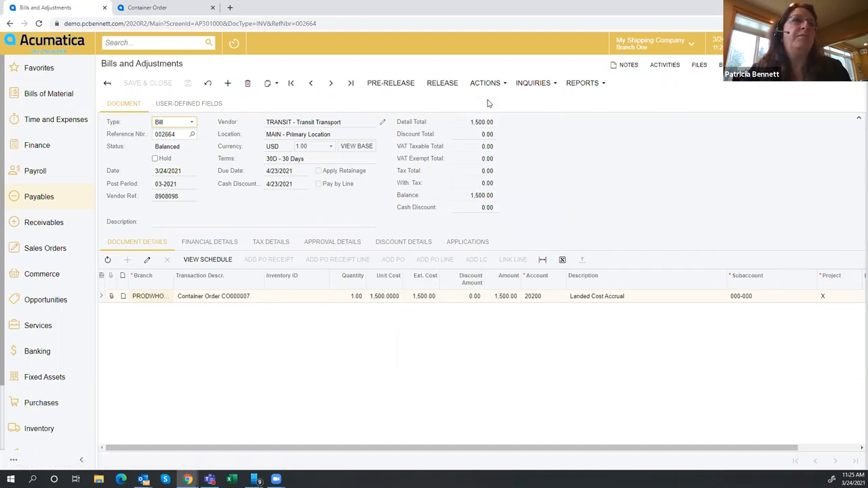
{"action": "mouse_move", "coordinate": [560, 120]}
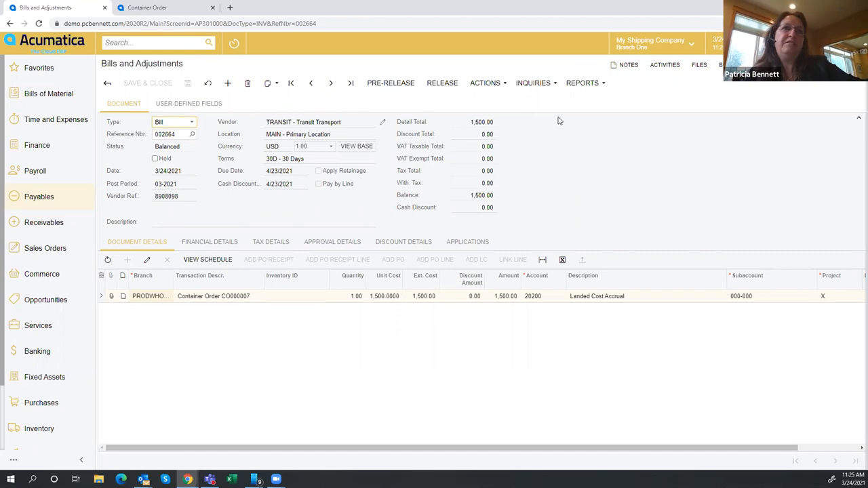
{"action": "mouse_move", "coordinate": [623, 127]}
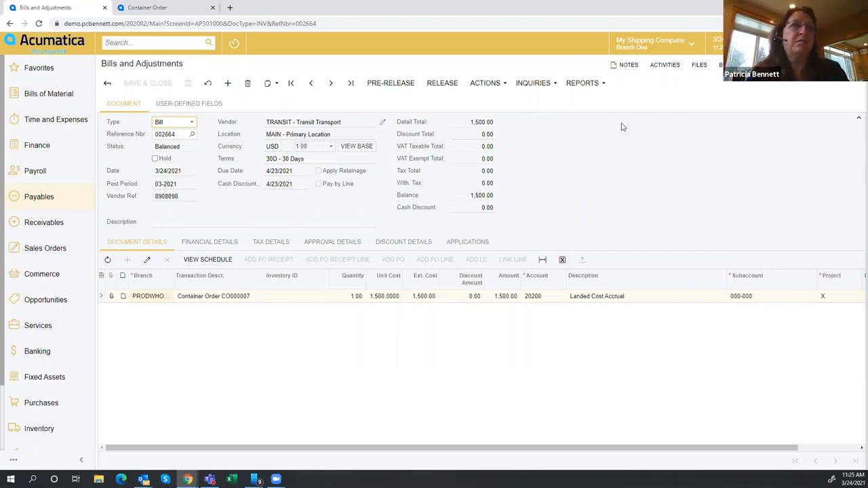
{"action": "mouse_move", "coordinate": [236, 185]}
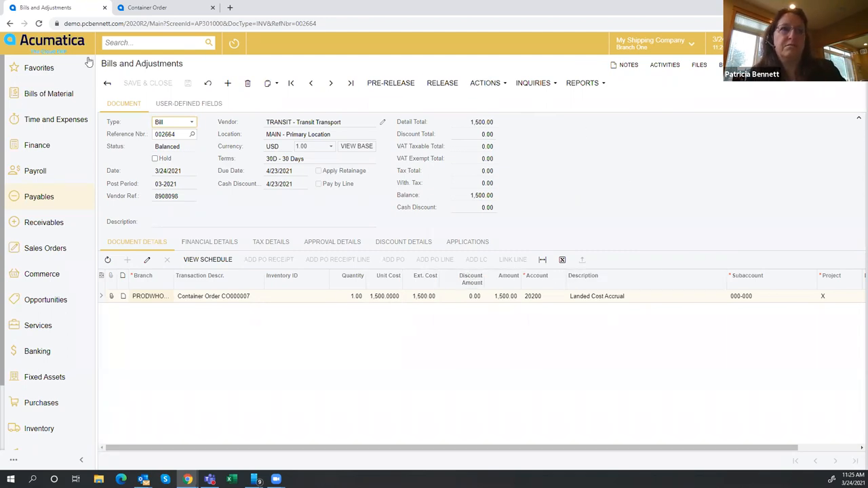
- Switch back to the CO000007 tab, showing Received with 1,000 shipped and received
{"action": "left_click", "coordinate": [147, 8]}
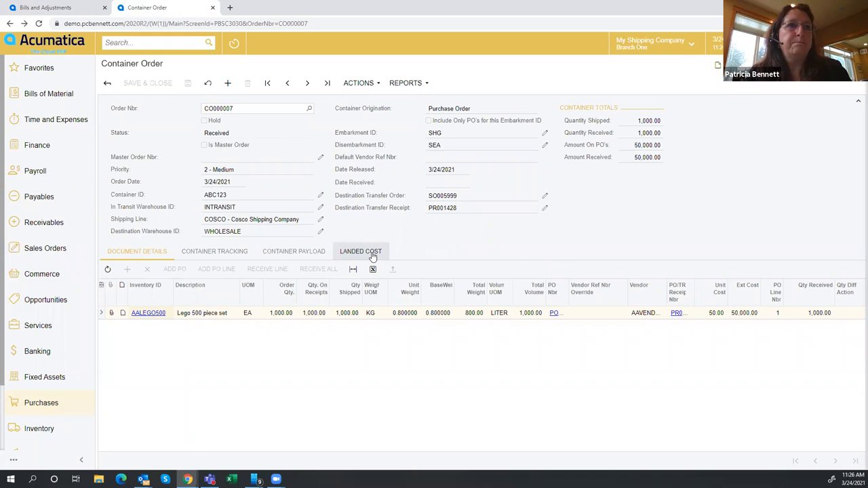
{"action": "mouse_move", "coordinate": [530, 249]}
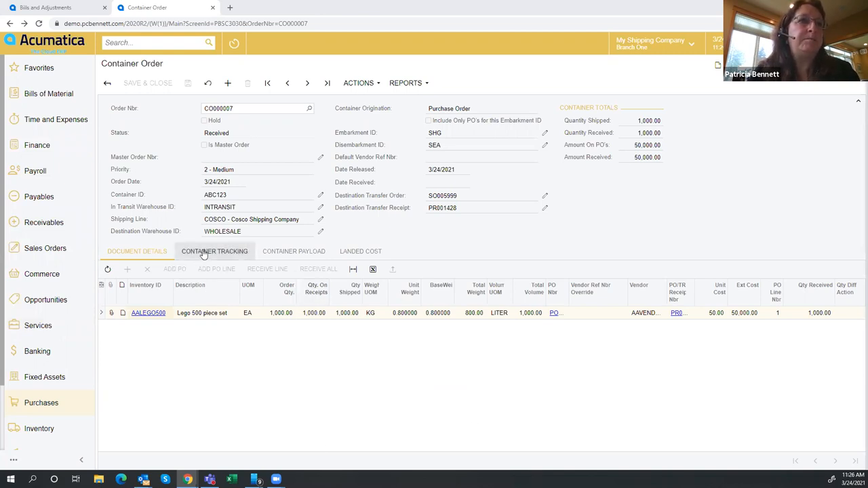
- Open Container Order Mass Processing, set the action to Release, and reopen the action list
{"action": "left_click", "coordinate": [41, 403]}
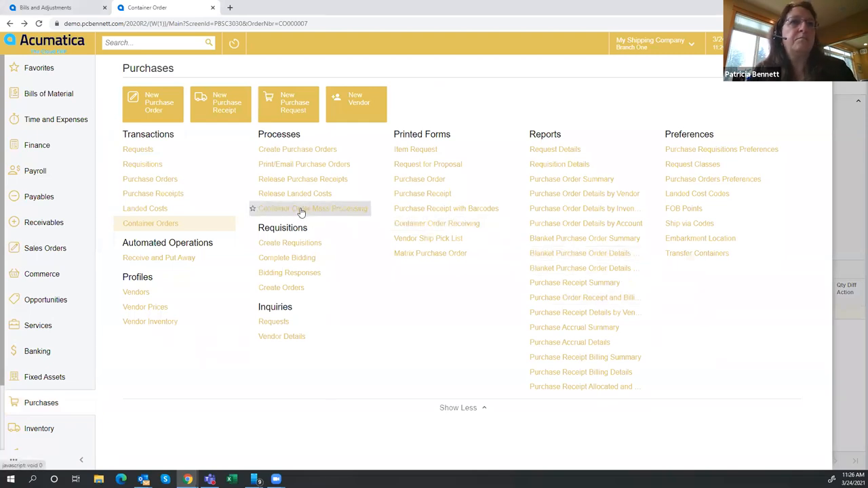
{"action": "left_click", "coordinate": [312, 208]}
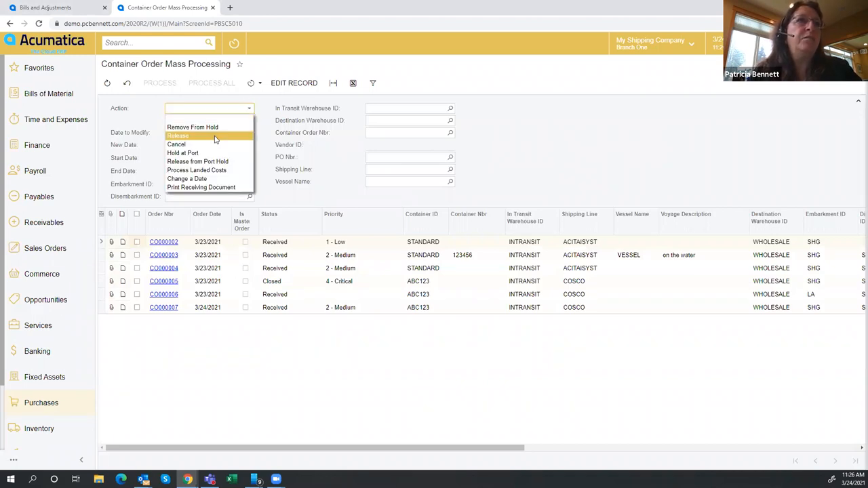
{"action": "left_click", "coordinate": [193, 127]}
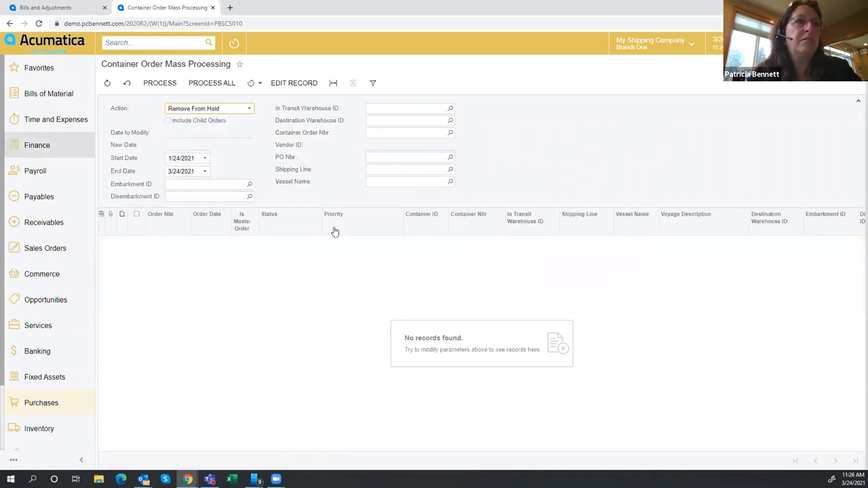
{"action": "left_click", "coordinate": [248, 109]}
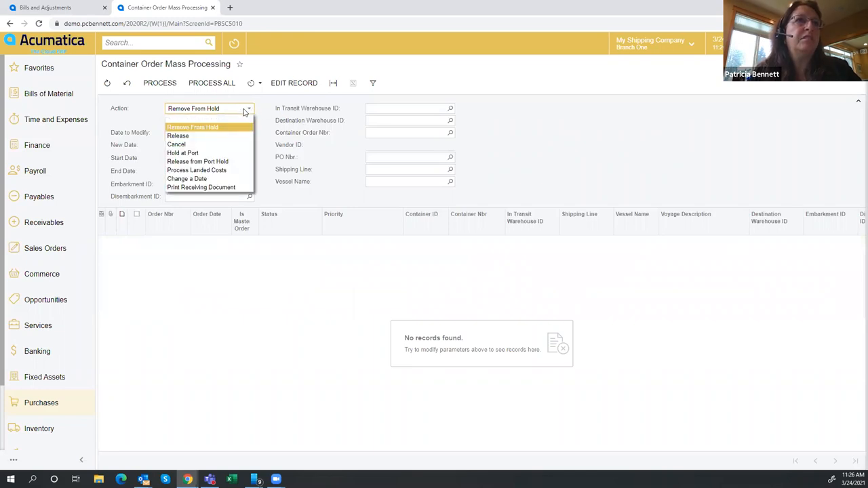
{"action": "left_click", "coordinate": [178, 136]}
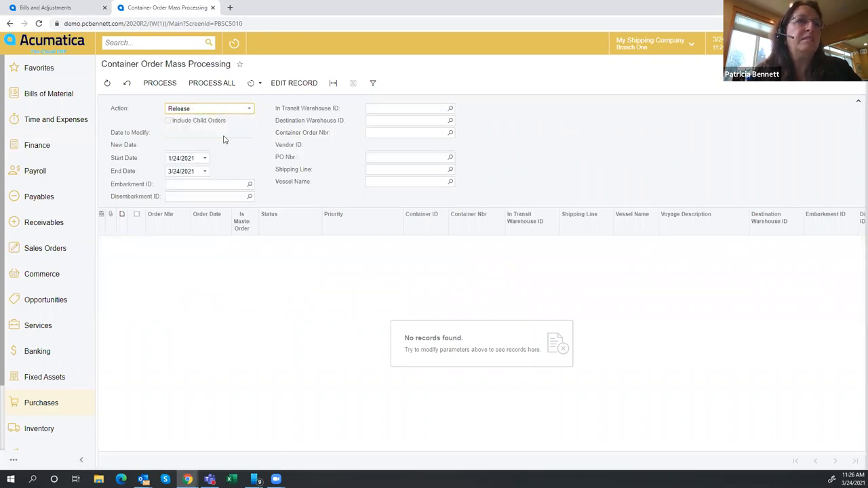
{"action": "left_click", "coordinate": [248, 109]}
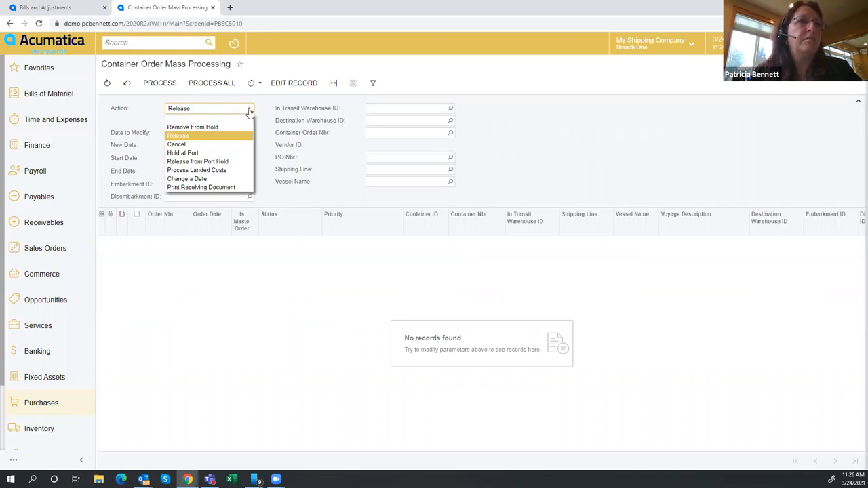
{"action": "mouse_move", "coordinate": [224, 188]}
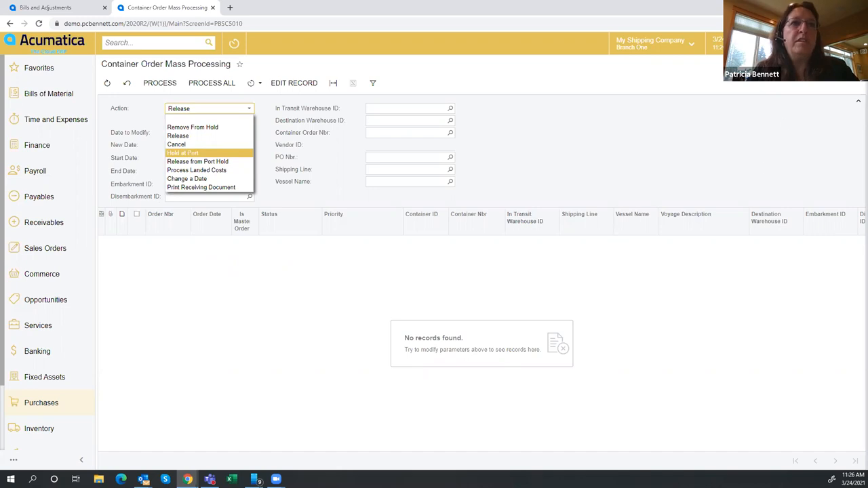
- Bring the Galaxy S9+ mirror forward and scroll to the top of the Acumatica Mobile tiles
{"action": "left_click", "coordinate": [178, 136]}
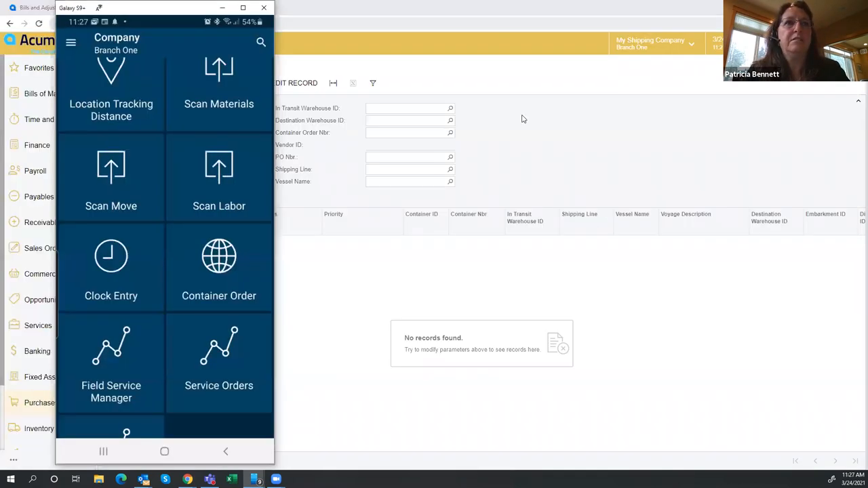
{"action": "mouse_move", "coordinate": [667, 270]}
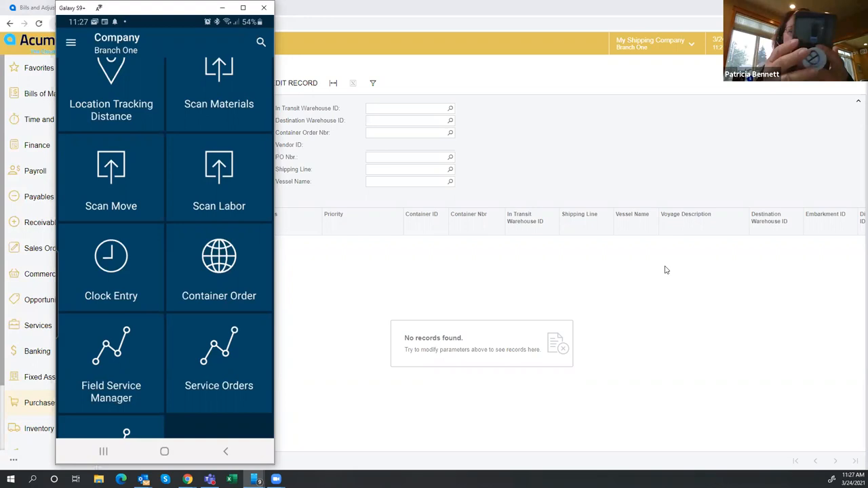
{"action": "scroll", "scroll_direction": "up", "scroll_amount": 3}
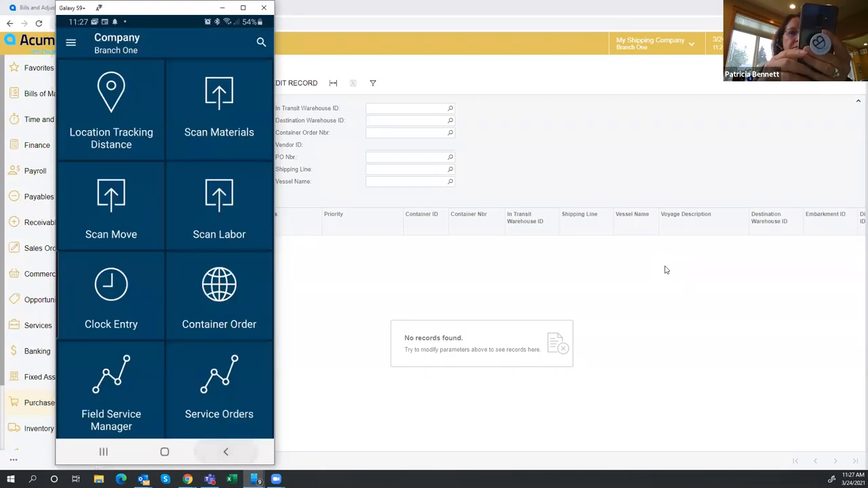
- Confirm CO000007 is Received under Container Order, then close it back to the order list
{"action": "left_click", "coordinate": [219, 295]}
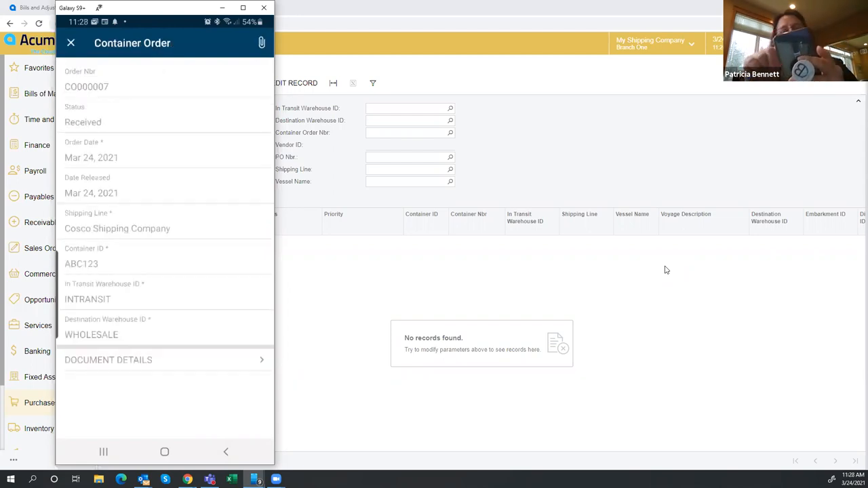
{"action": "left_click", "coordinate": [71, 43]}
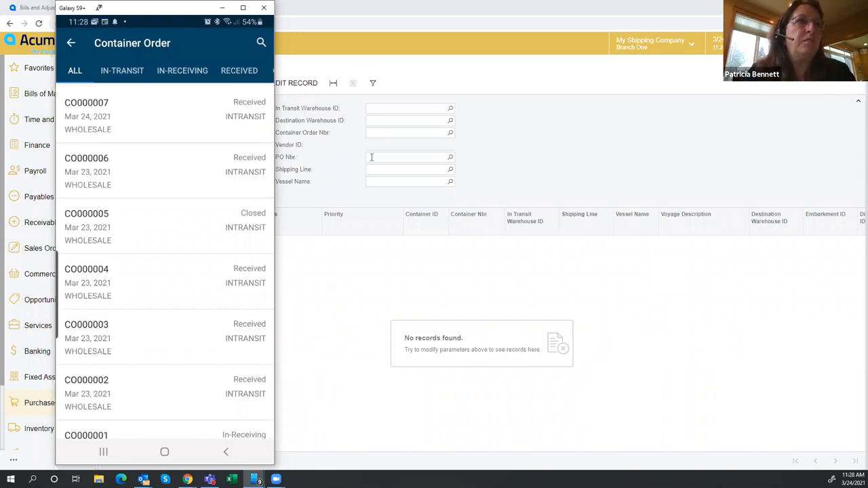
- Open CO000001 and run its action, which fails creating a transfer shipment for AALEGO500
{"action": "scroll", "scroll_direction": "down", "scroll_amount": 3}
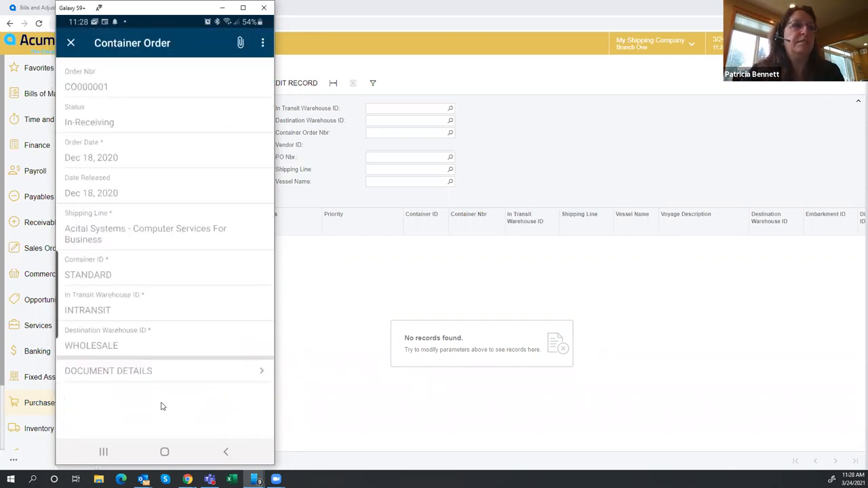
{"action": "left_click", "coordinate": [262, 42]}
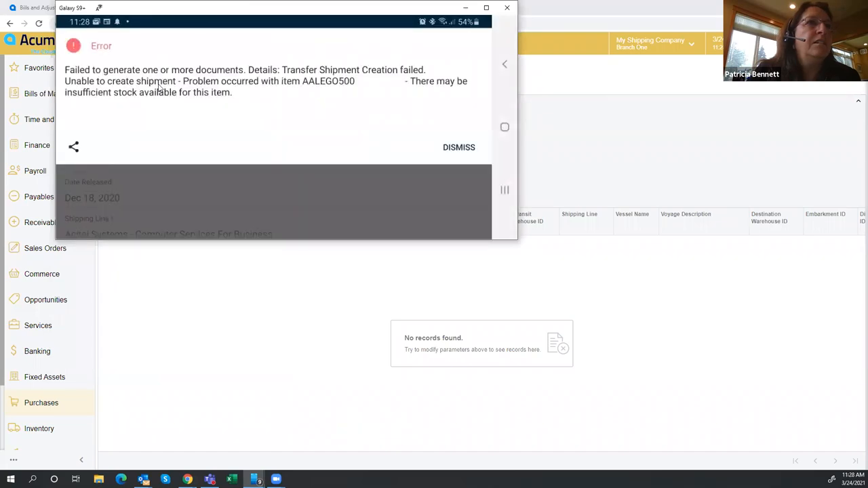
{"action": "mouse_move", "coordinate": [144, 101]}
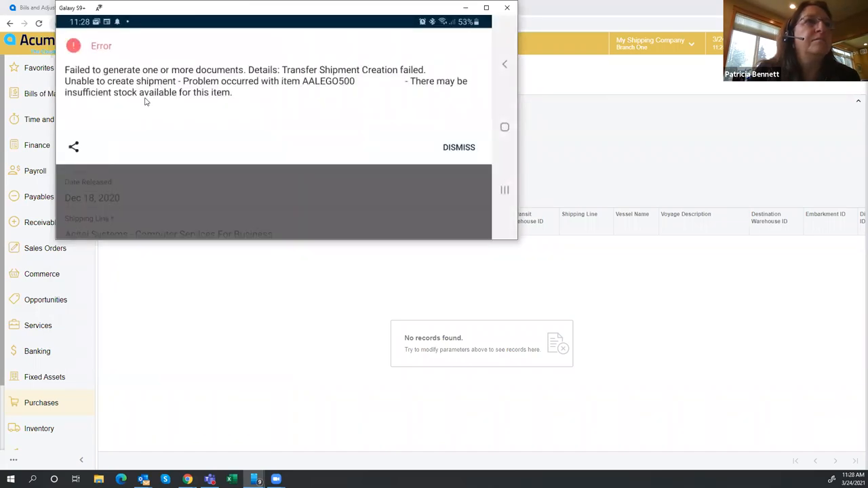
{"action": "mouse_move", "coordinate": [420, 56]}
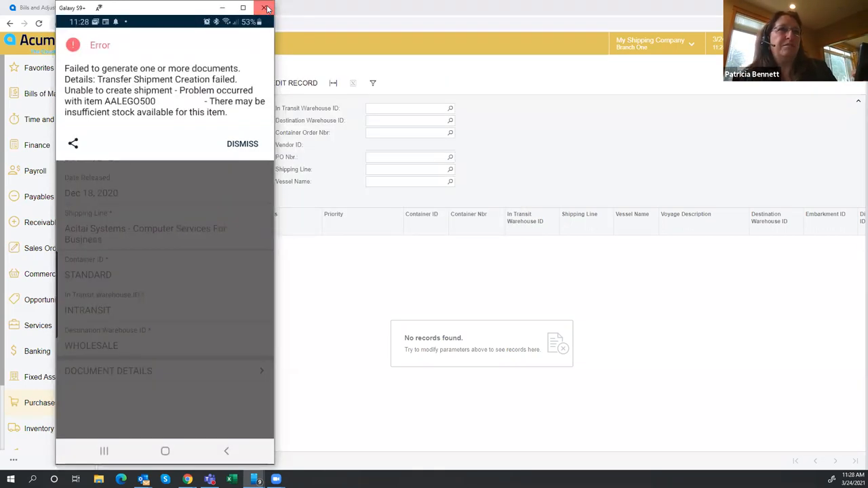
- Dismiss the insufficient-stock error, scroll through the app tiles, and exit to the phone's home screen
{"action": "left_click", "coordinate": [267, 7]}
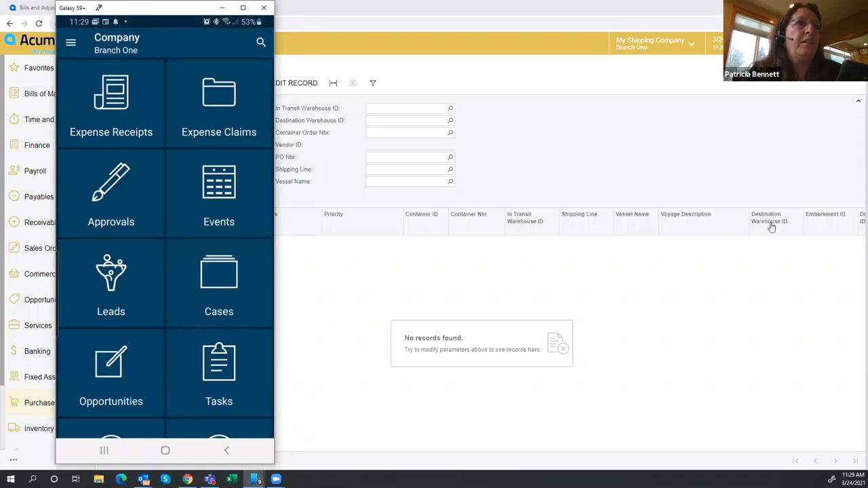
{"action": "scroll", "scroll_direction": "down", "scroll_amount": 3}
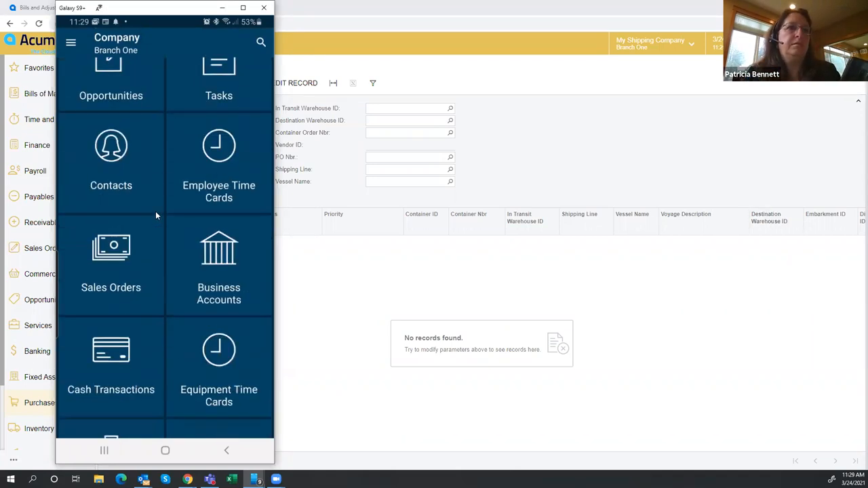
{"action": "scroll", "scroll_direction": "down", "scroll_amount": 3}
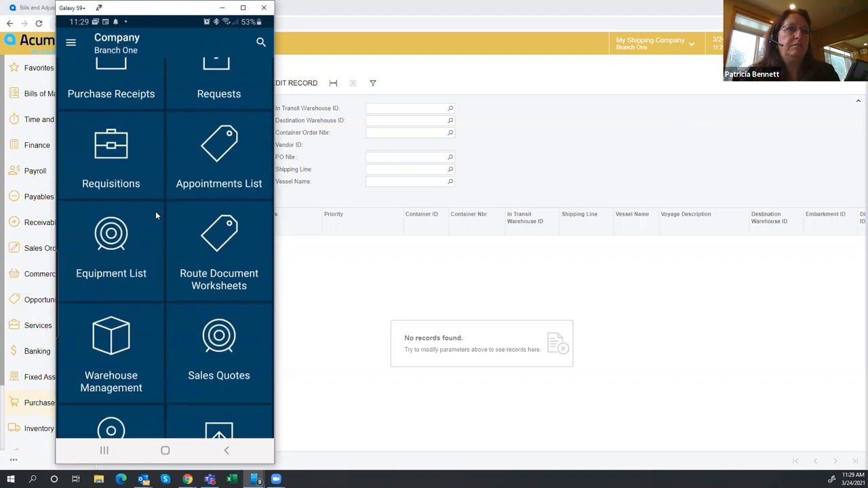
{"action": "scroll", "scroll_direction": "down", "scroll_amount": 3}
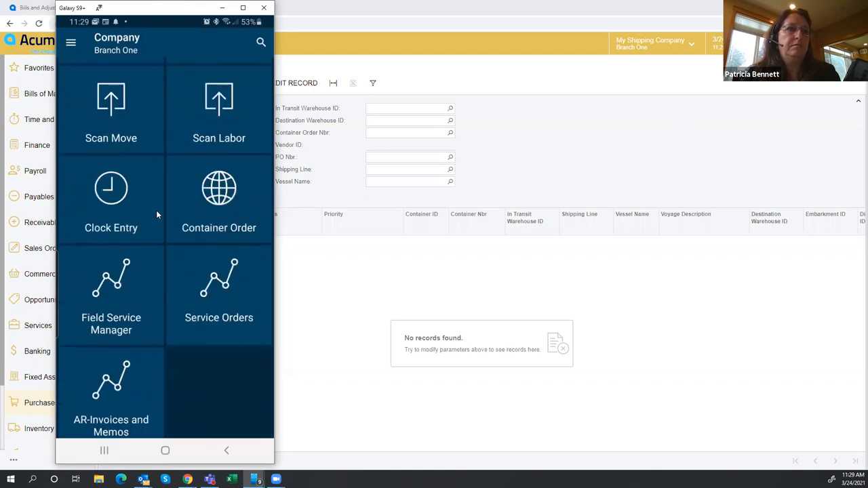
{"action": "mouse_move", "coordinate": [257, 242]}
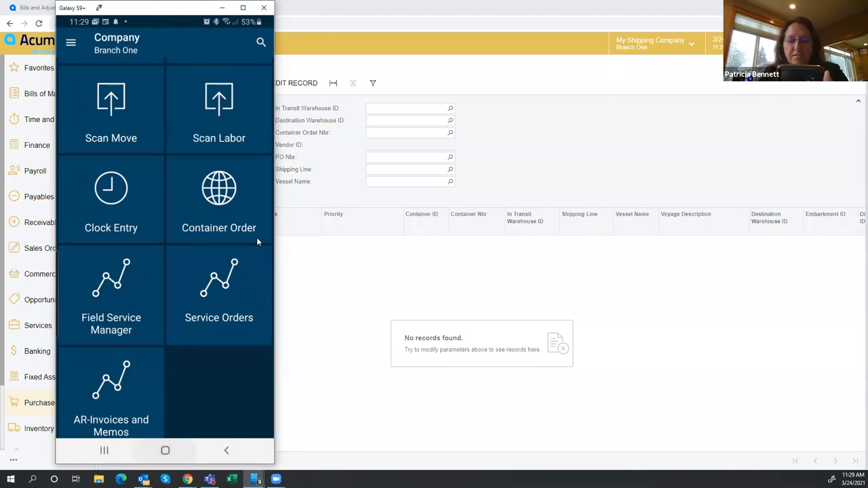
{"action": "left_click", "coordinate": [165, 451]}
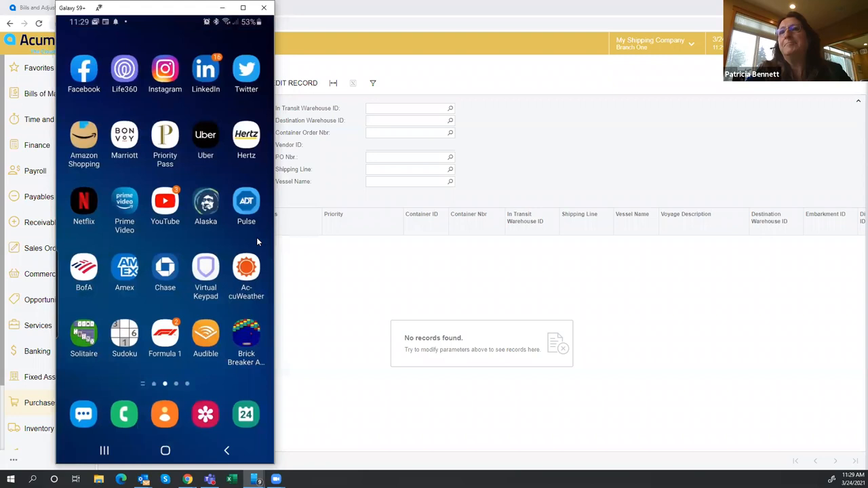
{"action": "mouse_move", "coordinate": [162, 12]}
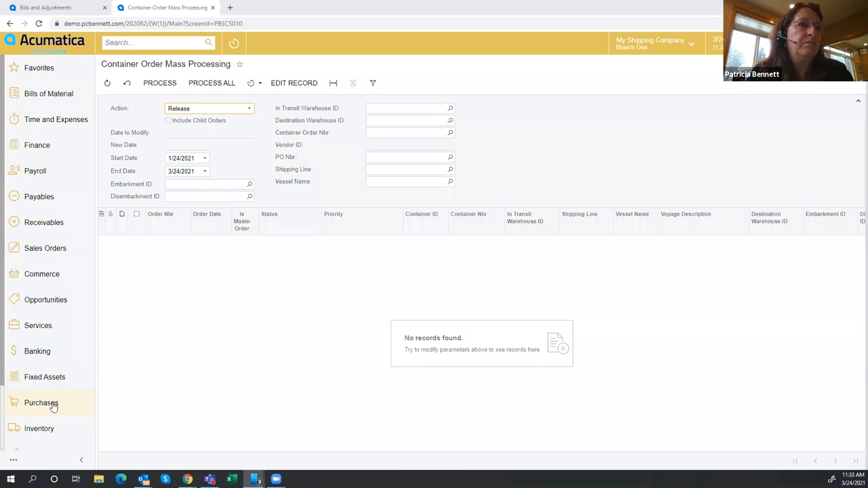
- Open CO000007 from the Purchases Container Orders list to review its 1,000 shipped and received
{"action": "left_click", "coordinate": [42, 403]}
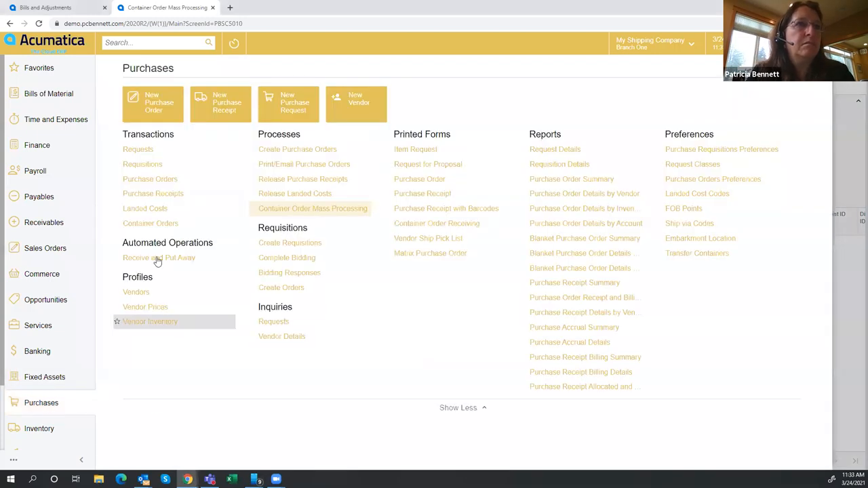
{"action": "left_click", "coordinate": [150, 223]}
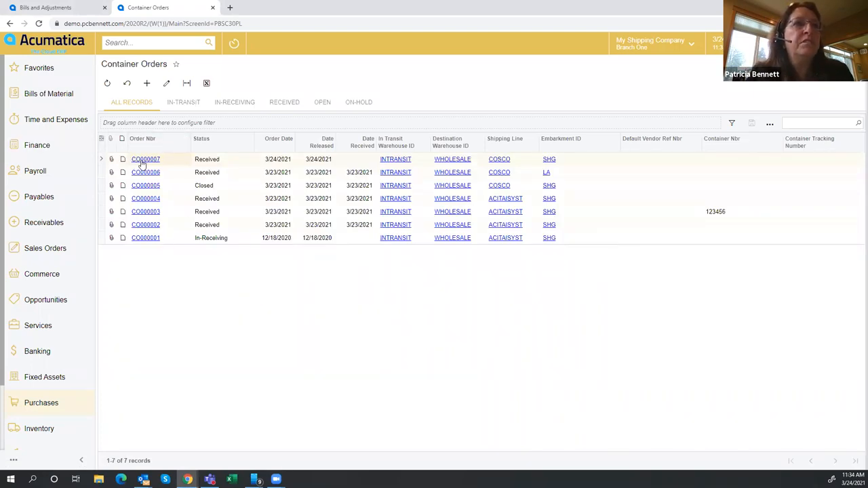
{"action": "left_click", "coordinate": [146, 83]}
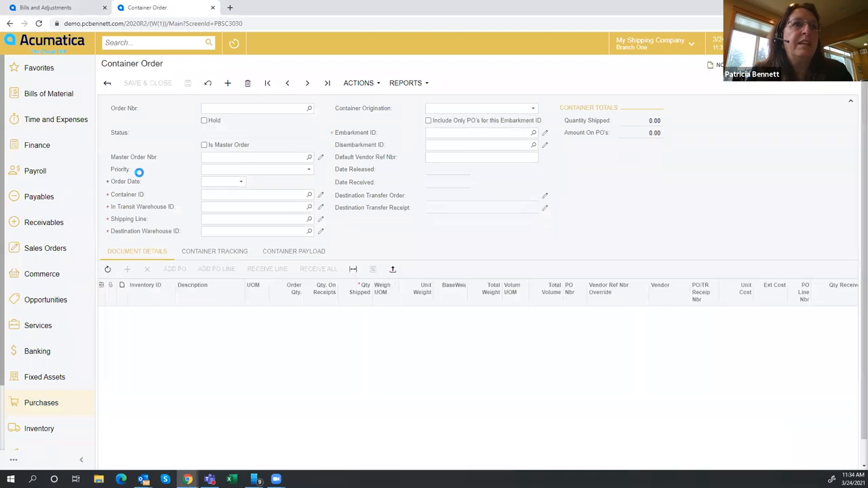
{"action": "left_click", "coordinate": [308, 83]}
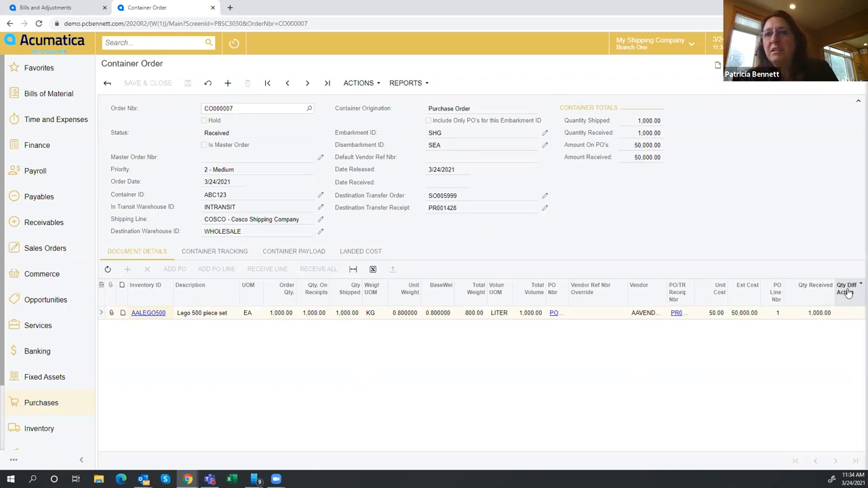
{"action": "mouse_move", "coordinate": [851, 319]}
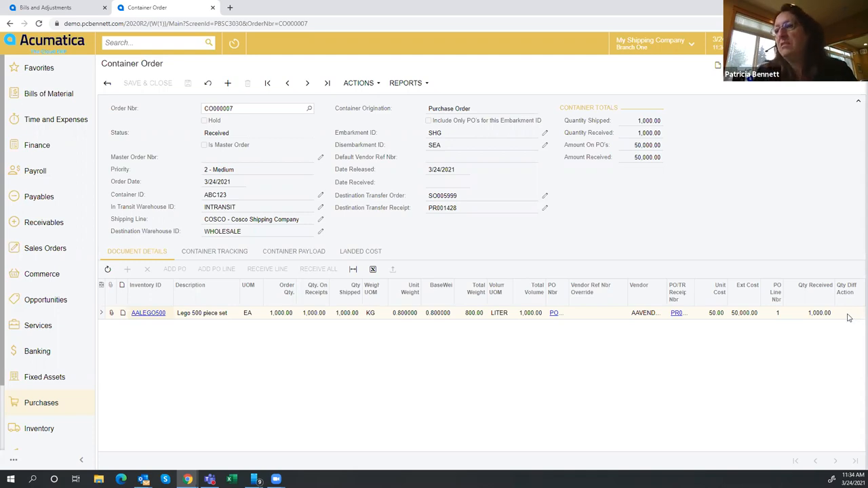
{"action": "mouse_move", "coordinate": [820, 319]}
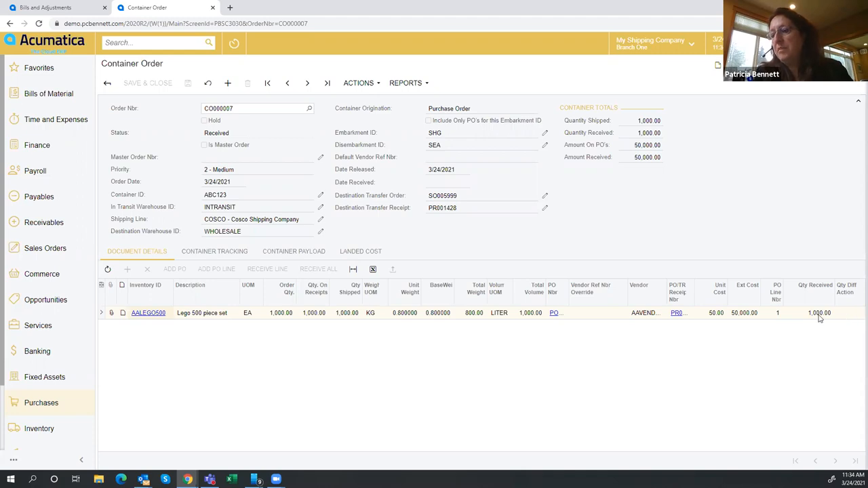
{"action": "mouse_move", "coordinate": [856, 345]}
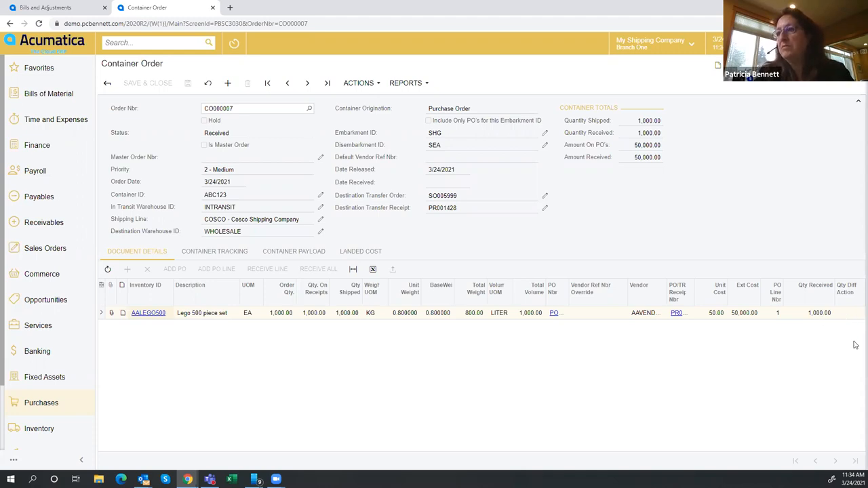